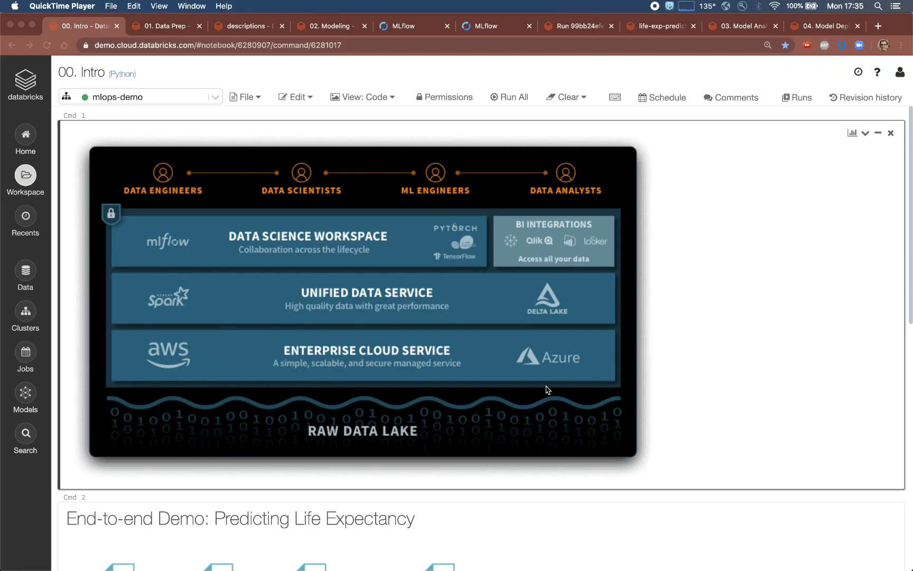
pyautogui.moveTo(214, 105)
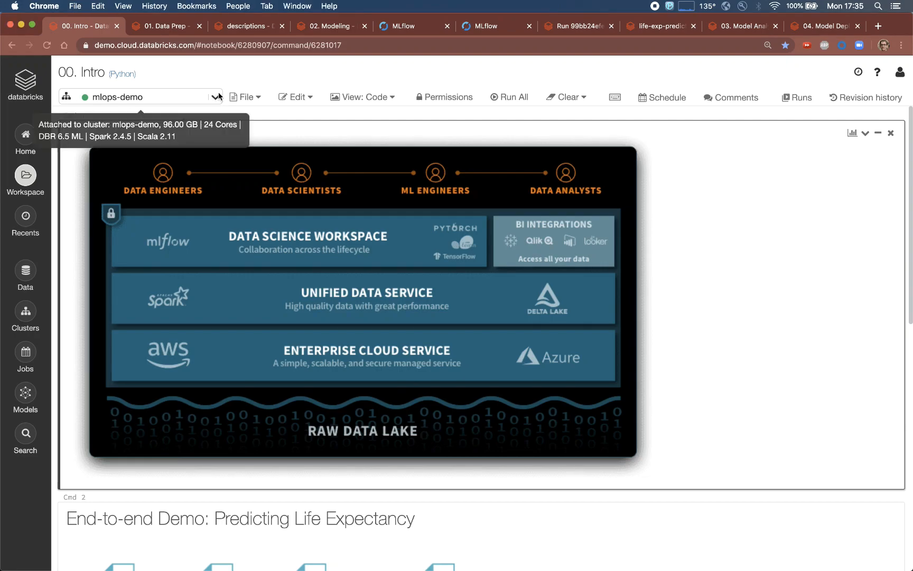
# - Scroll through the intro content before leaving the current notebook
pyautogui.click(217, 96)
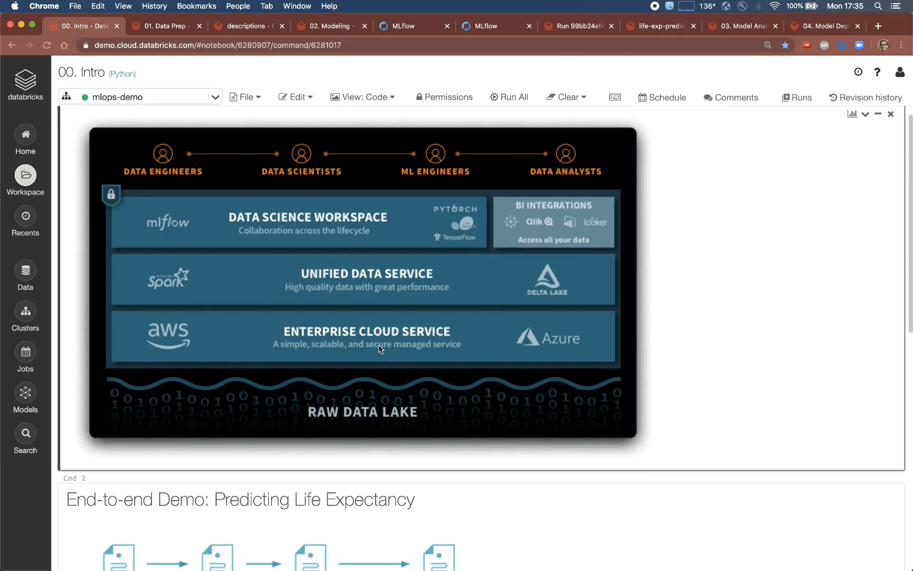
pyautogui.scroll(-3)
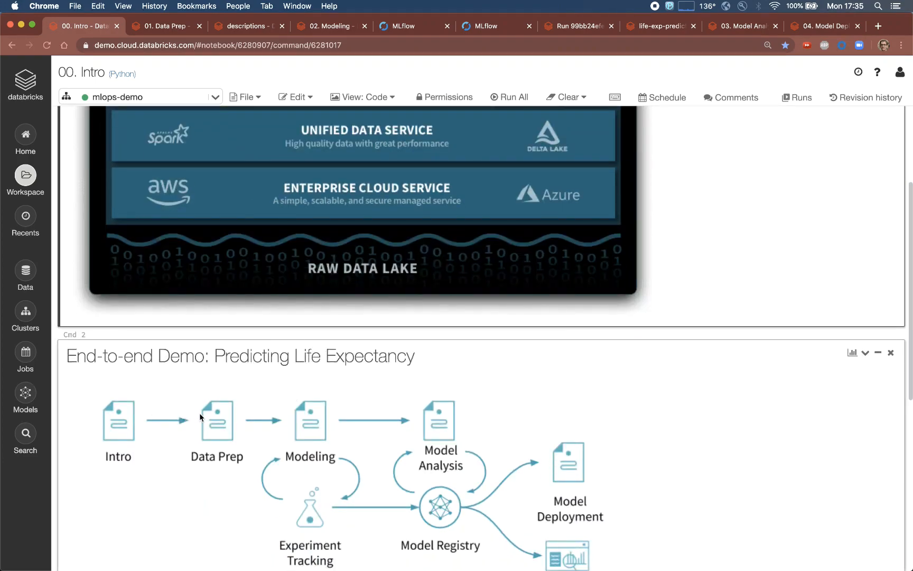
pyautogui.moveTo(318, 424)
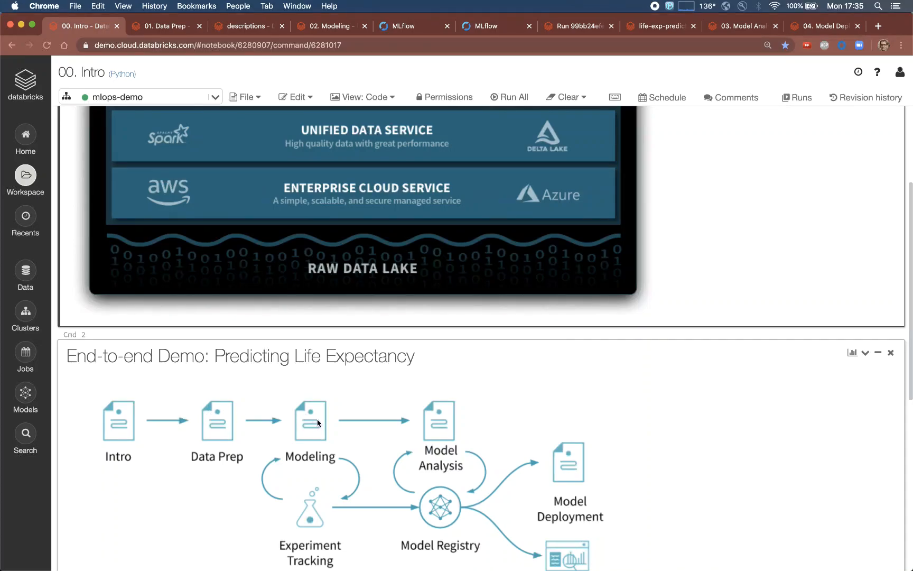
pyautogui.moveTo(579, 428)
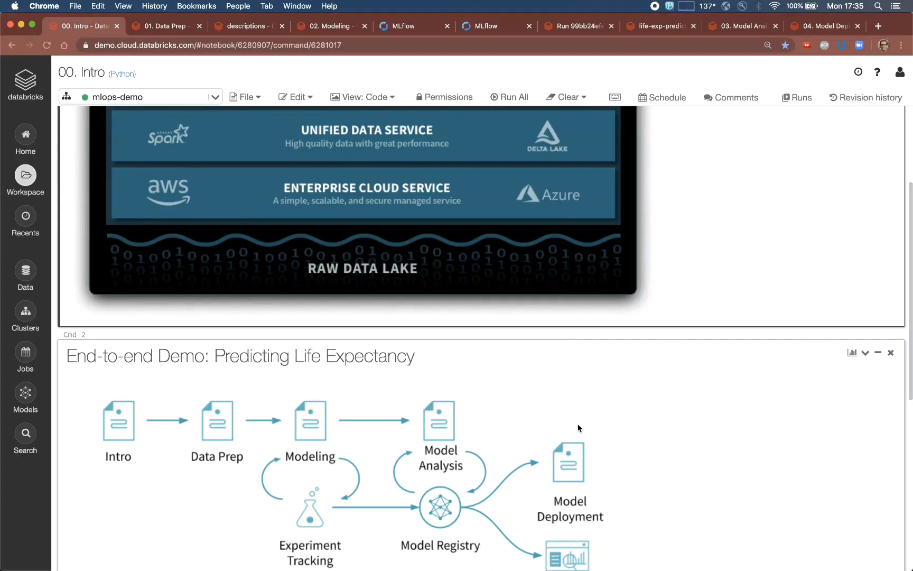
pyautogui.scroll(-3)
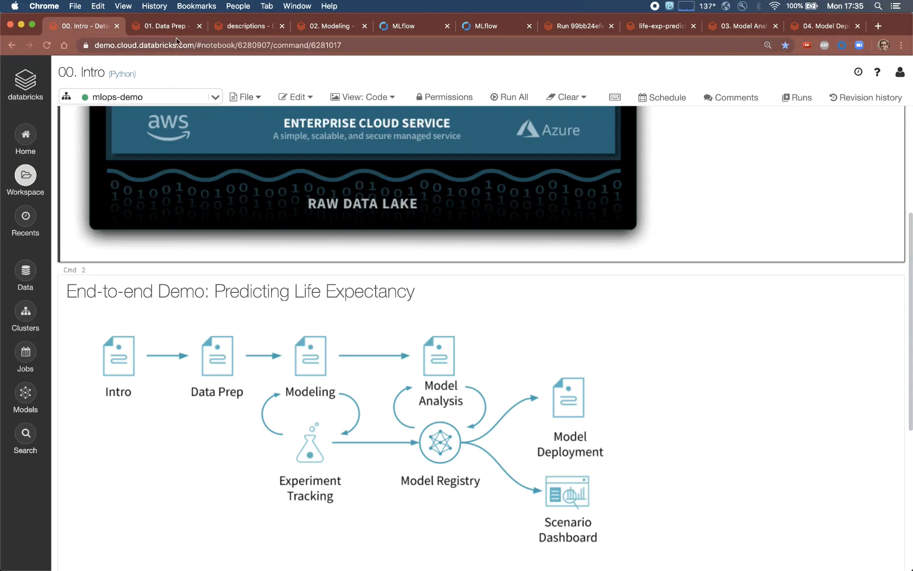
# - Review the 01. Data Prep notebook's ingestion and transformation cells down to the SQL results table
pyautogui.click(164, 27)
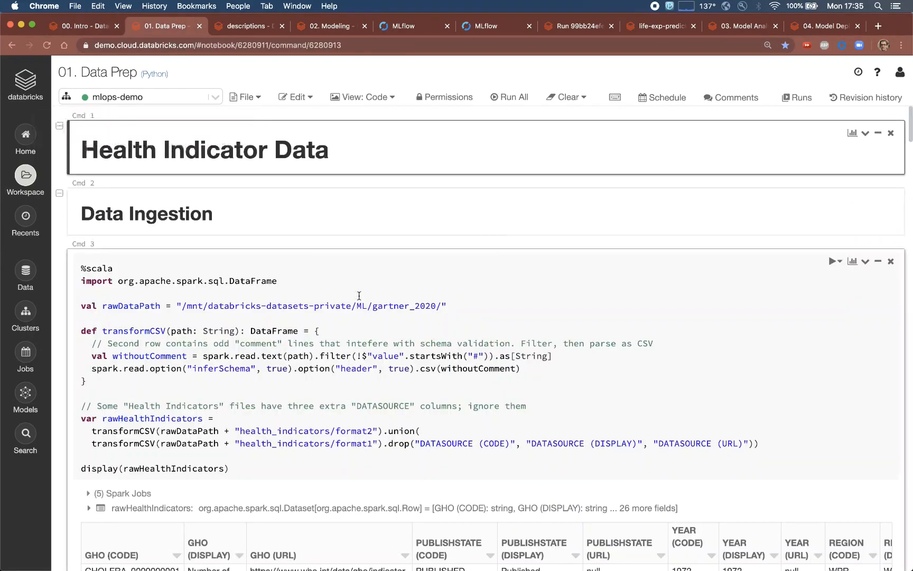
pyautogui.moveTo(340, 295)
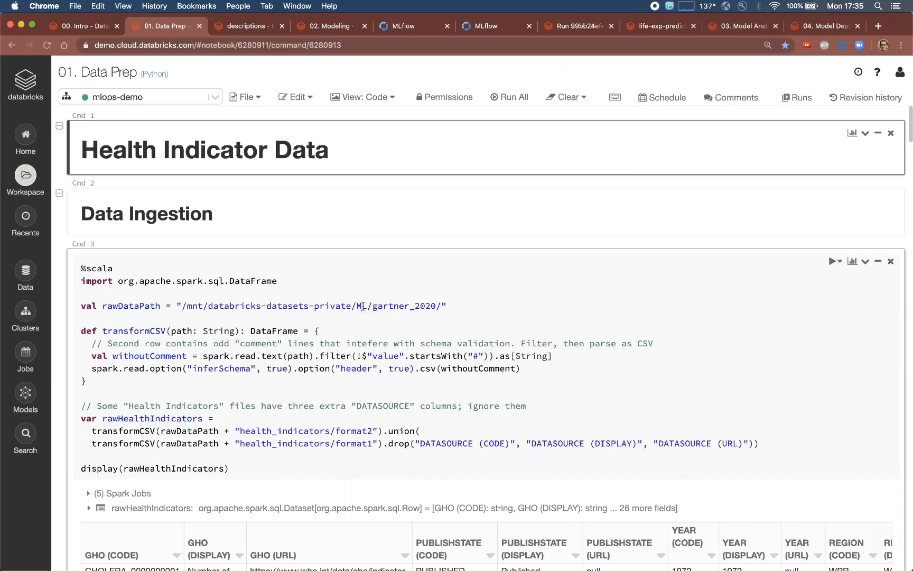
pyautogui.scroll(-3)
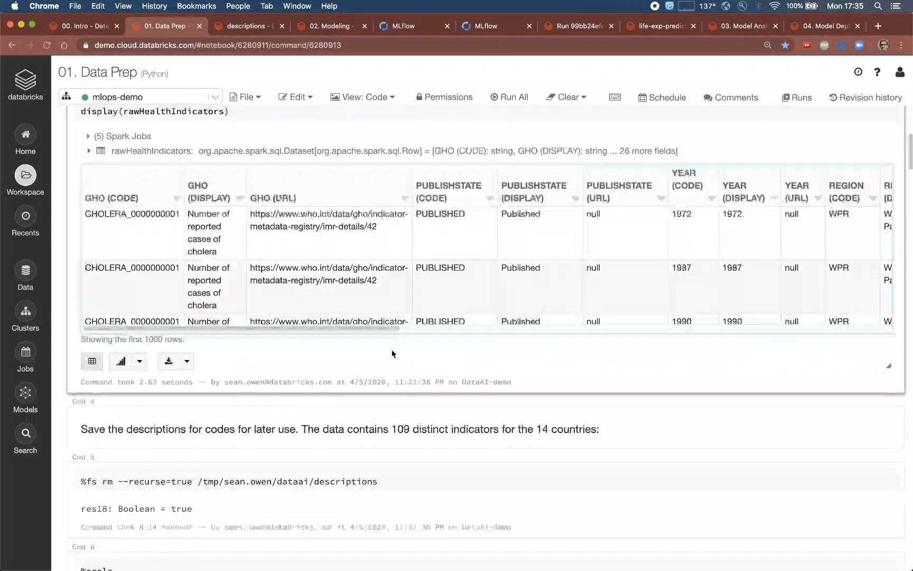
pyautogui.scroll(-3)
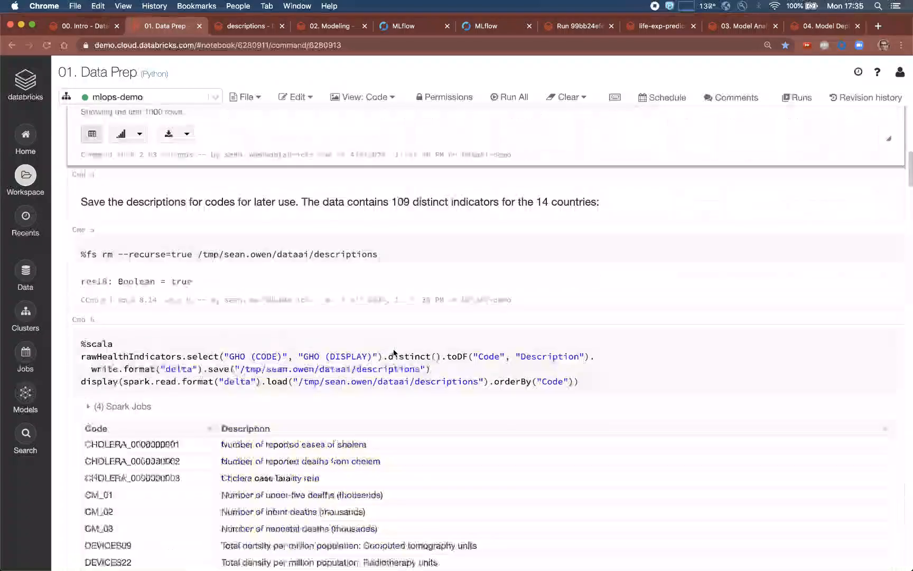
pyautogui.scroll(-3)
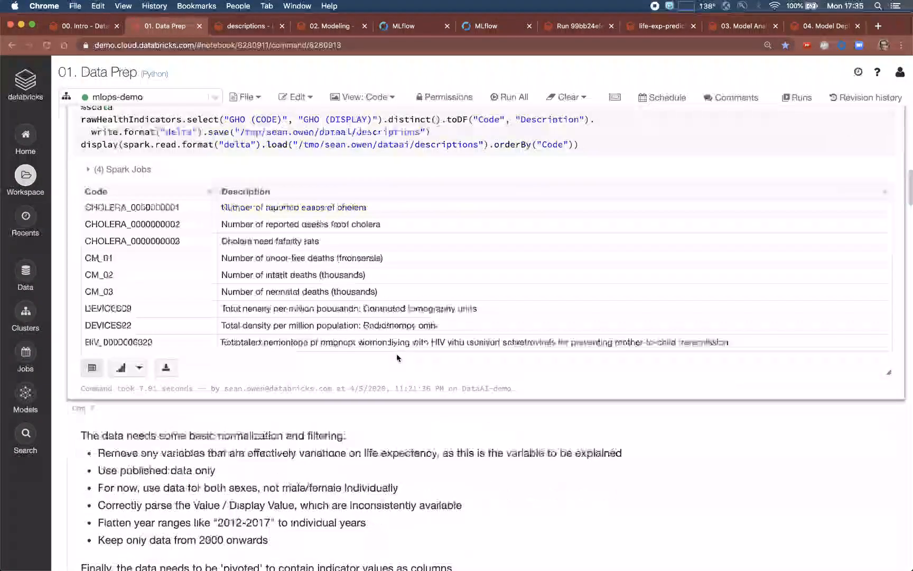
pyautogui.scroll(-3)
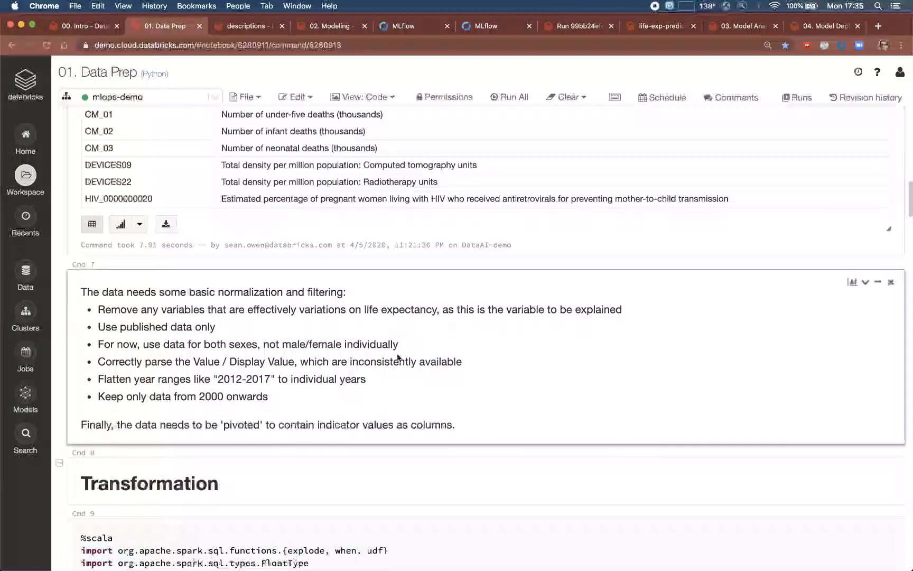
pyautogui.scroll(-3)
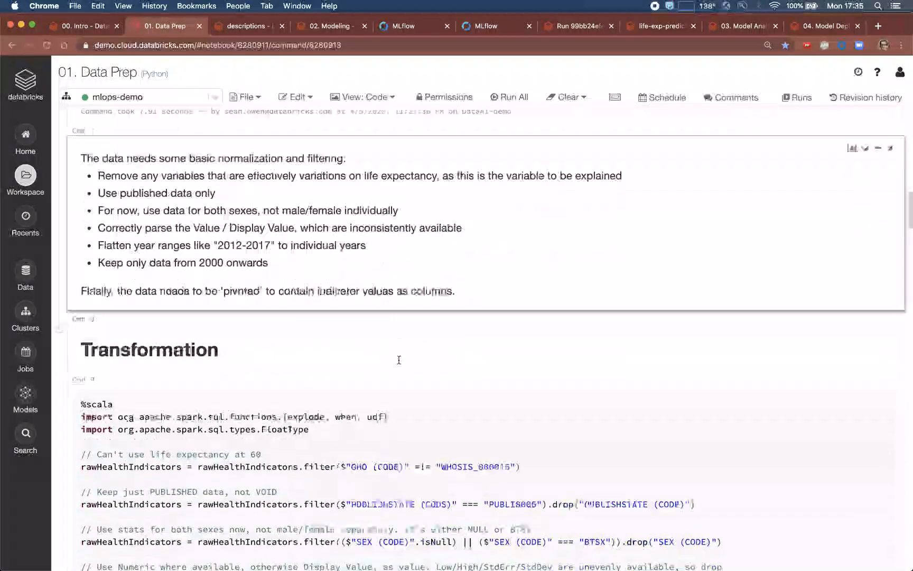
pyautogui.scroll(-3)
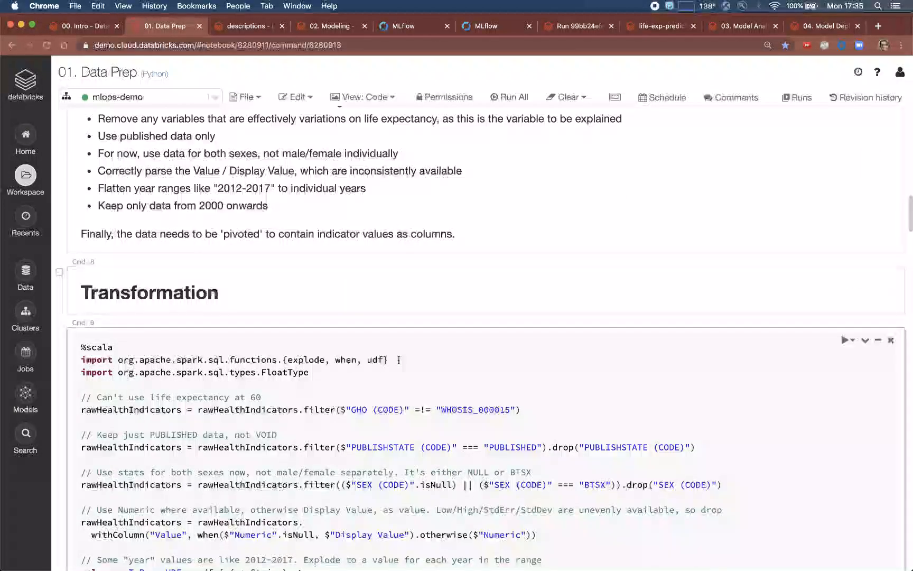
pyautogui.scroll(-3)
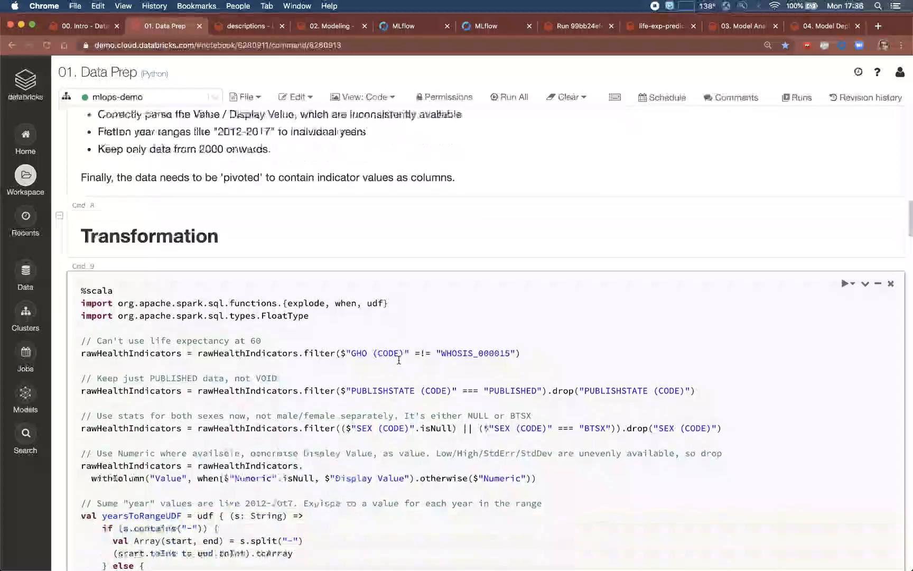
pyautogui.scroll(-3)
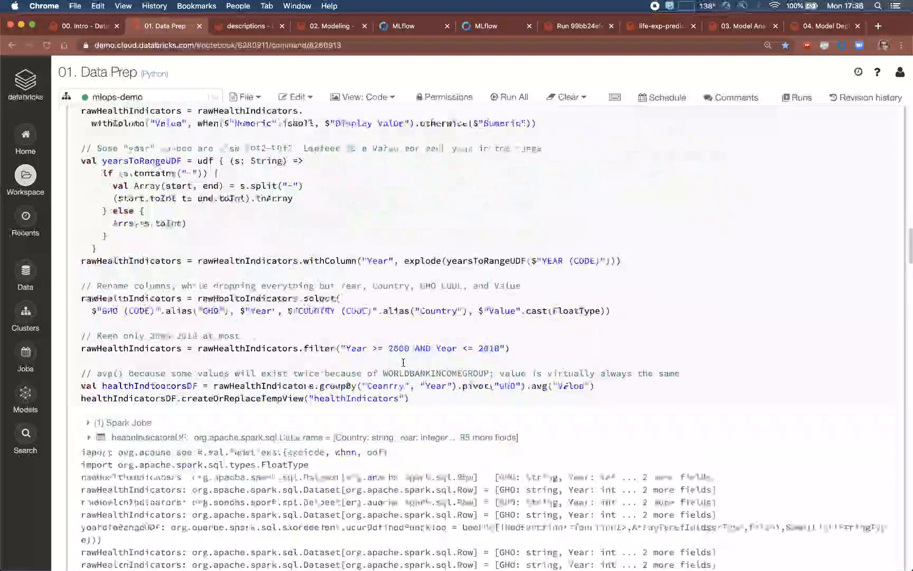
pyautogui.scroll(-3)
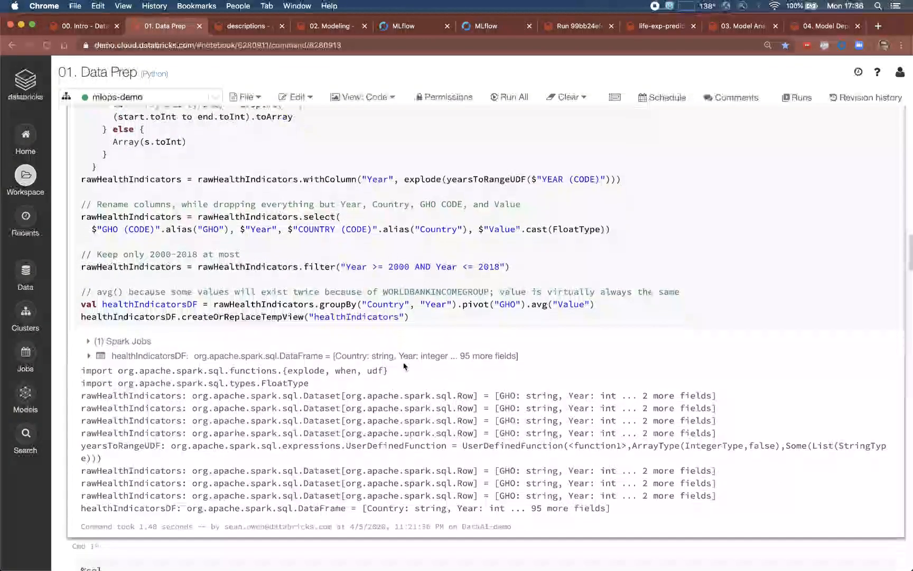
pyautogui.scroll(-3)
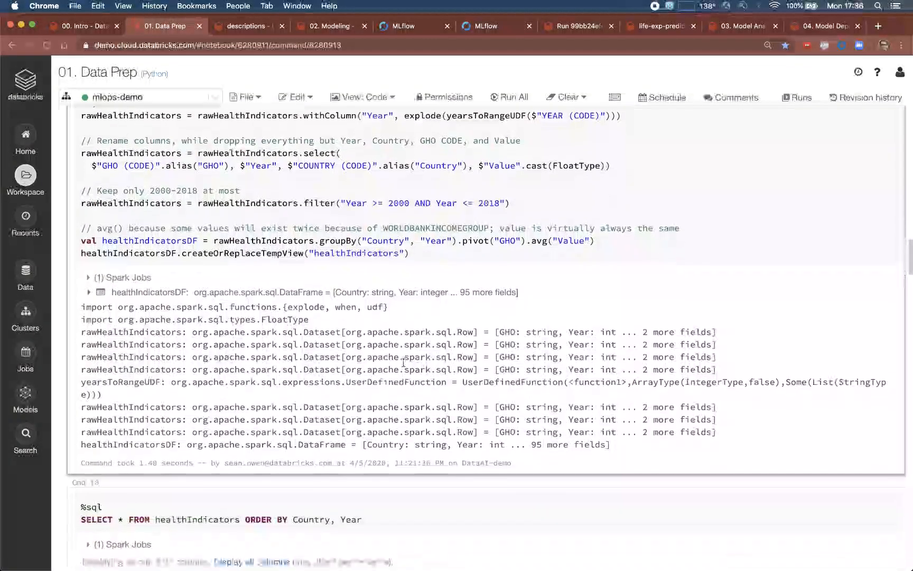
pyautogui.scroll(-3)
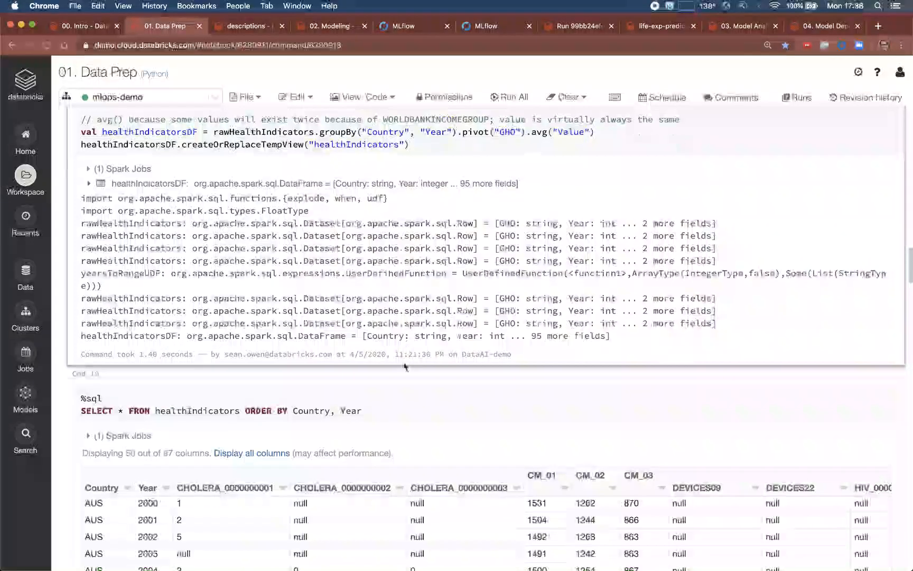
pyautogui.scroll(-3)
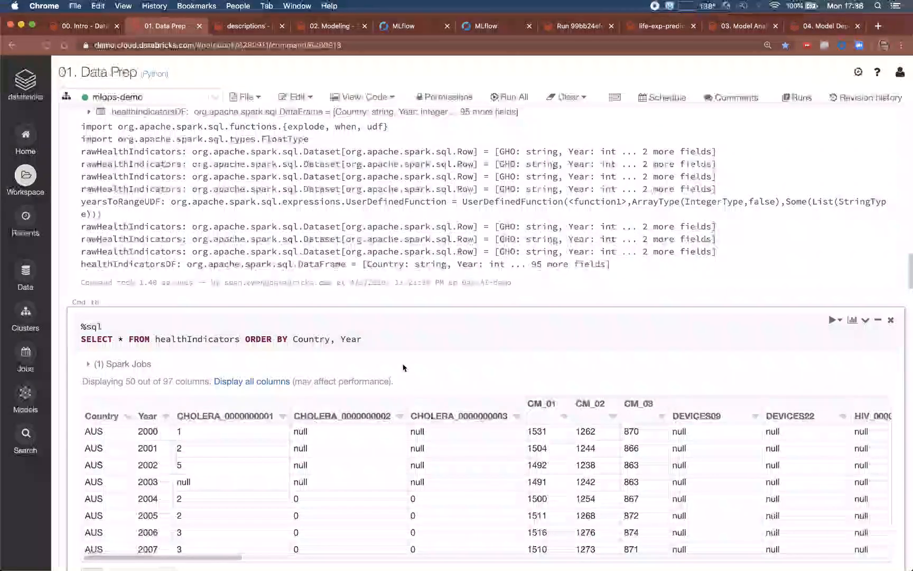
pyautogui.moveTo(396, 387)
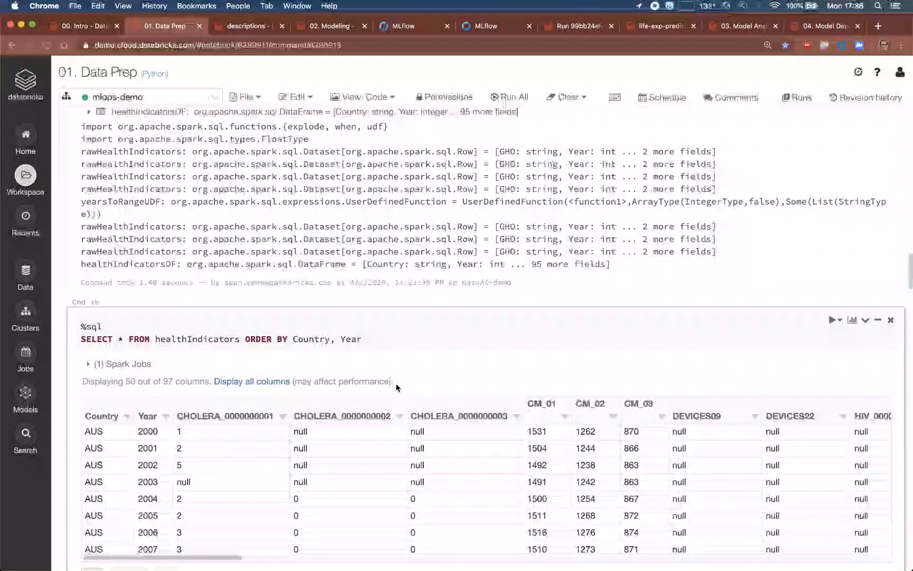
pyautogui.scroll(-3)
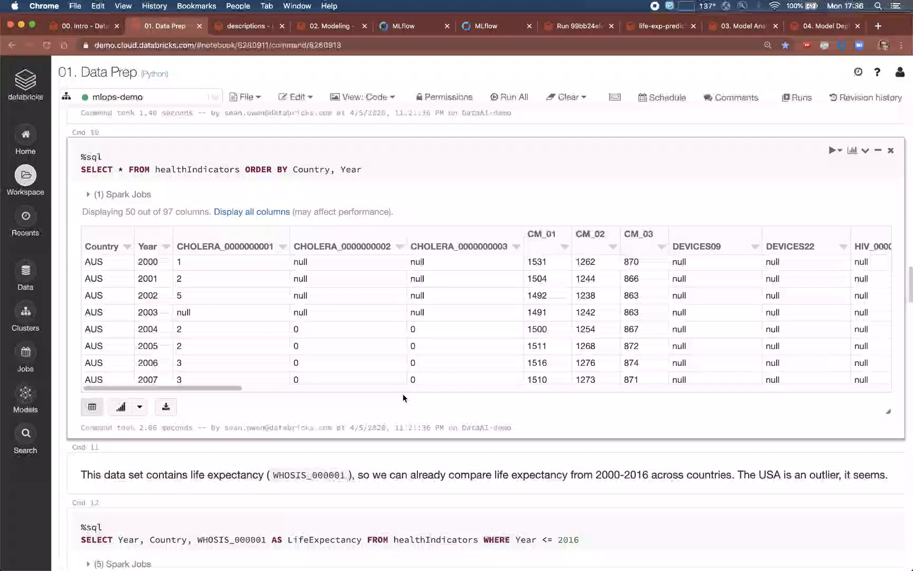
pyautogui.scroll(-3)
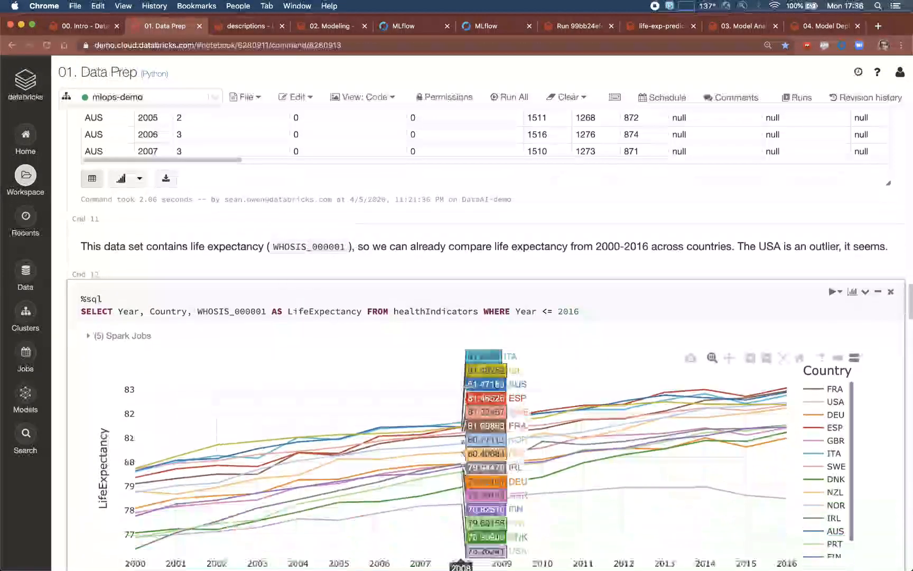
pyautogui.scroll(-3)
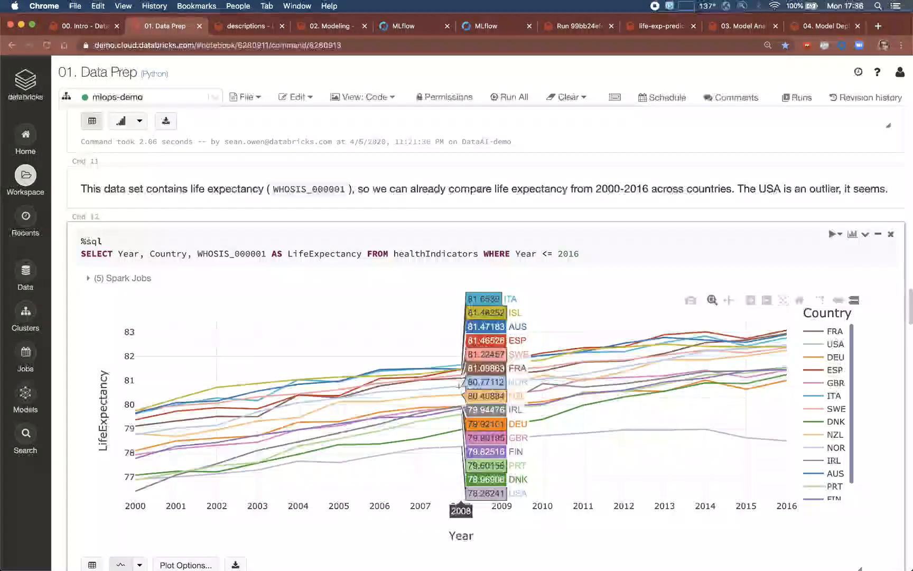
pyautogui.scroll(-3)
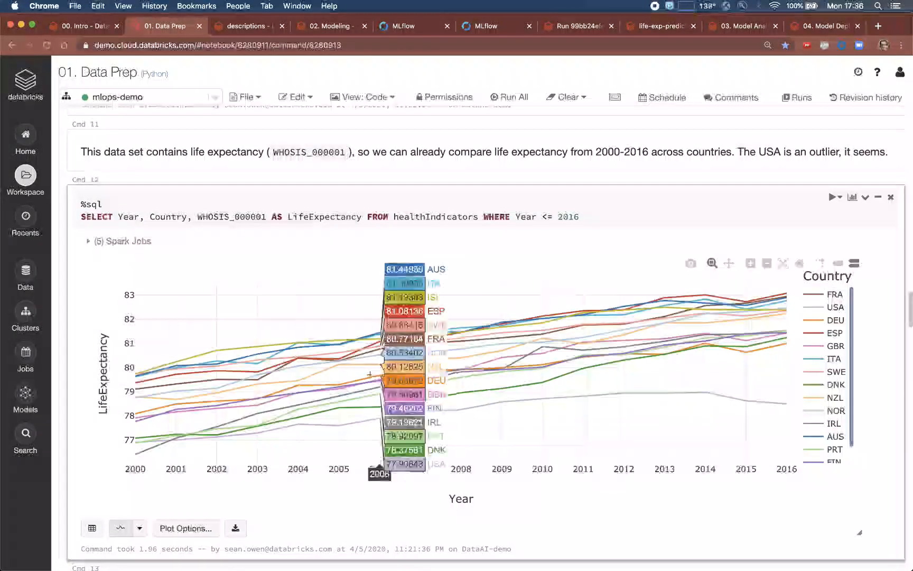
pyautogui.moveTo(363, 374)
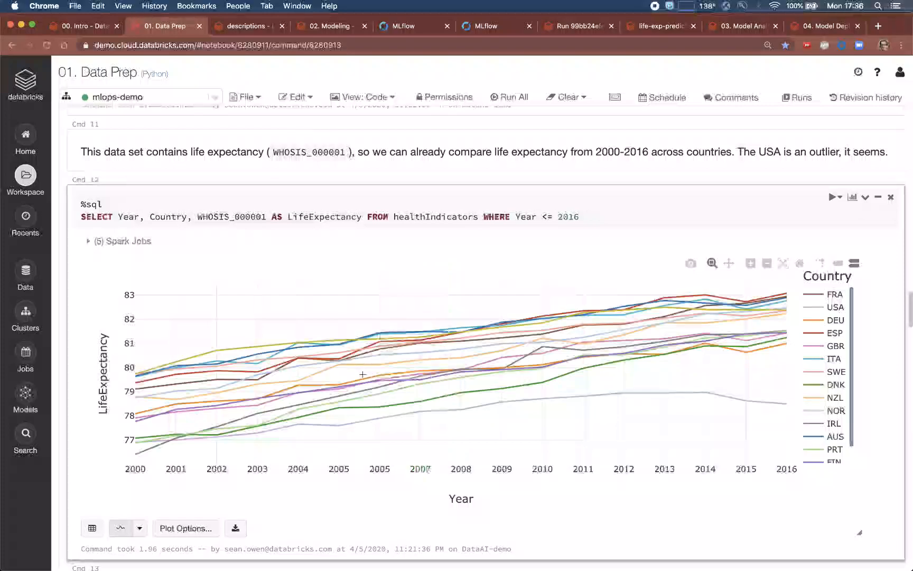
pyautogui.moveTo(315, 363)
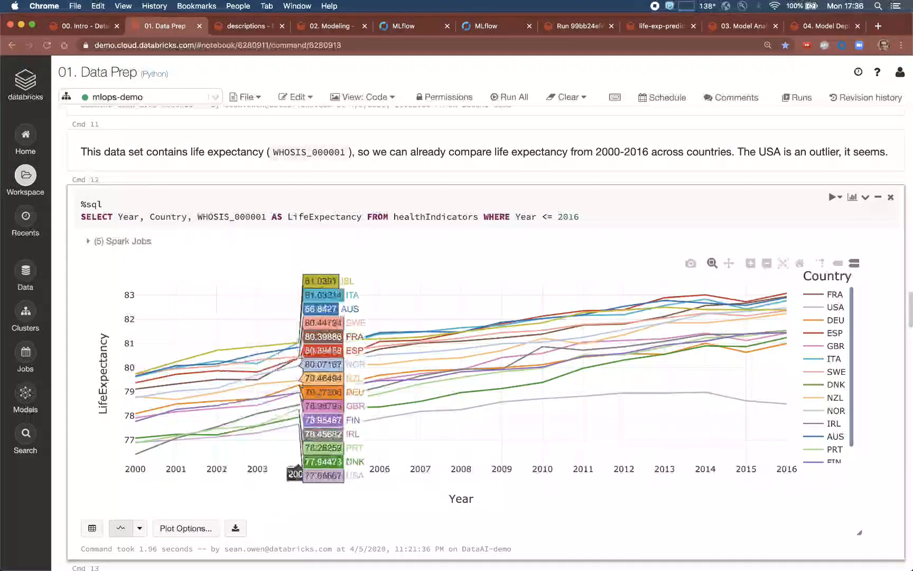
pyautogui.moveTo(541, 389)
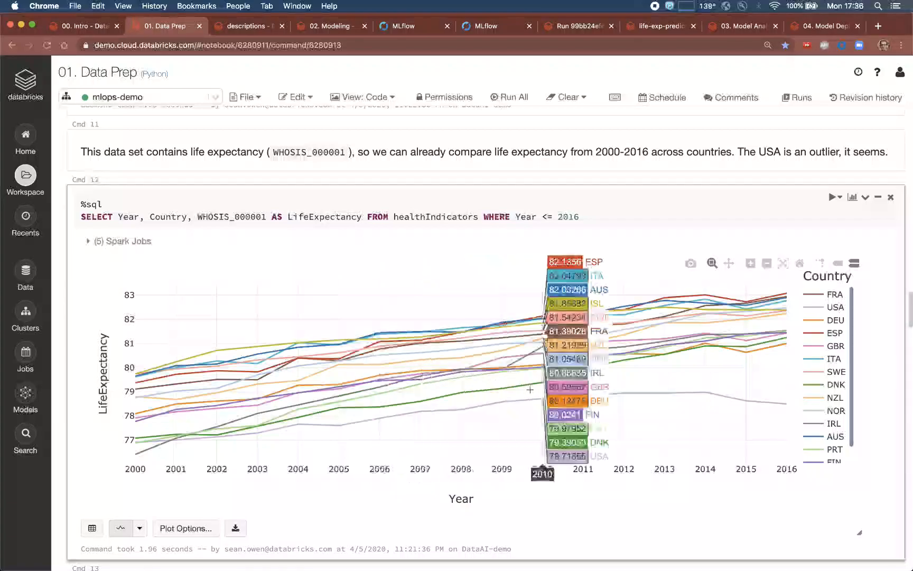
pyautogui.moveTo(701, 403)
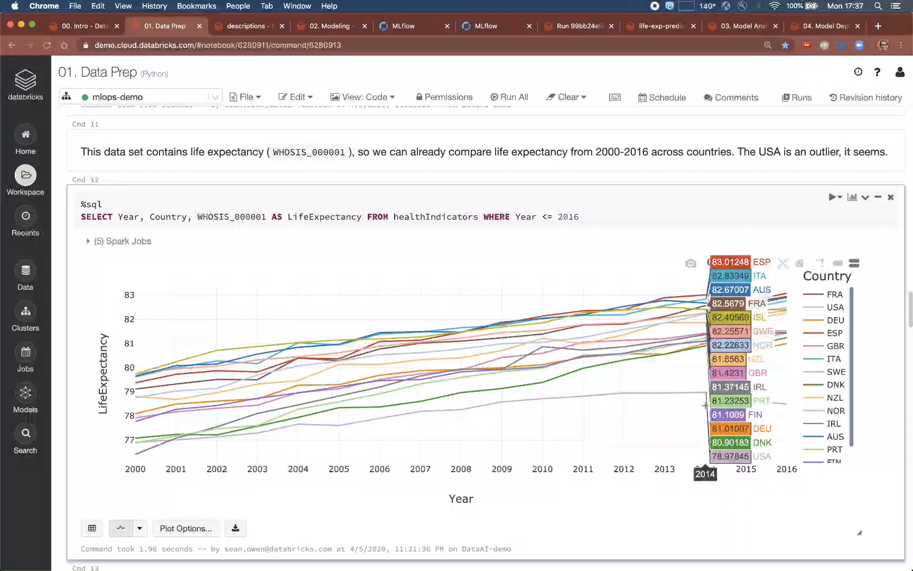
pyautogui.scroll(-3)
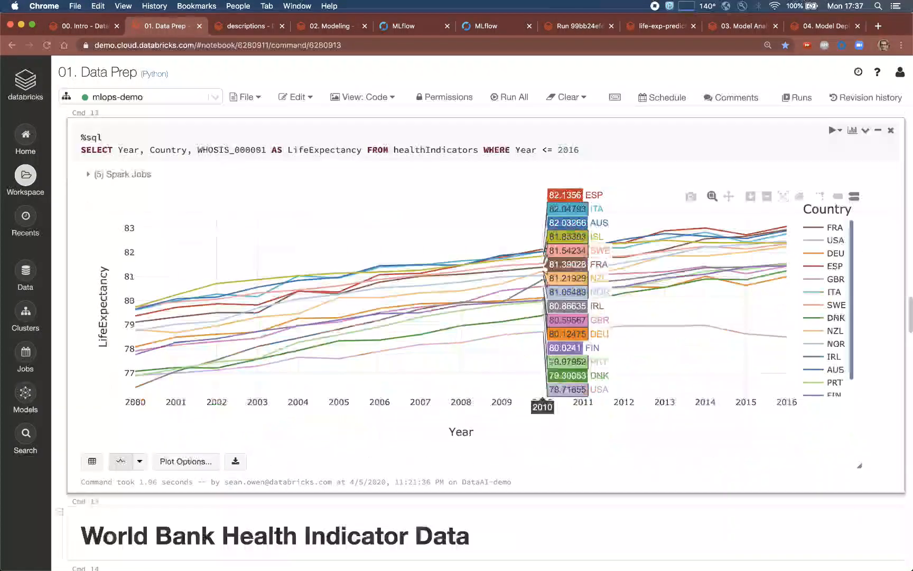
pyautogui.scroll(-3)
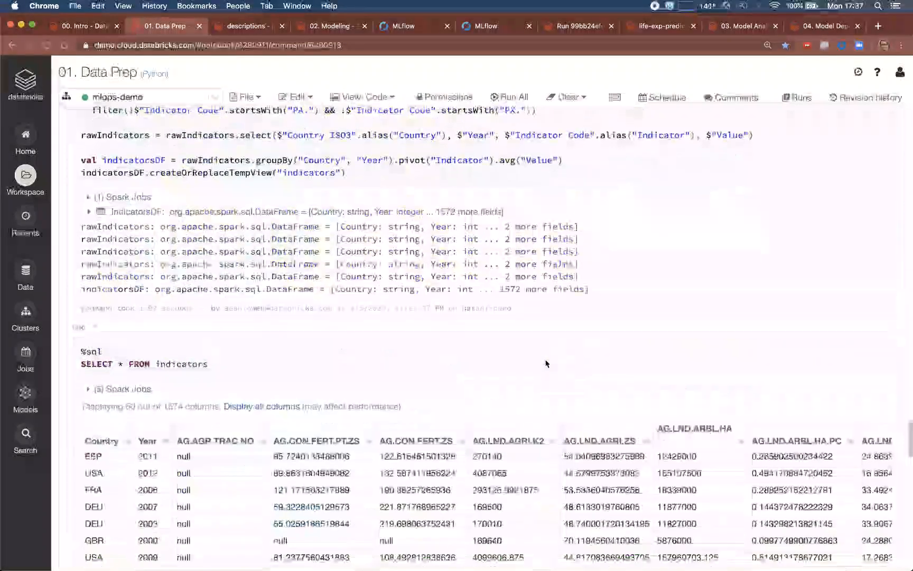
pyautogui.scroll(-3)
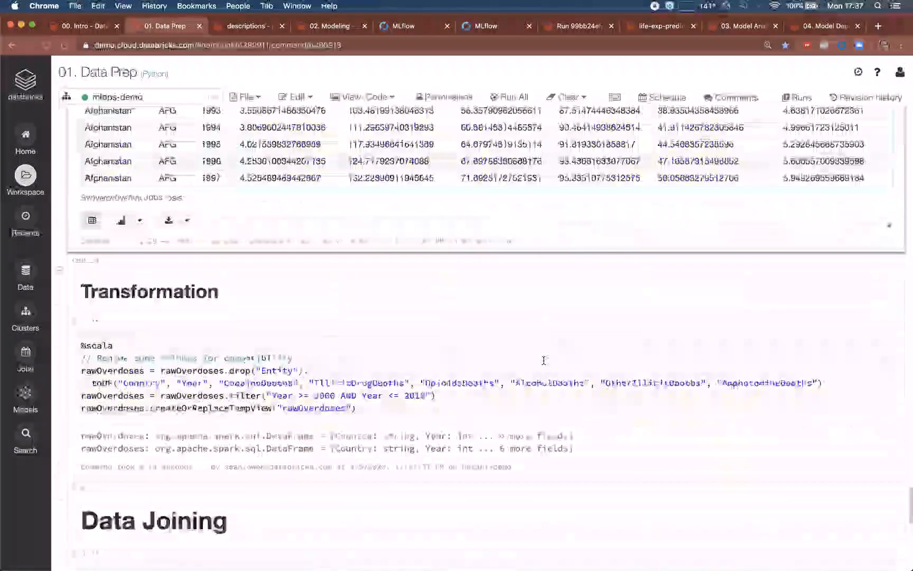
pyautogui.scroll(-3)
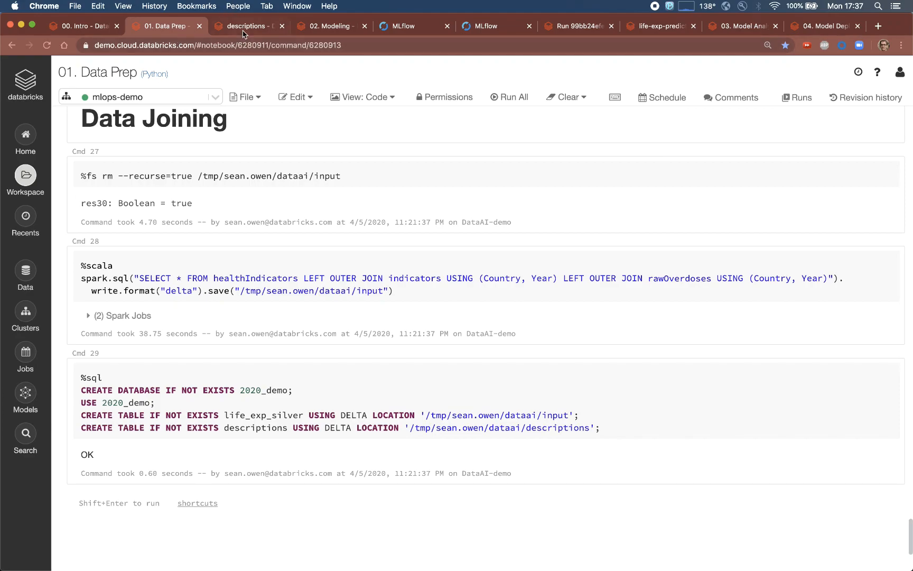
# - Check the descriptions table schema and the Data Prep comments, then move to the 02. Modeling notebook
pyautogui.click(248, 26)
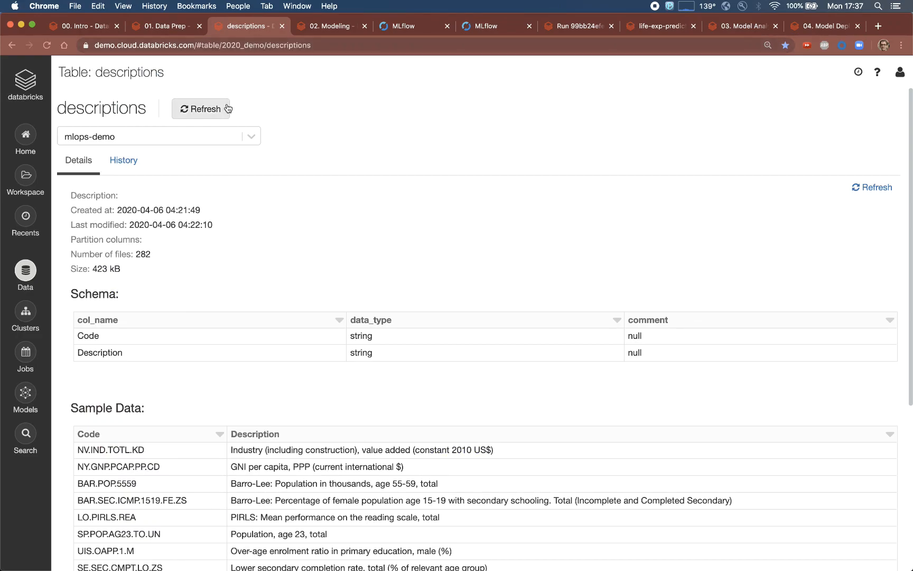
pyautogui.moveTo(228, 260)
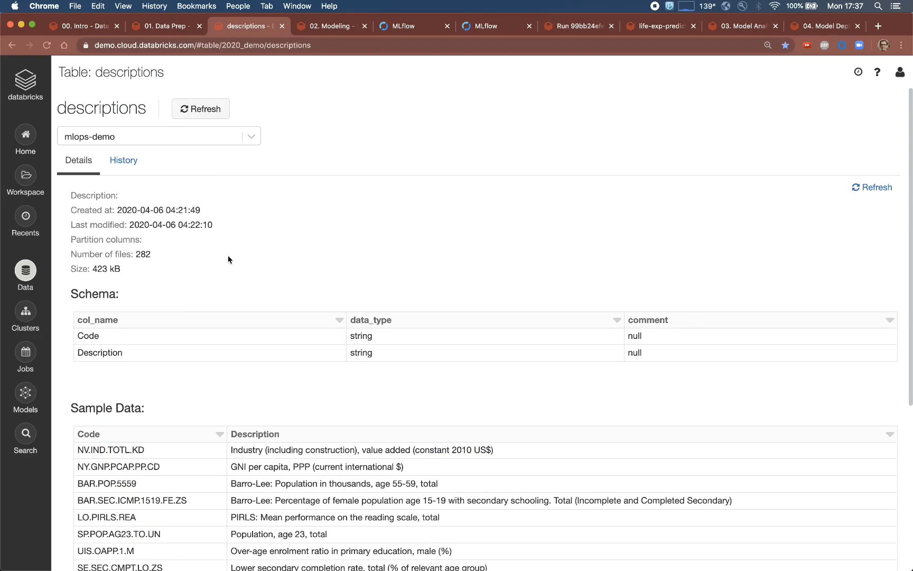
pyautogui.moveTo(124, 161)
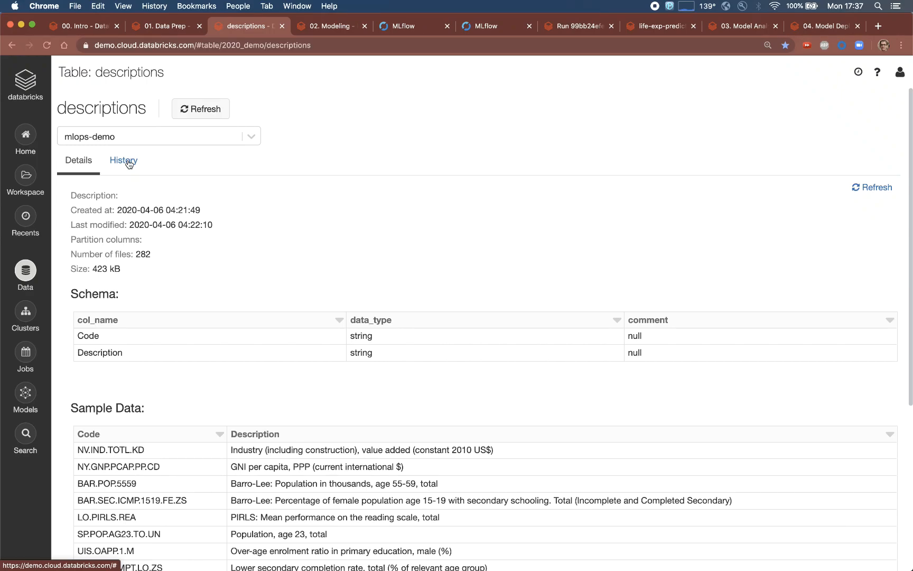
pyautogui.click(122, 161)
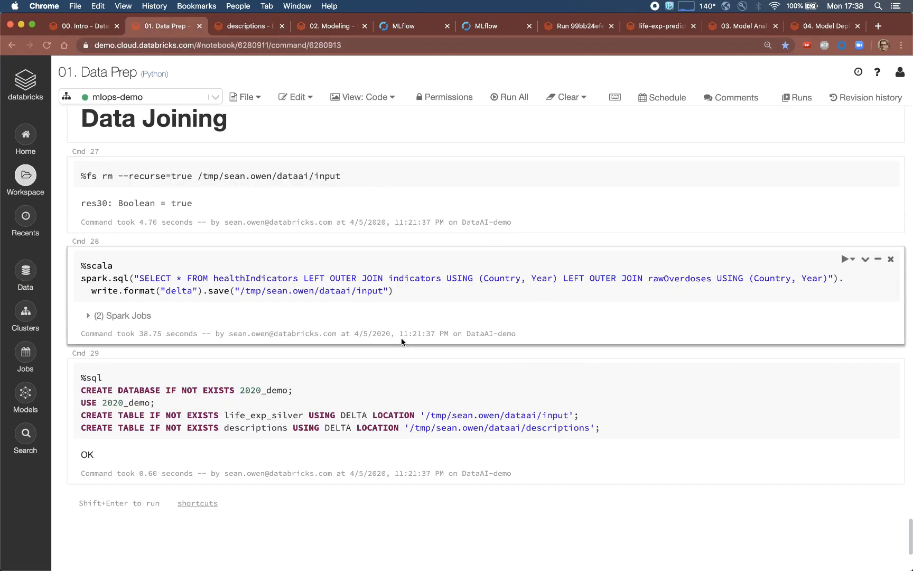
pyautogui.click(730, 98)
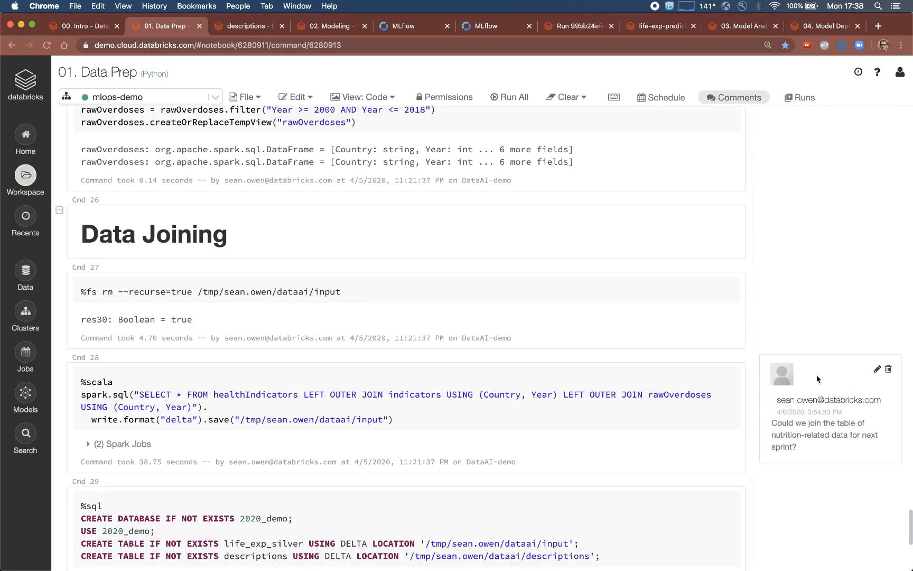
pyautogui.click(330, 25)
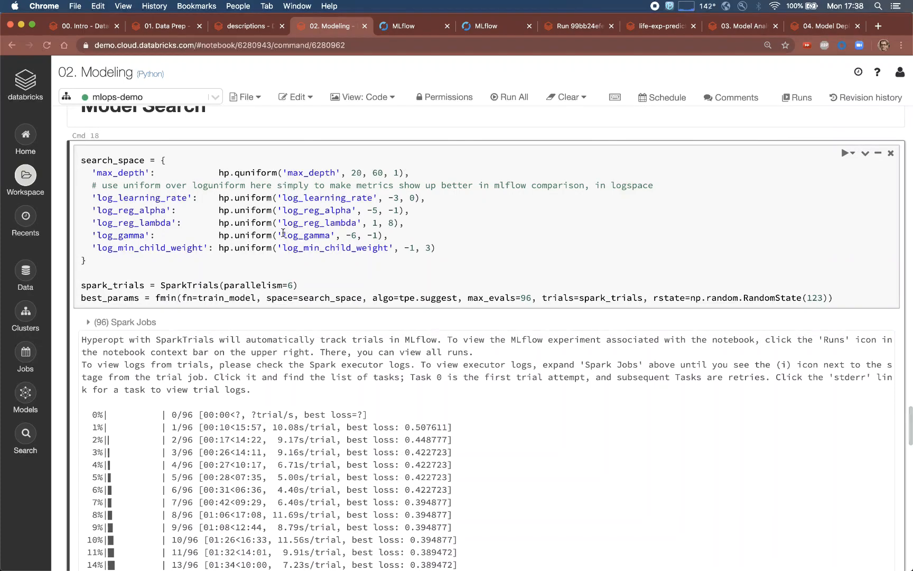
# - Scroll through the seaborn pairplot of indicators by country down to the one-hot encoded Delta table
pyautogui.scroll(3)
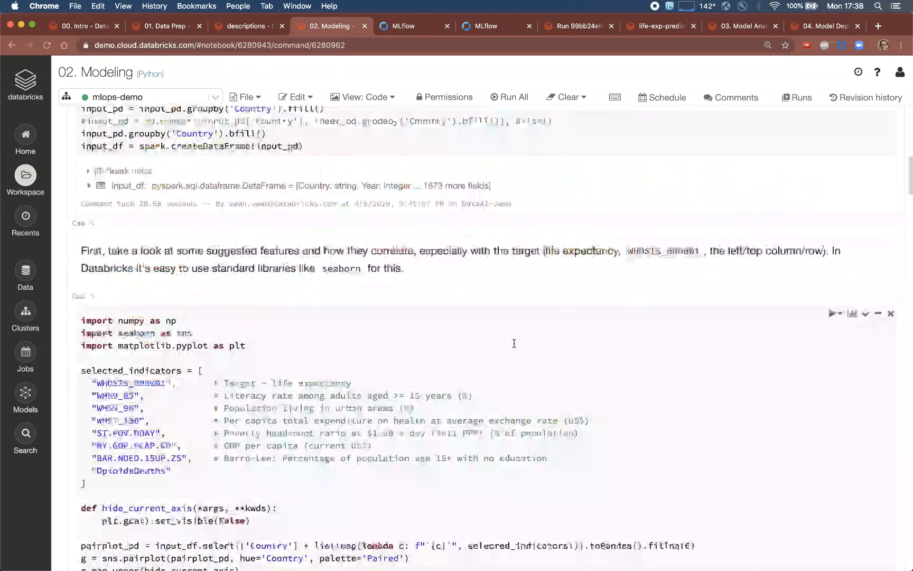
pyautogui.scroll(3)
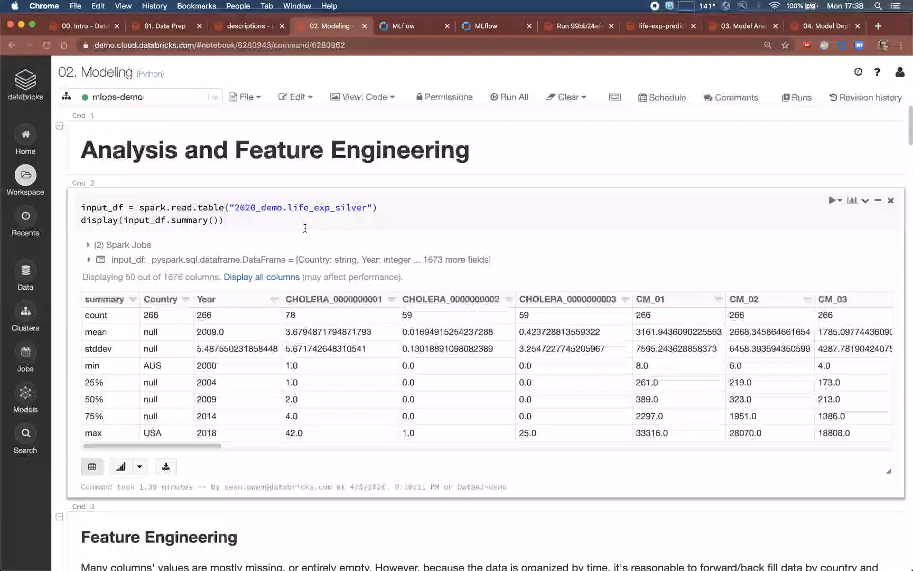
pyautogui.moveTo(245, 245)
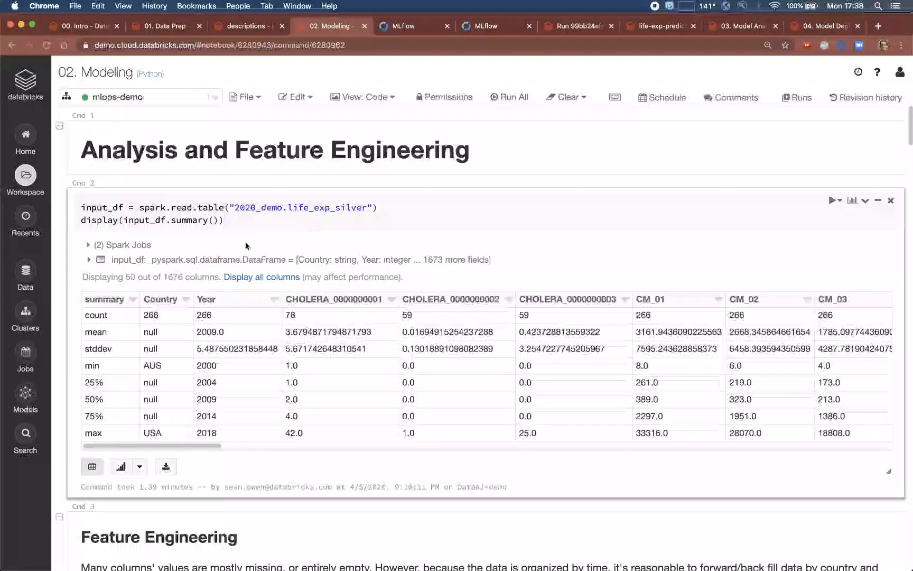
pyautogui.moveTo(296, 286)
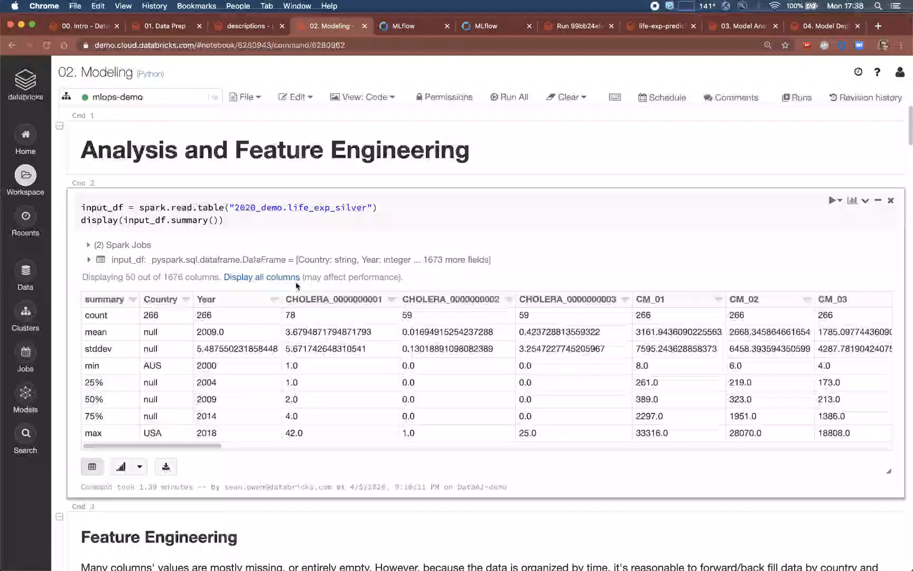
pyautogui.scroll(-3)
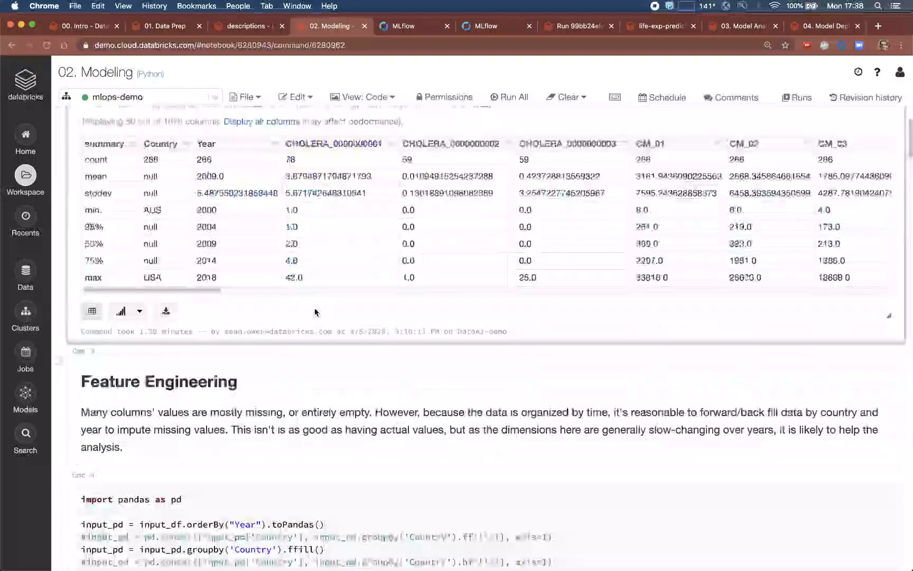
pyautogui.scroll(-3)
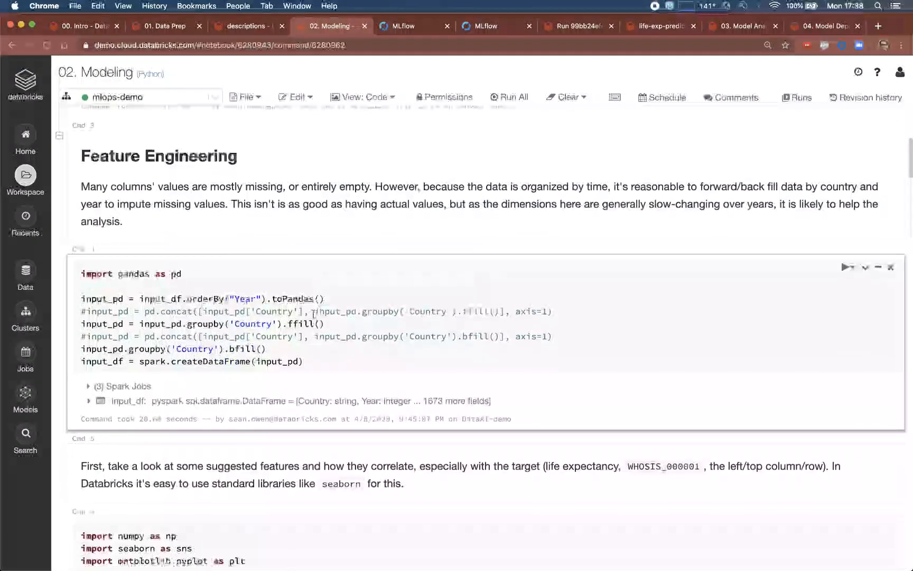
pyautogui.scroll(-3)
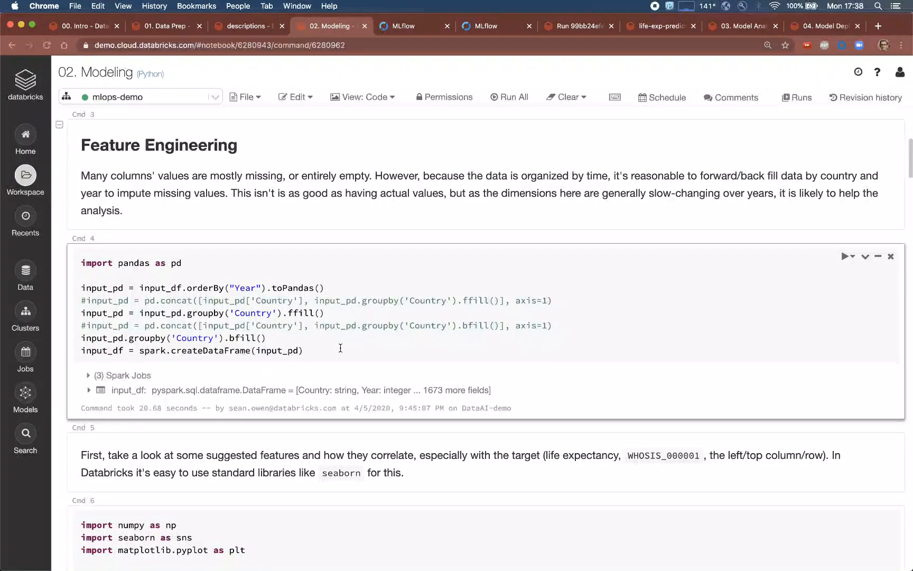
pyautogui.scroll(-3)
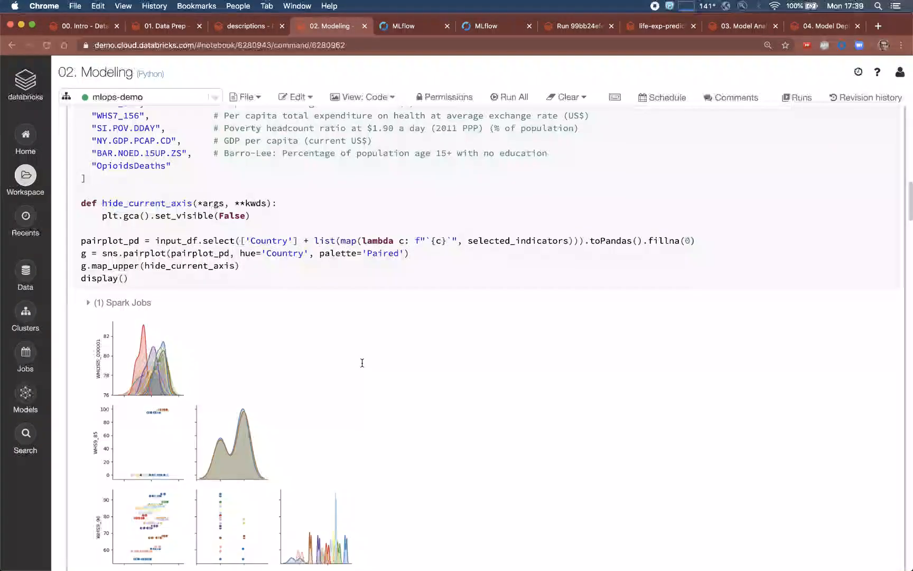
pyautogui.scroll(-3)
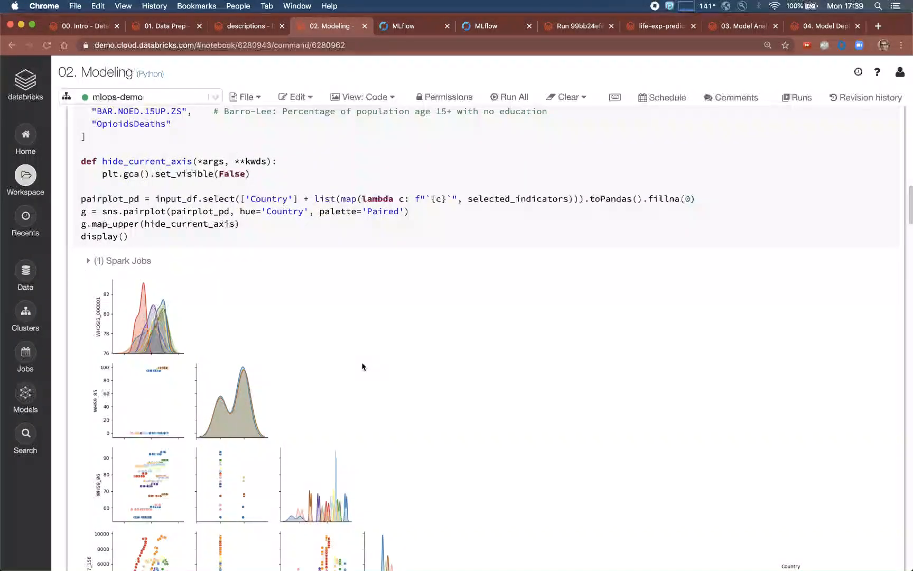
pyautogui.scroll(-3)
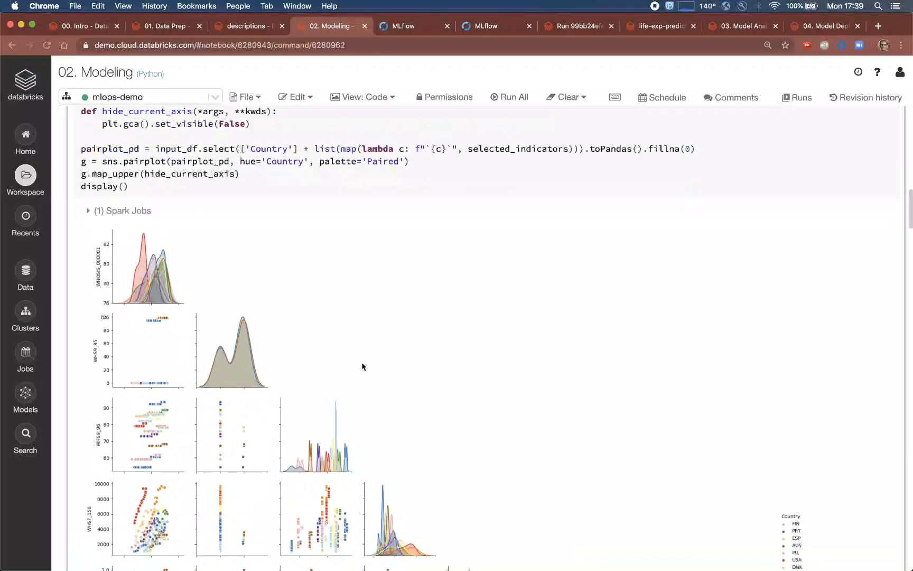
pyautogui.scroll(-3)
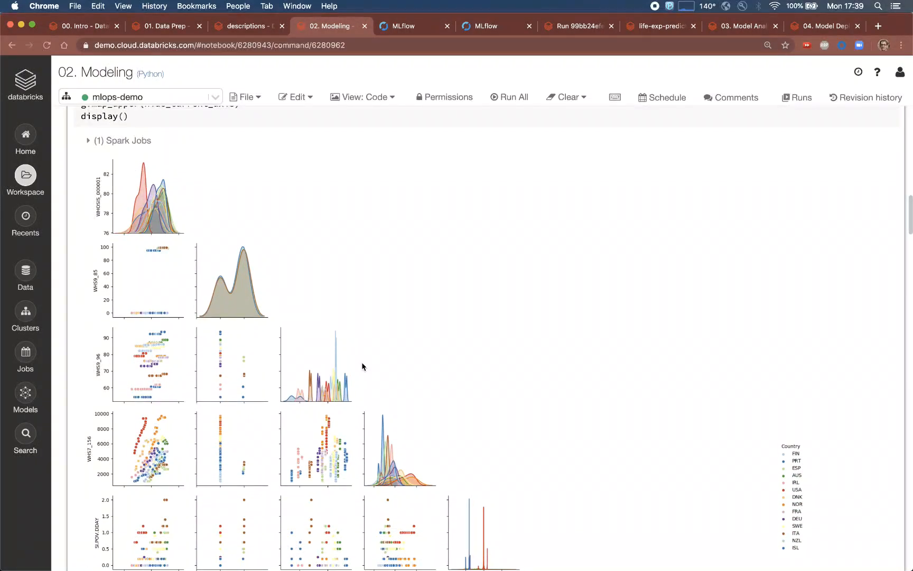
pyautogui.scroll(-3)
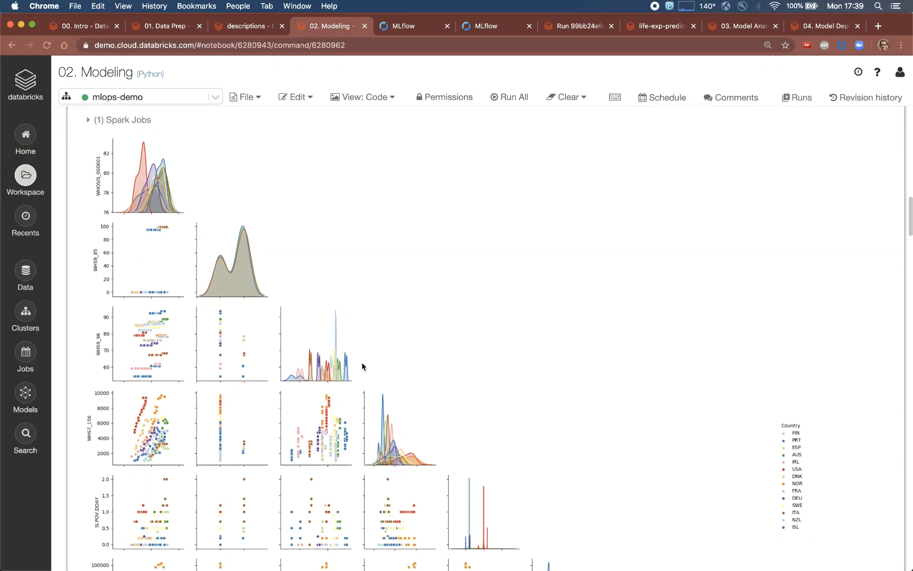
pyautogui.scroll(3)
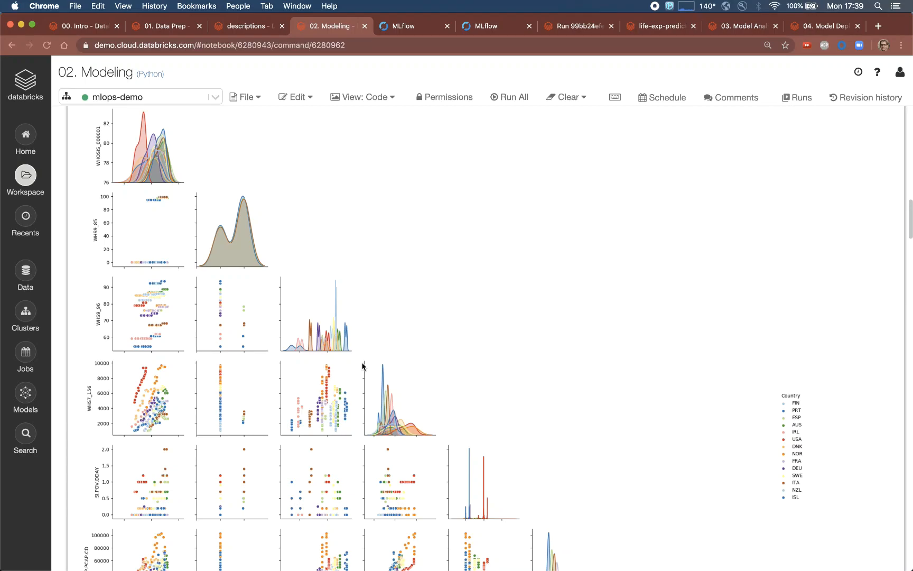
pyautogui.scroll(-3)
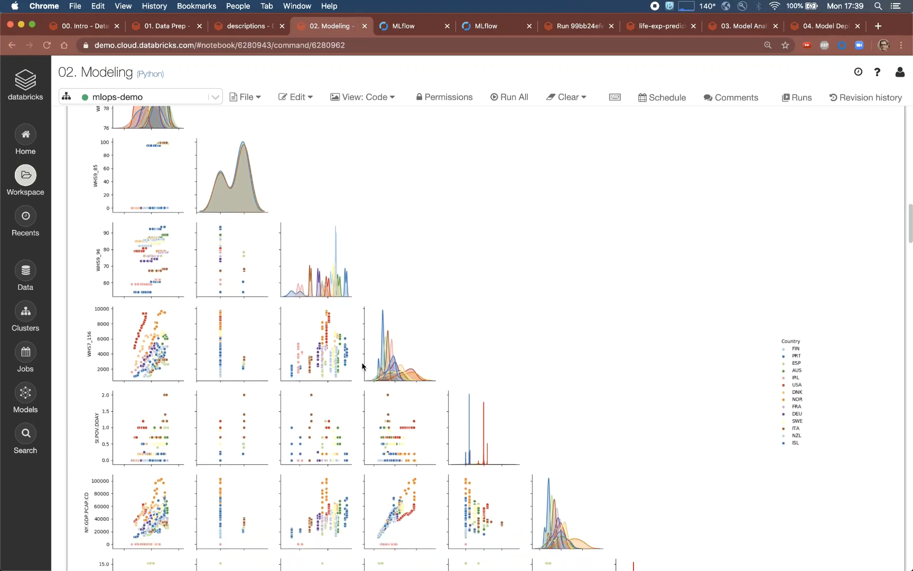
pyautogui.scroll(-3)
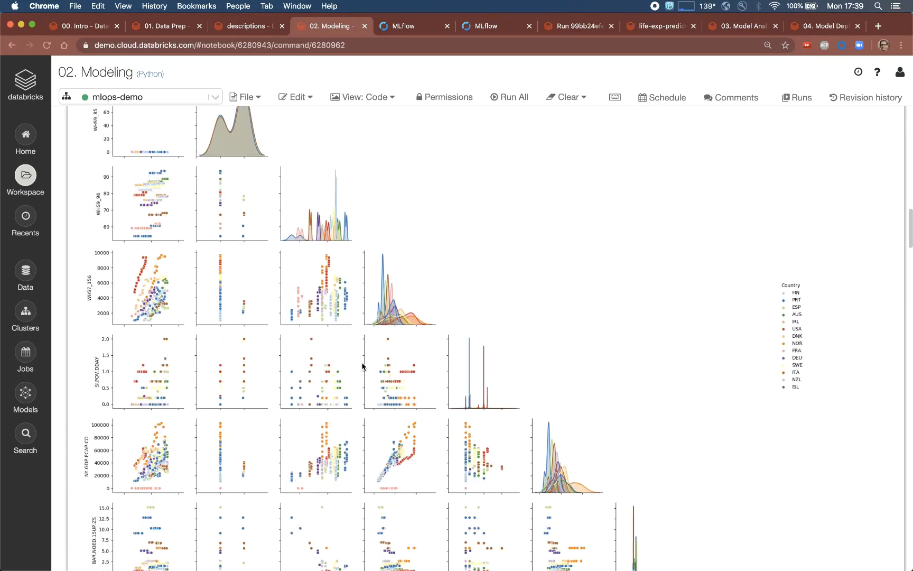
pyautogui.scroll(-3)
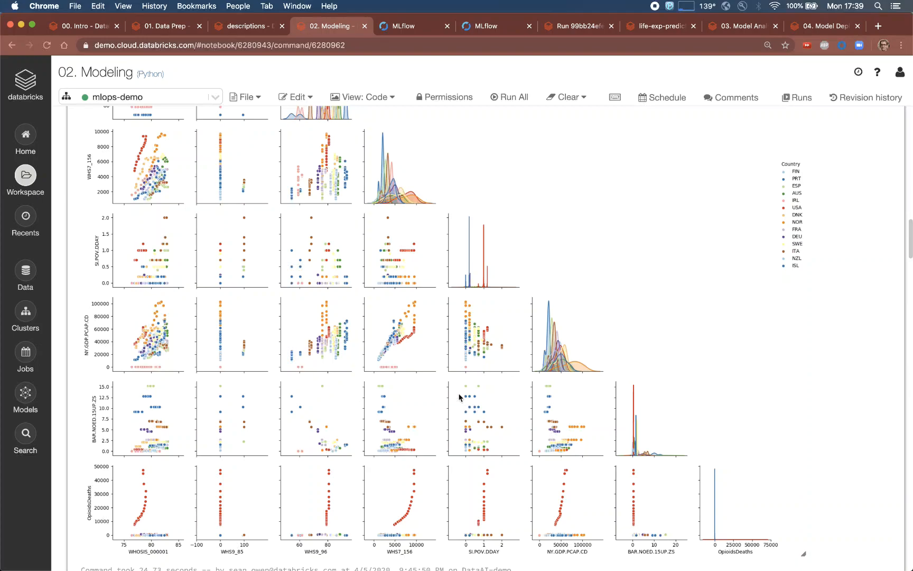
pyautogui.scroll(-3)
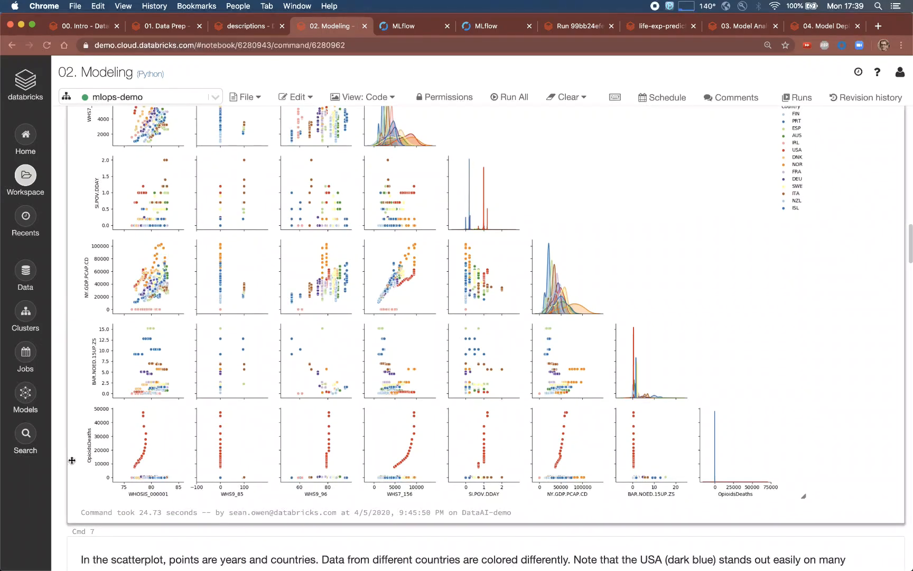
pyautogui.moveTo(93, 442)
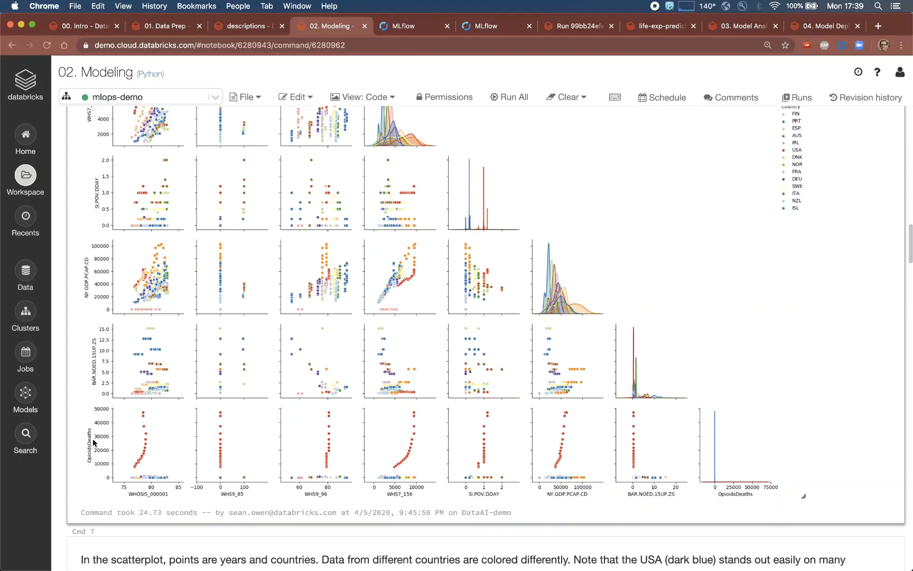
pyautogui.moveTo(339, 418)
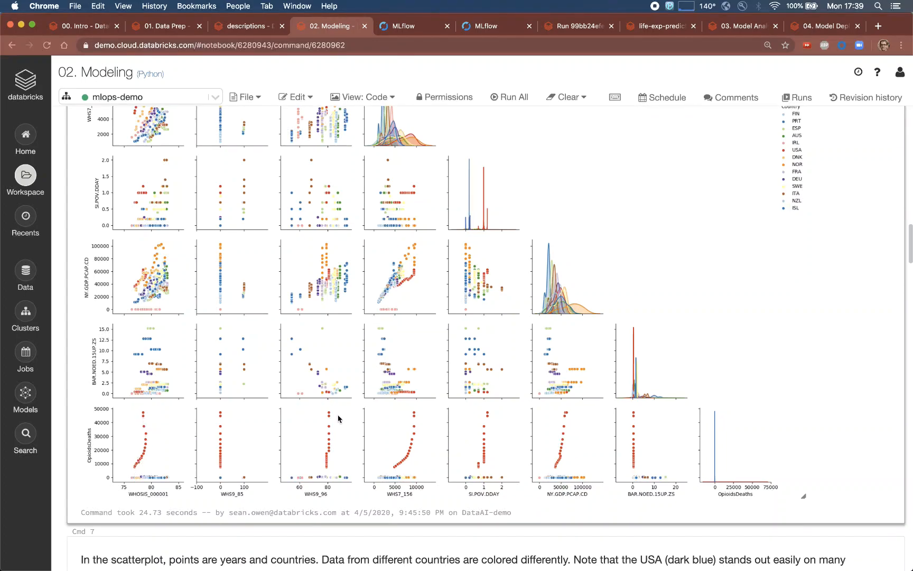
pyautogui.scroll(-3)
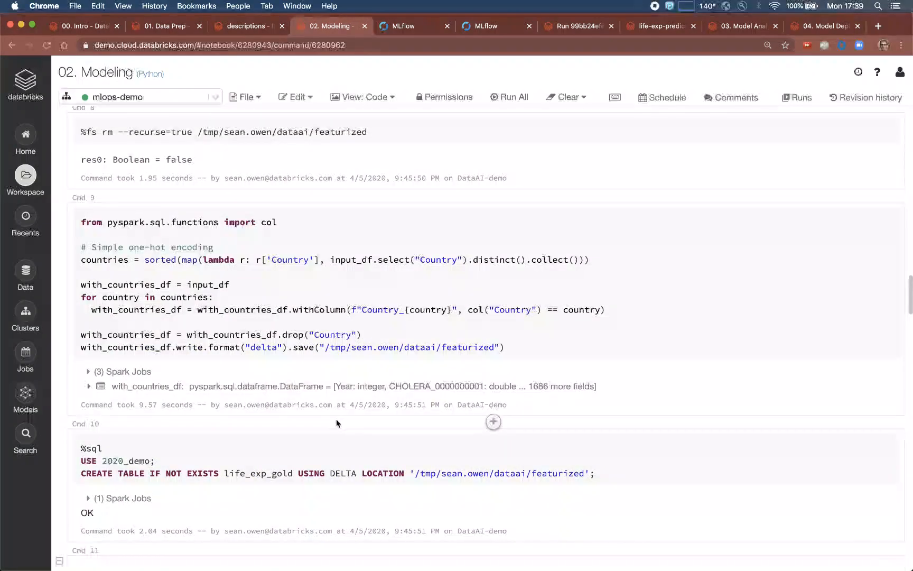
# - Review the life_exp_gold SQL cell, the one-hot encoding and the XGBoost train_model function with MLflow logging
pyautogui.click(317, 472)
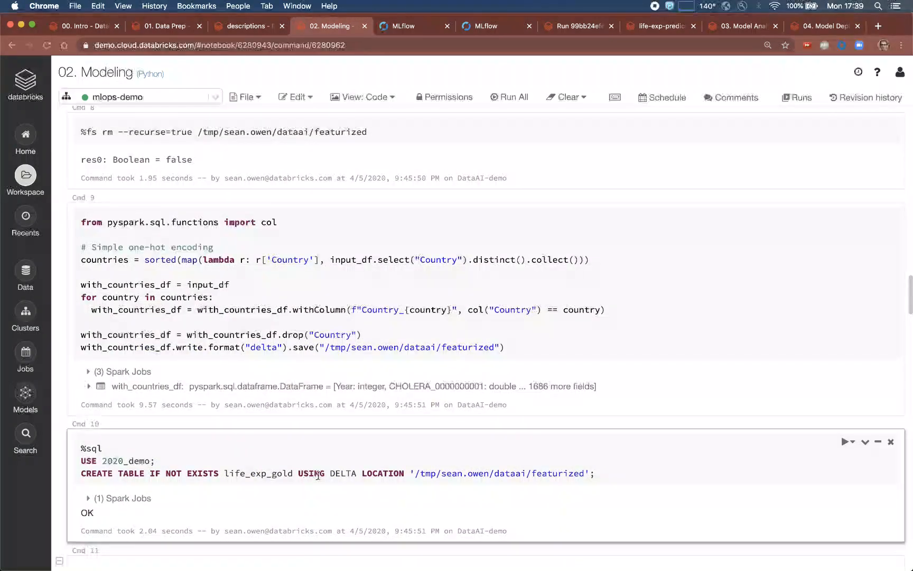
pyautogui.scroll(-3)
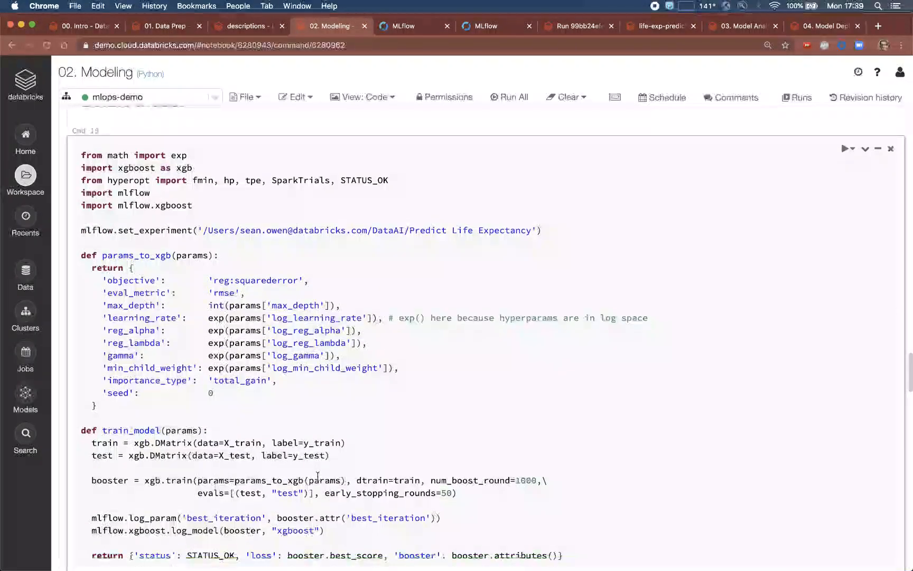
pyautogui.scroll(3)
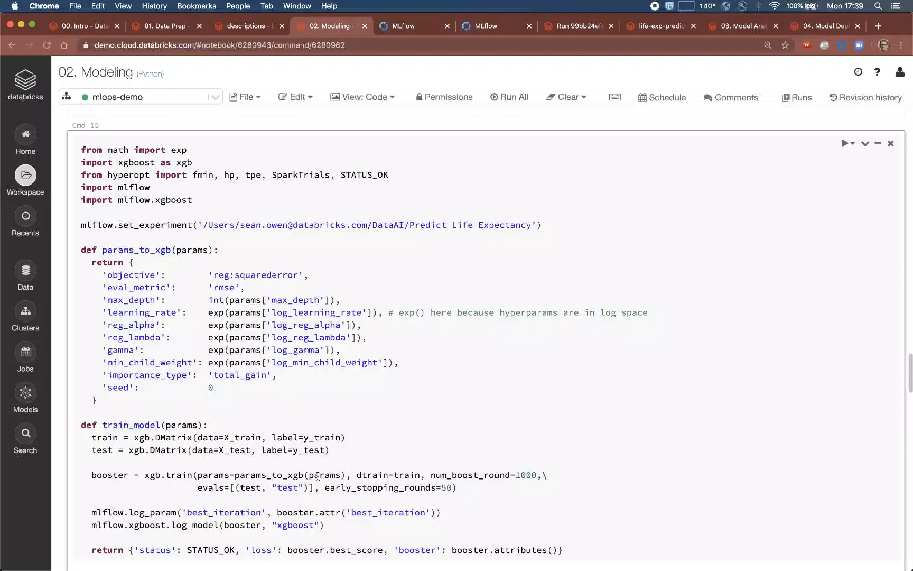
pyautogui.scroll(-3)
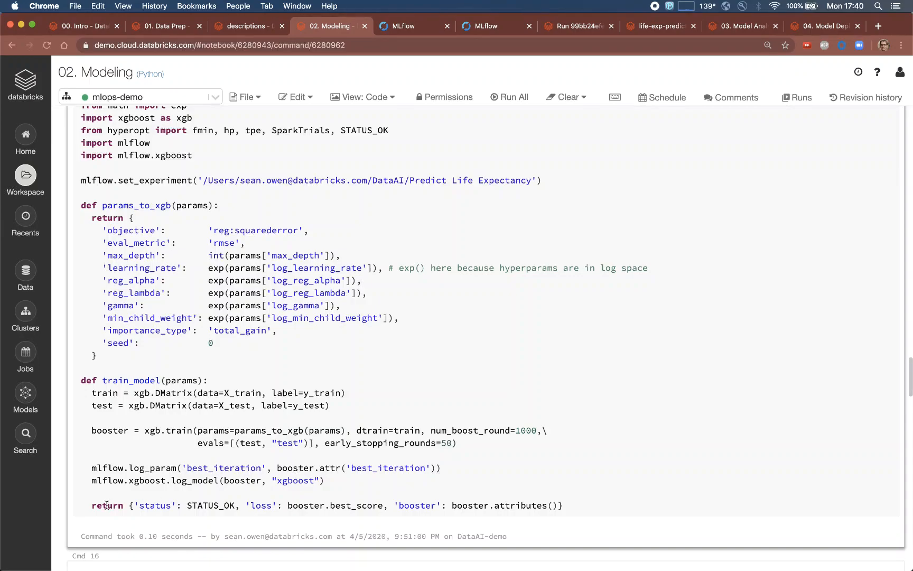
pyautogui.moveTo(46, 462)
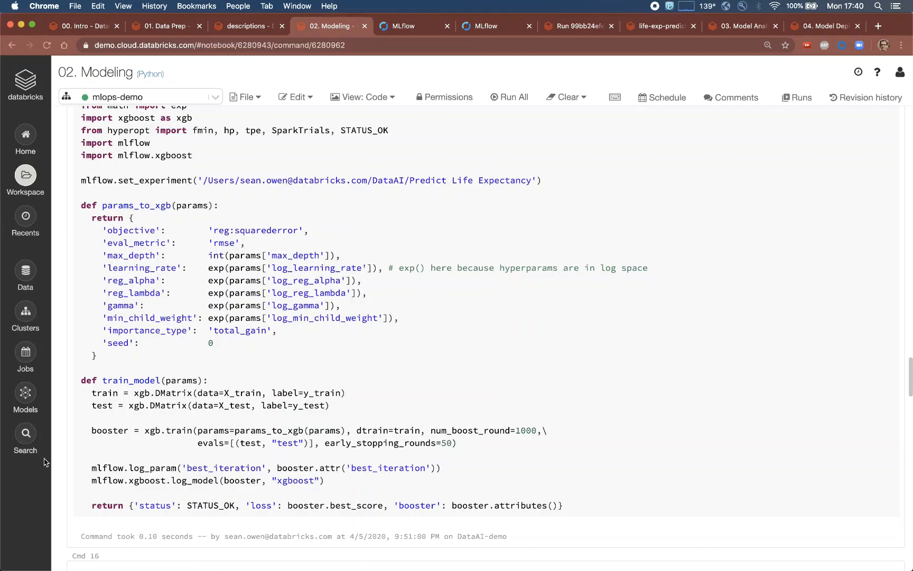
pyautogui.scroll(-3)
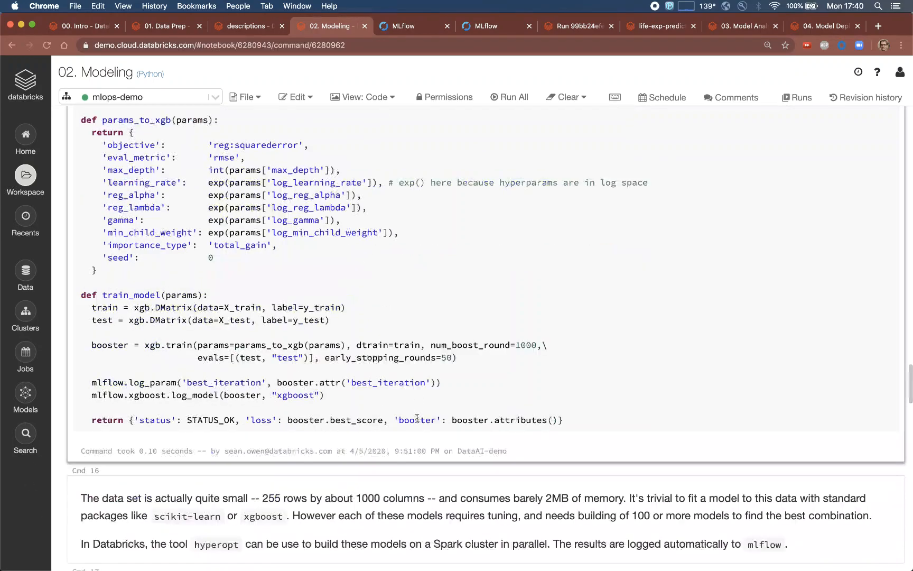
pyautogui.scroll(-3)
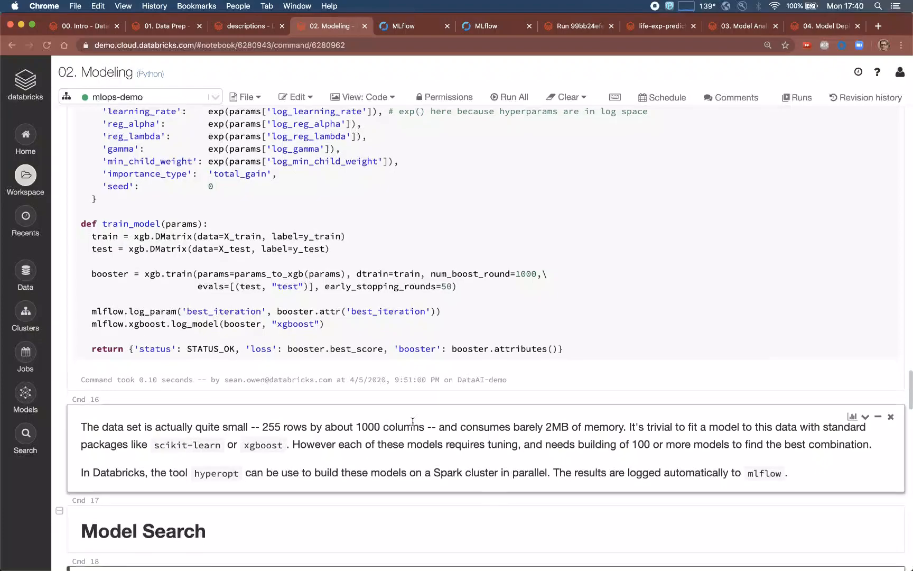
pyautogui.scroll(-3)
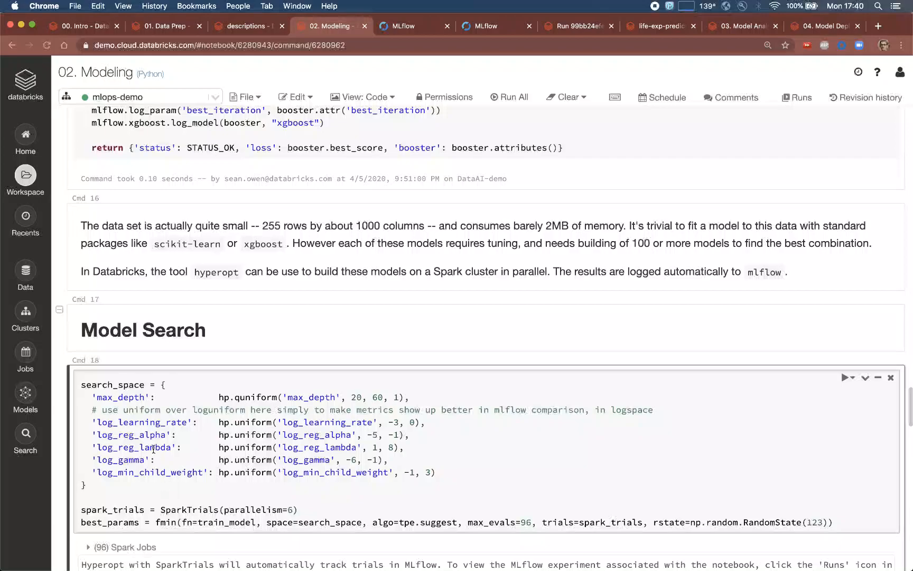
# - Examine the log_reg_lambda search range and the SparkTrials log with best loss near 0.389
pyautogui.click(154, 447)
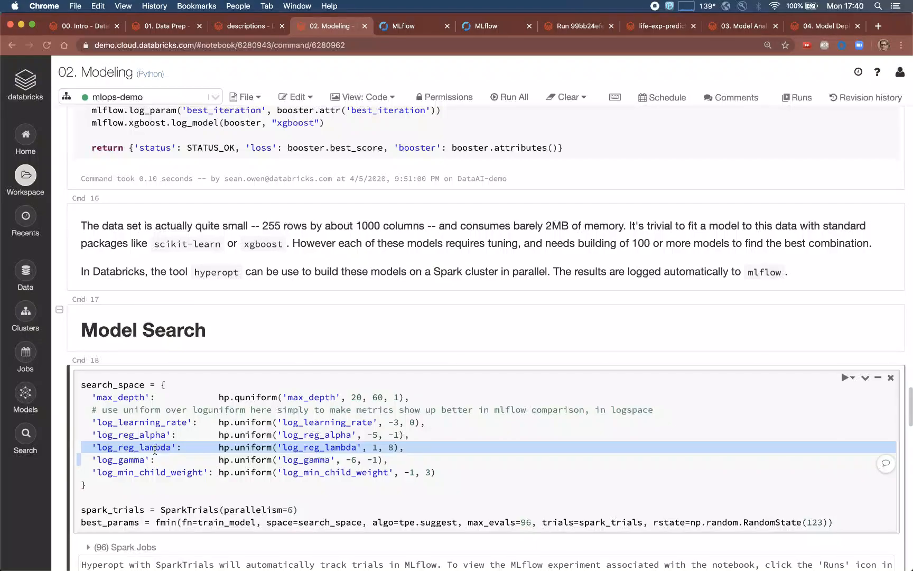
pyautogui.scroll(-3)
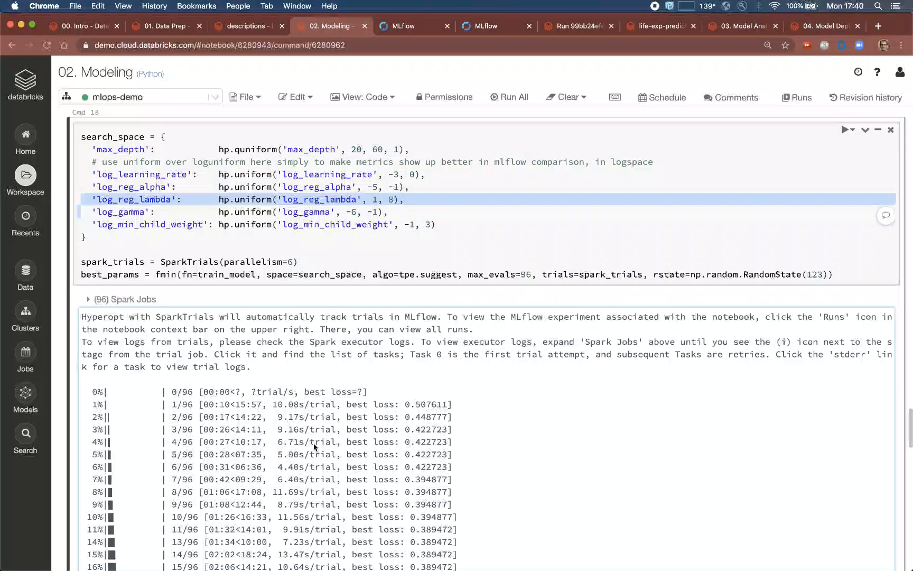
pyautogui.moveTo(304, 447)
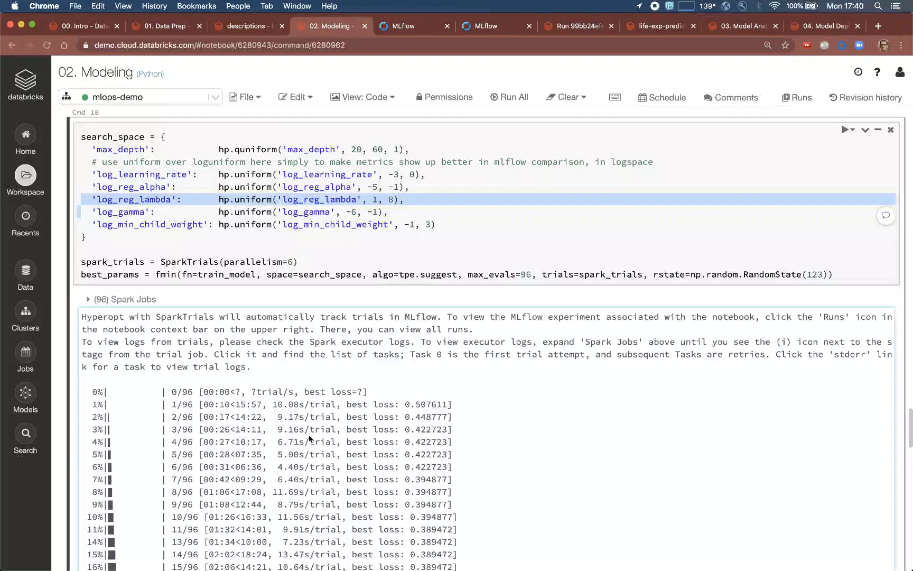
pyautogui.scroll(3)
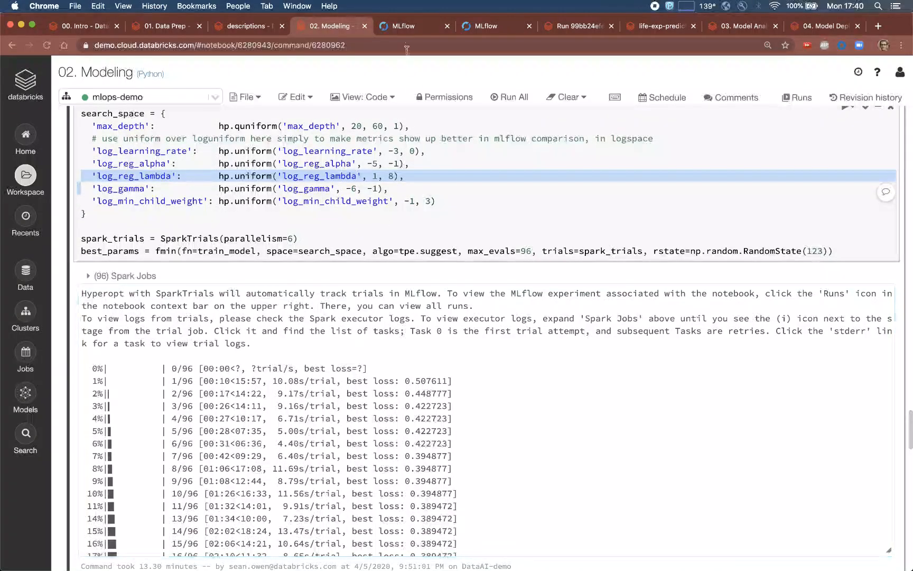
pyautogui.moveTo(405, 25)
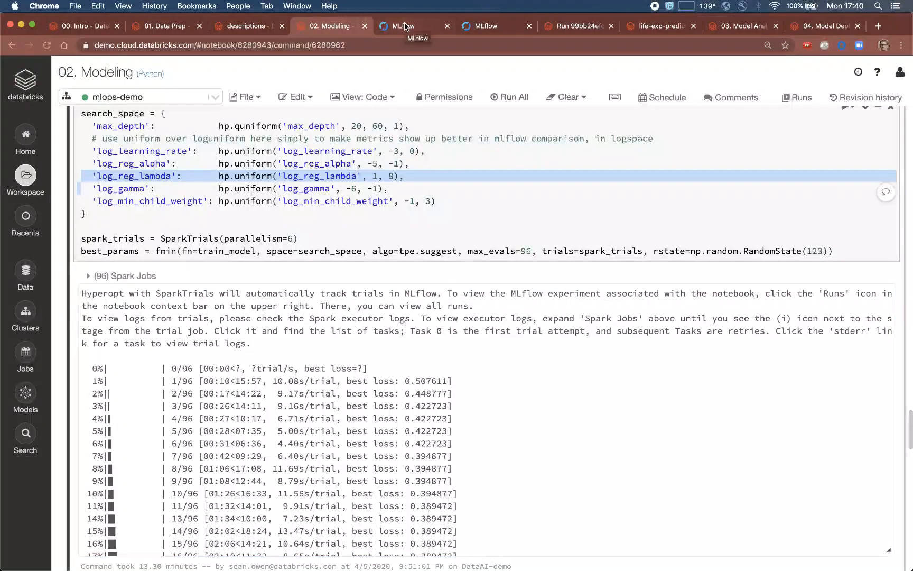
# - Show the Predict Life Expectancy MLflow experiment listing its 97 runs
pyautogui.click(398, 26)
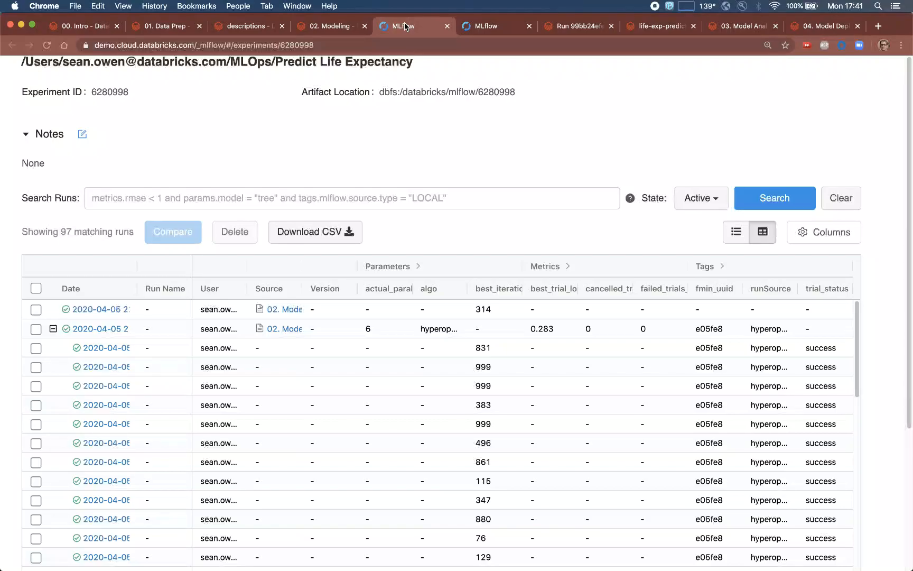
pyautogui.moveTo(502, 35)
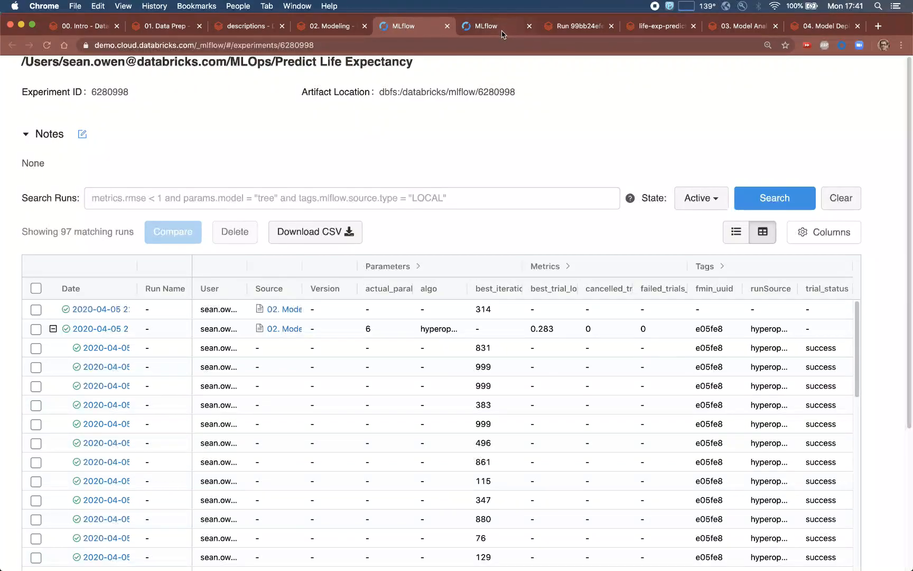
pyautogui.moveTo(498, 27)
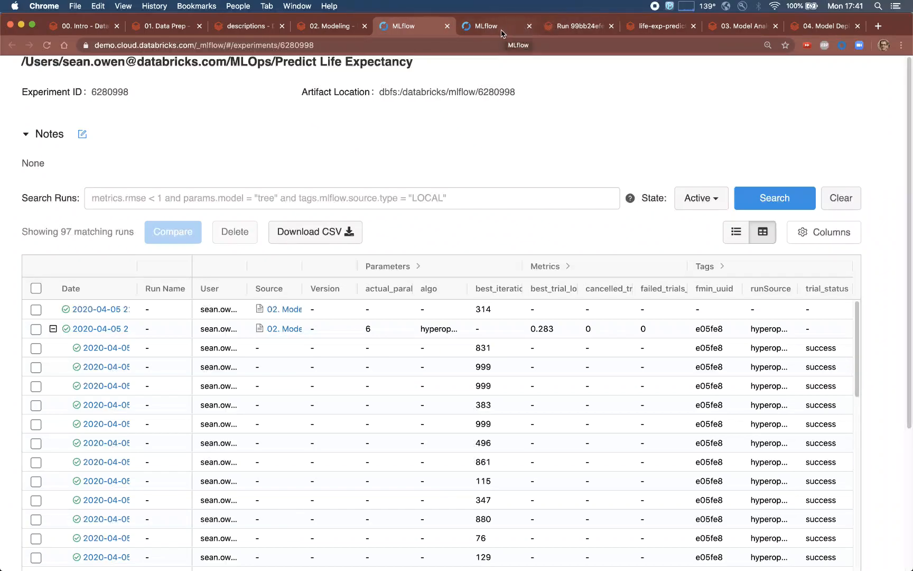
pyautogui.click(172, 231)
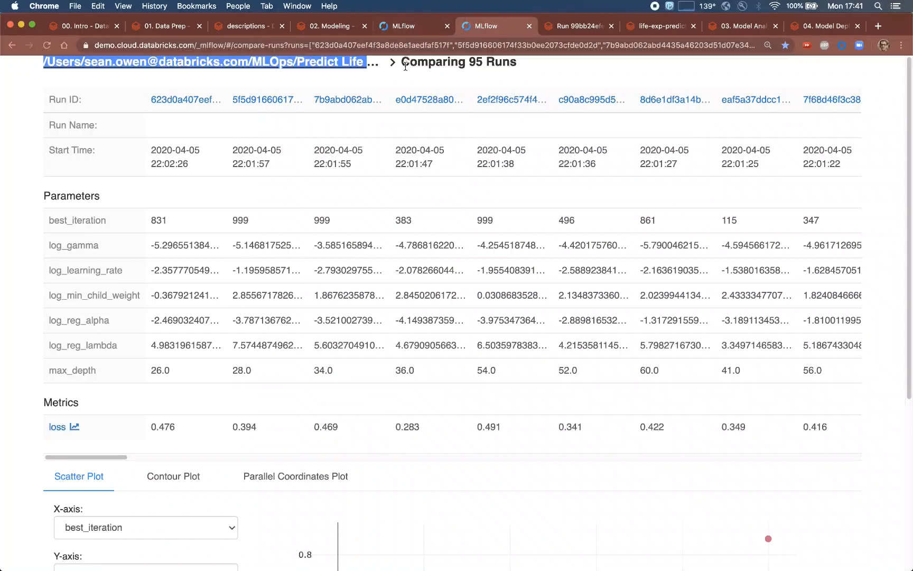
pyautogui.moveTo(438, 246)
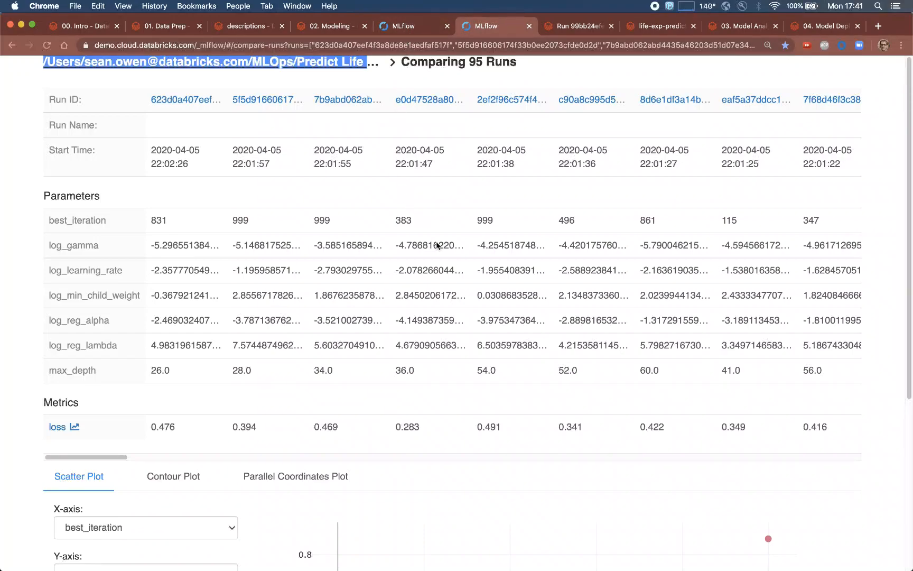
pyautogui.scroll(-3)
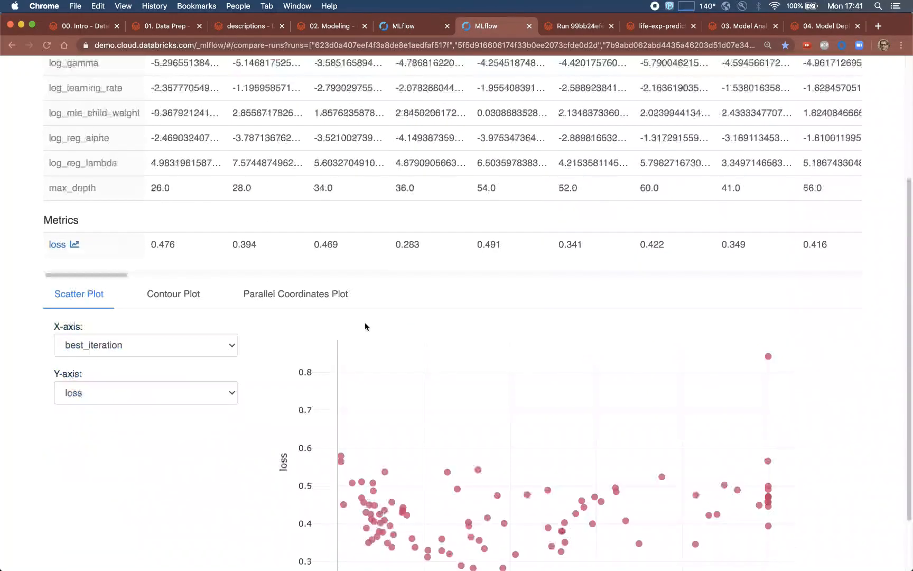
pyautogui.click(295, 293)
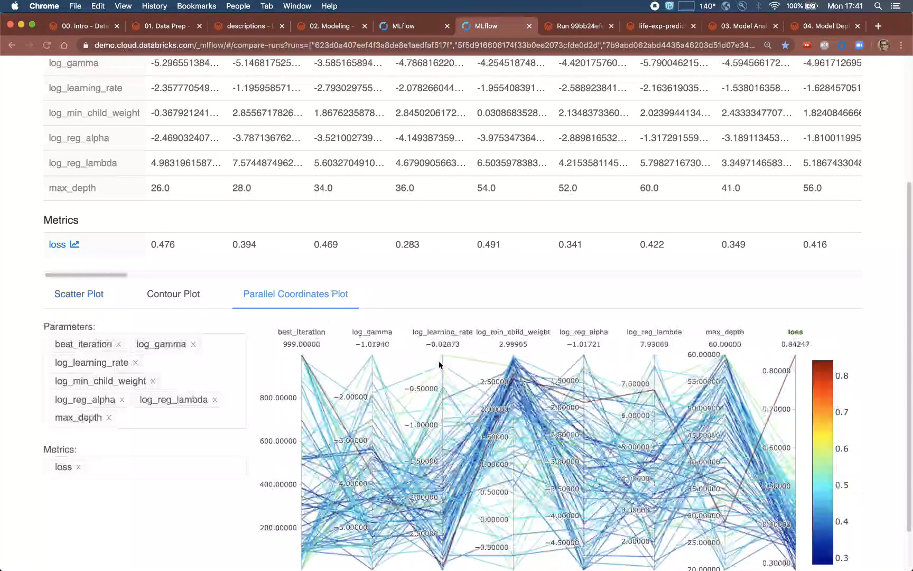
pyautogui.scroll(-3)
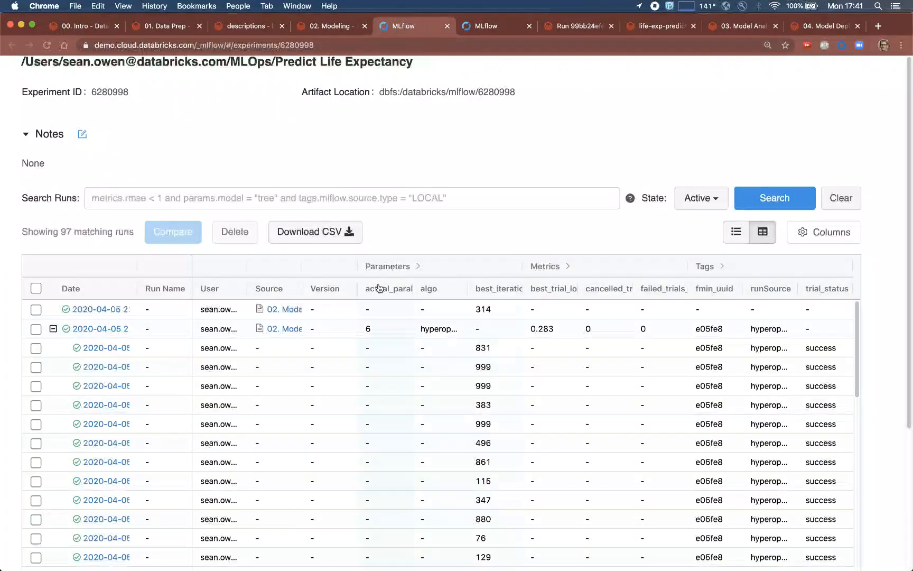
# - Inspect the best run's details and preview its summary_plot.png artifact
pyautogui.click(101, 310)
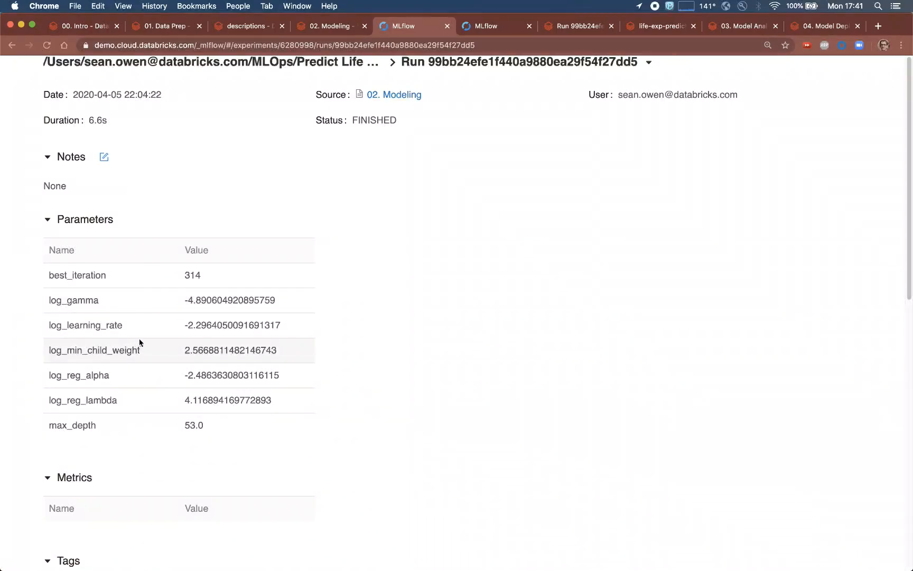
pyautogui.moveTo(451, 211)
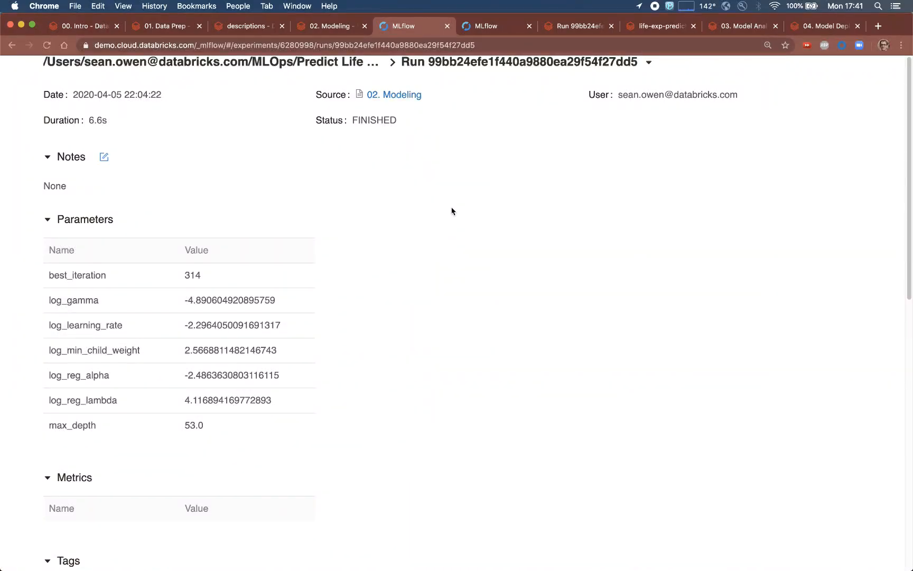
pyautogui.scroll(-3)
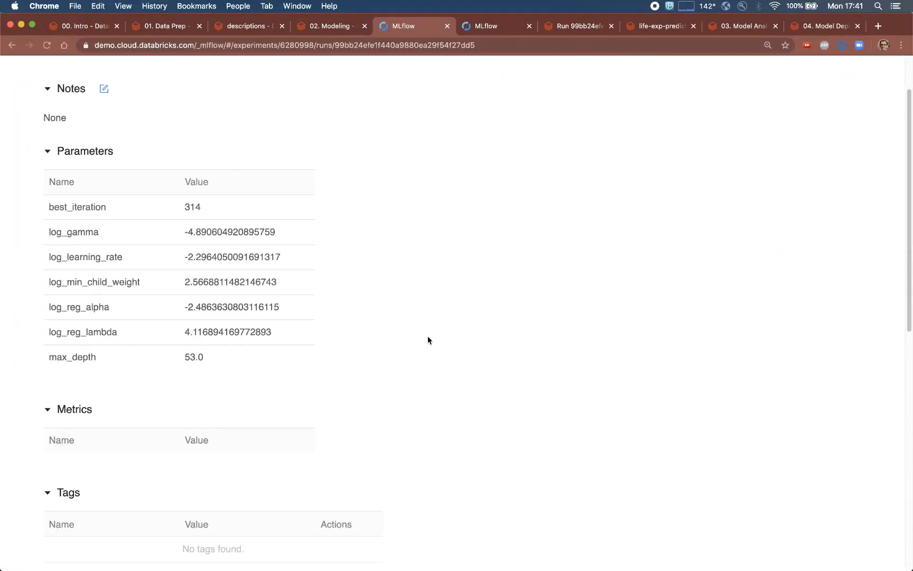
pyautogui.scroll(-3)
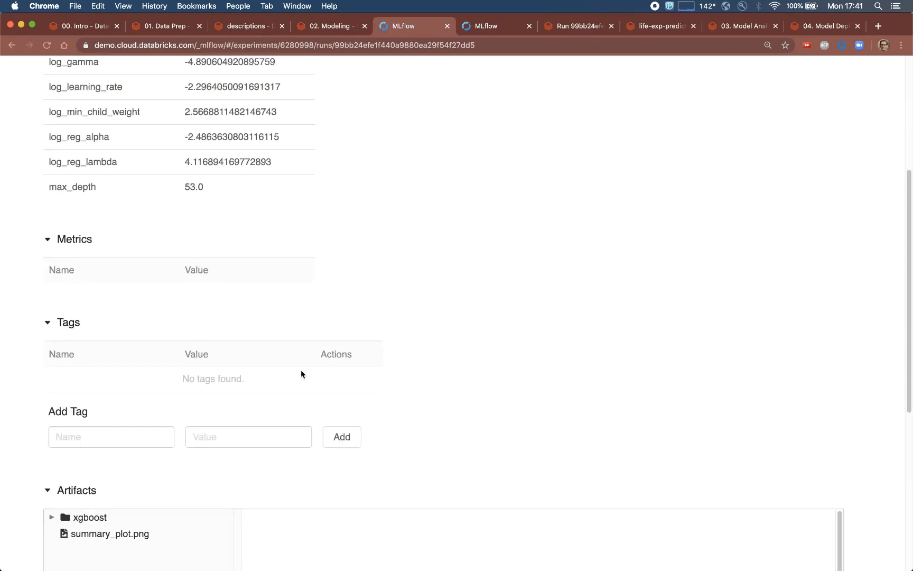
pyautogui.scroll(-3)
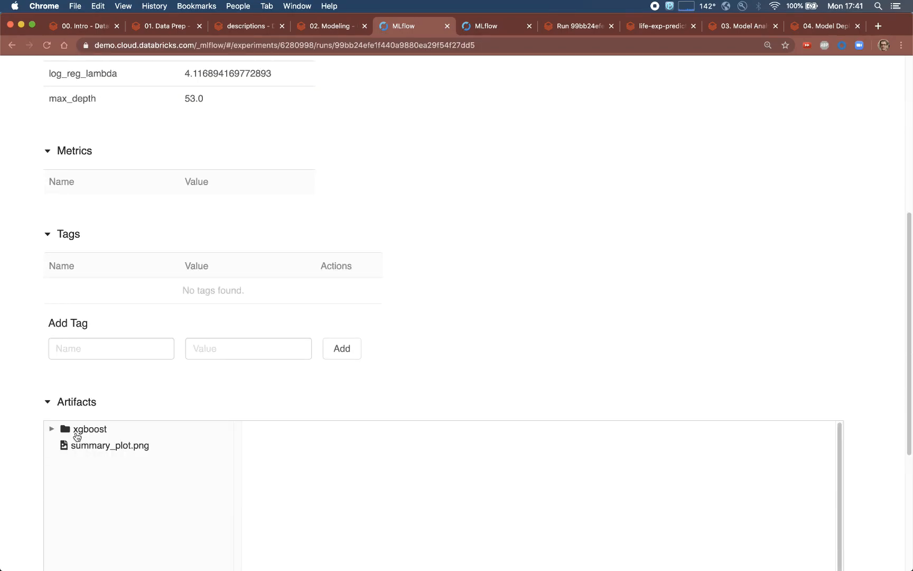
pyautogui.moveTo(116, 458)
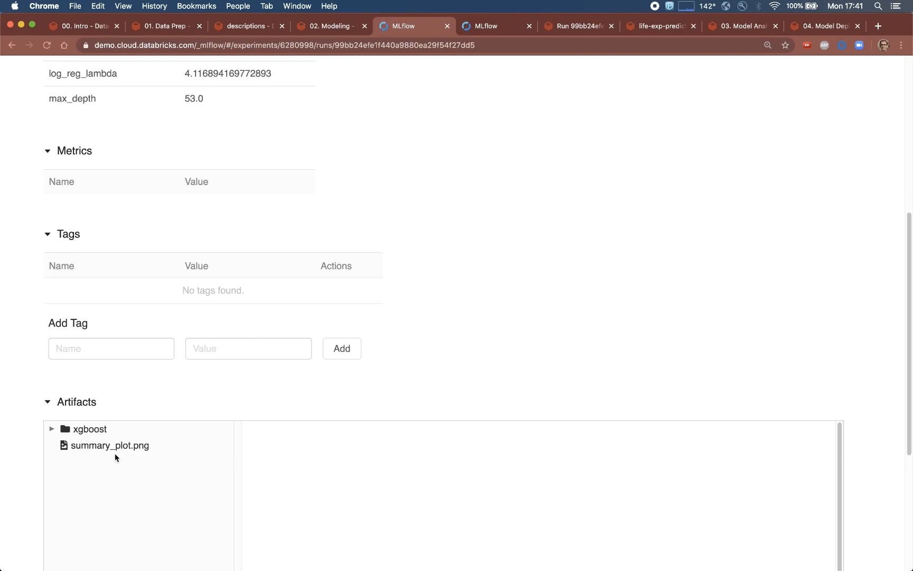
pyautogui.click(109, 445)
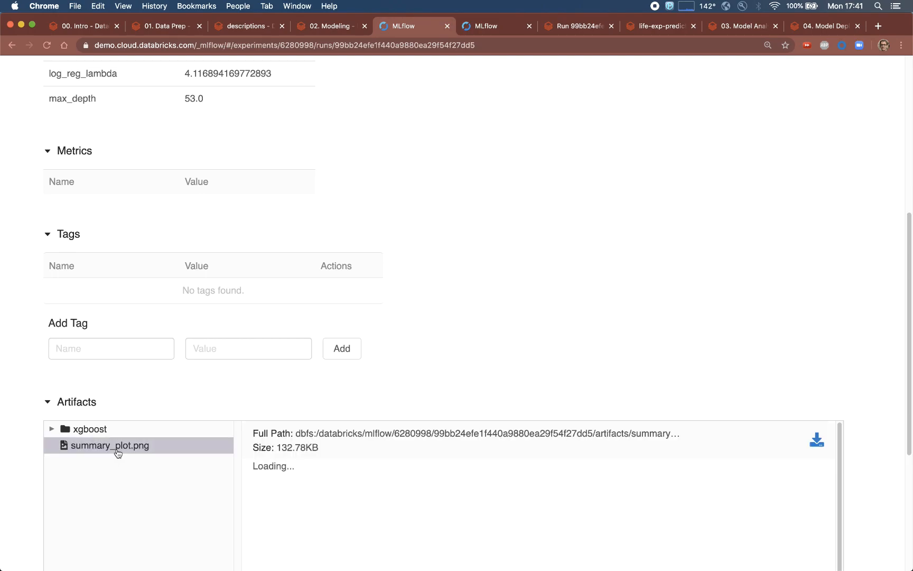
pyautogui.scroll(-3)
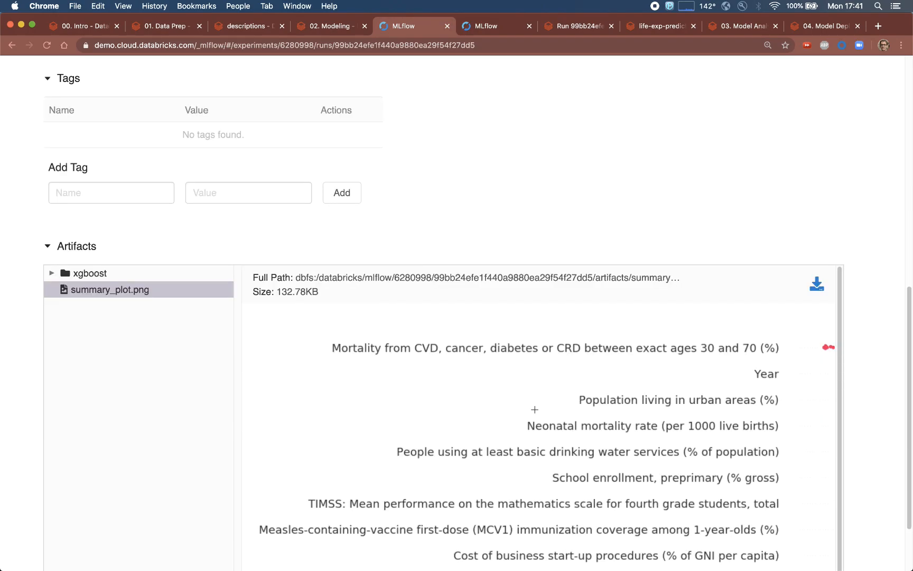
pyautogui.moveTo(173, 282)
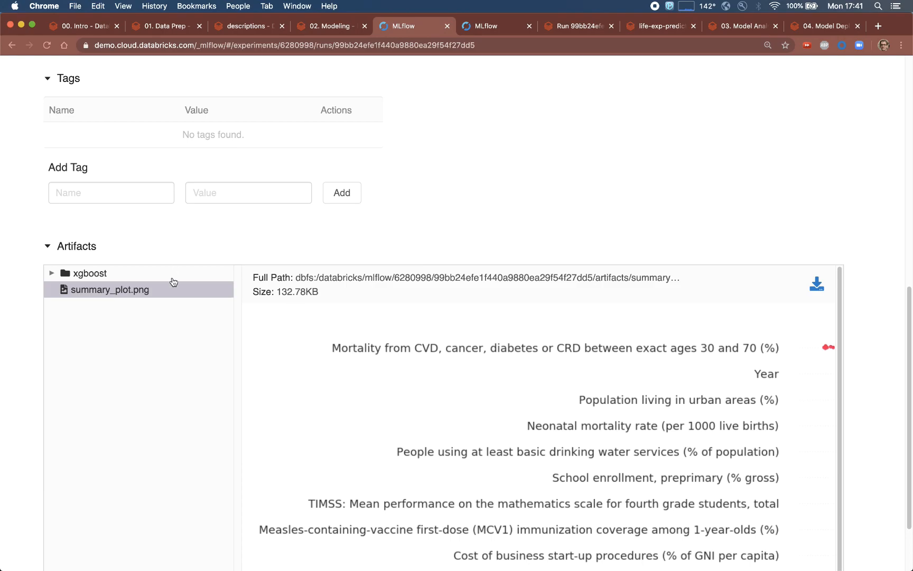
pyautogui.moveTo(174, 287)
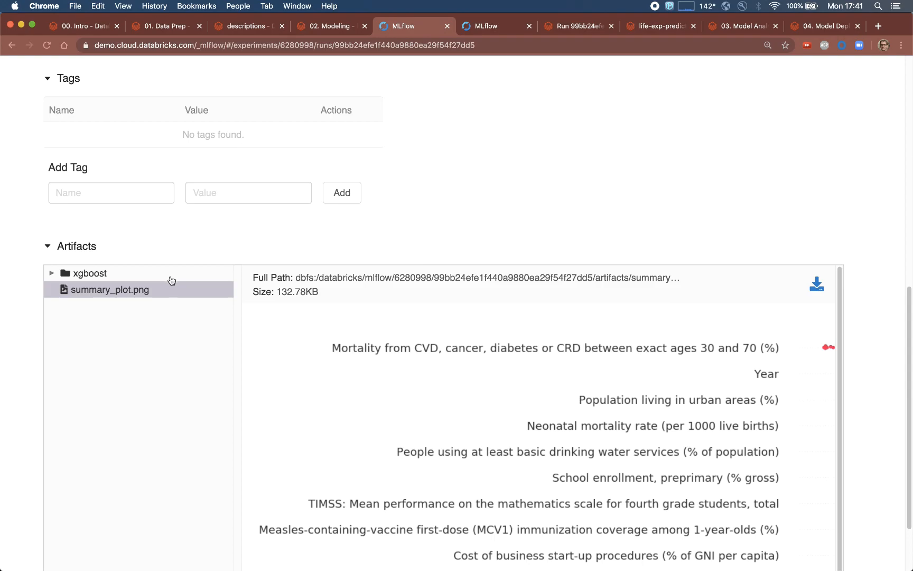
# - Register the run's xgboost model as a new version of life-exp-predictor
pyautogui.click(780, 281)
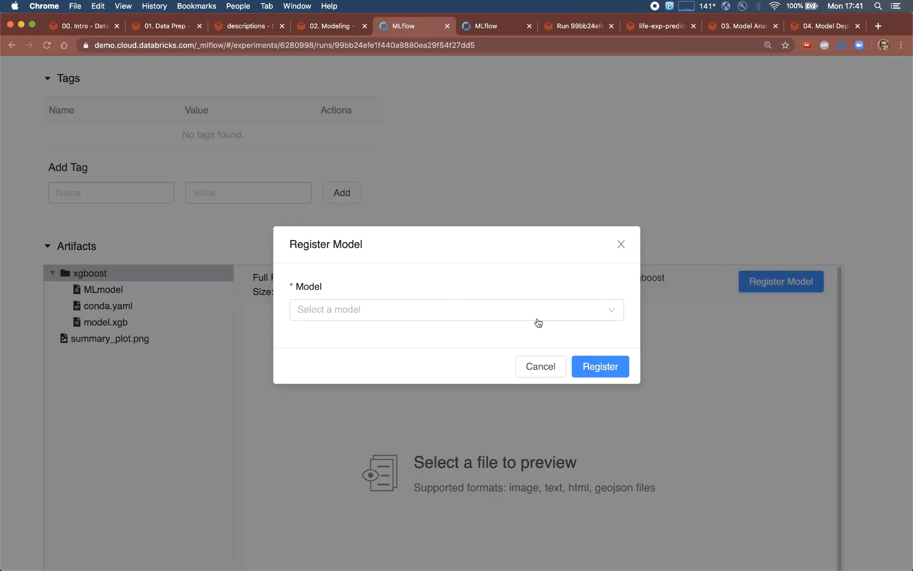
pyautogui.click(456, 310)
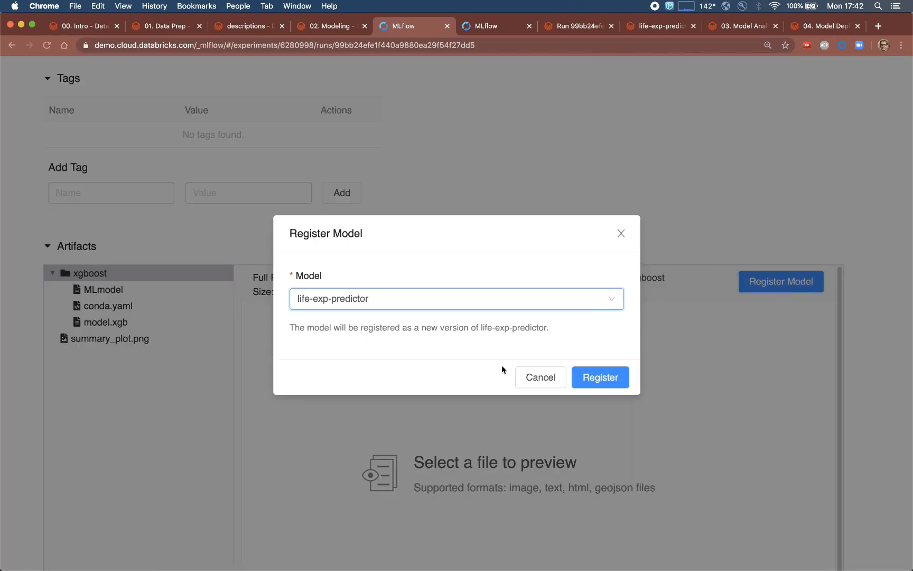
pyautogui.click(600, 377)
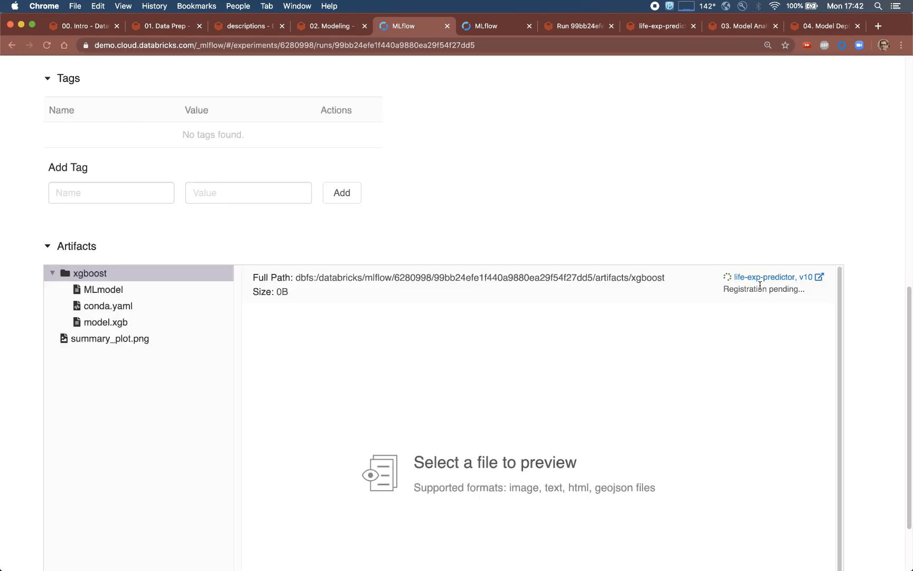
# - Transition life-exp-predictor version 10 from None to Staging and confirm
pyautogui.click(766, 277)
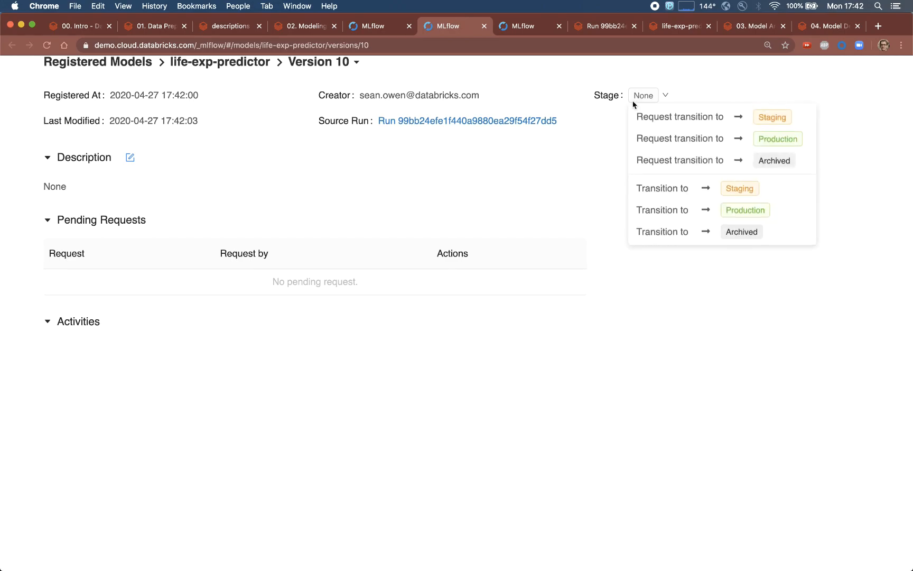
pyautogui.click(738, 187)
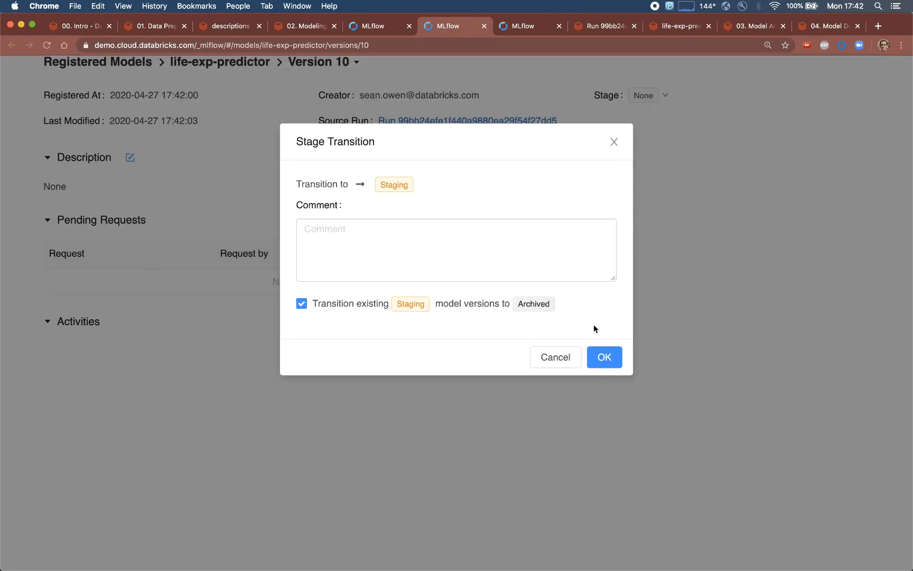
pyautogui.click(603, 357)
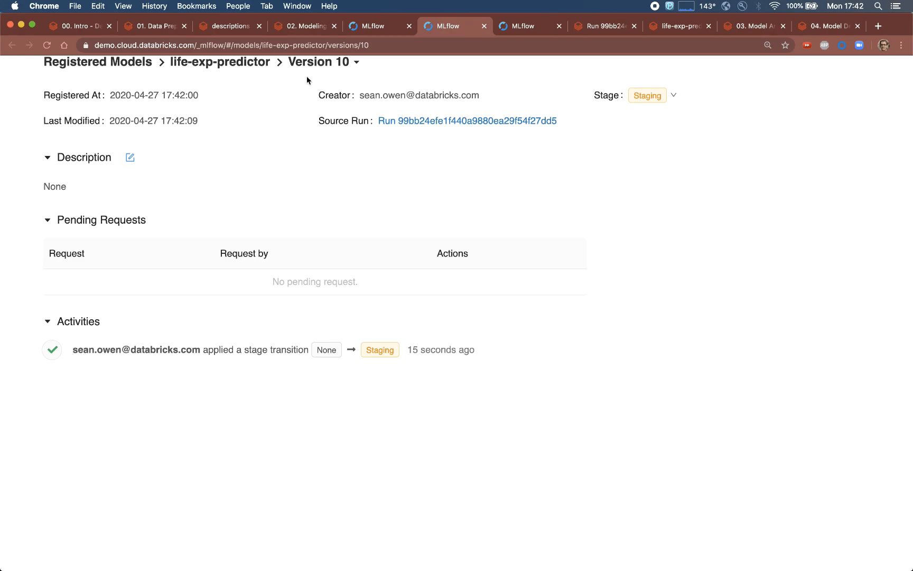
pyautogui.moveTo(278, 75)
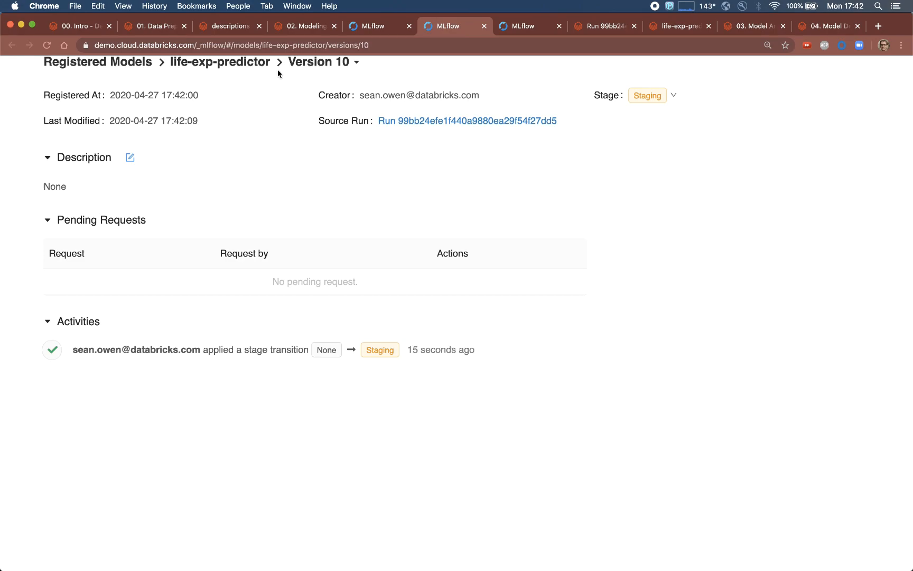
# - Show the life-exp-predictor overview with version 1 in Production and version 10 in Staging
pyautogui.click(218, 61)
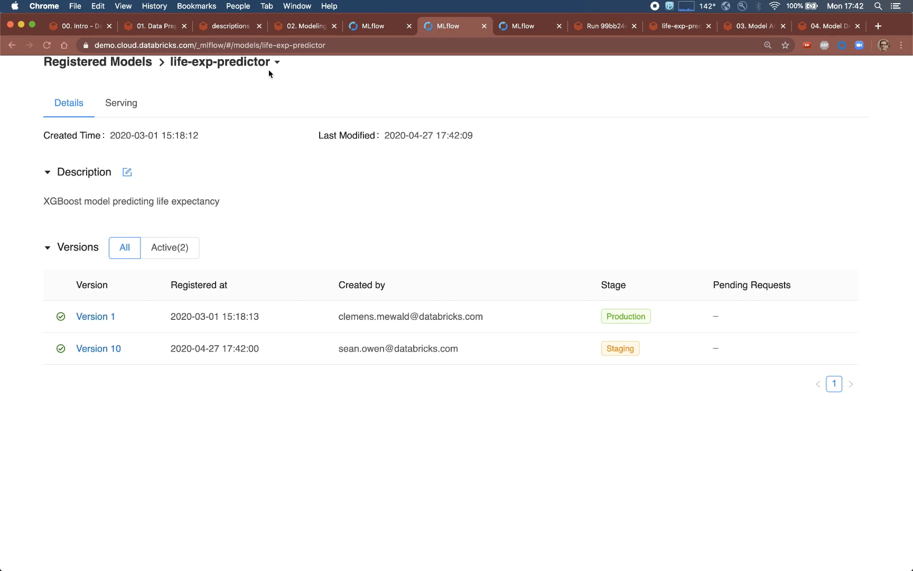
pyautogui.moveTo(14, 355)
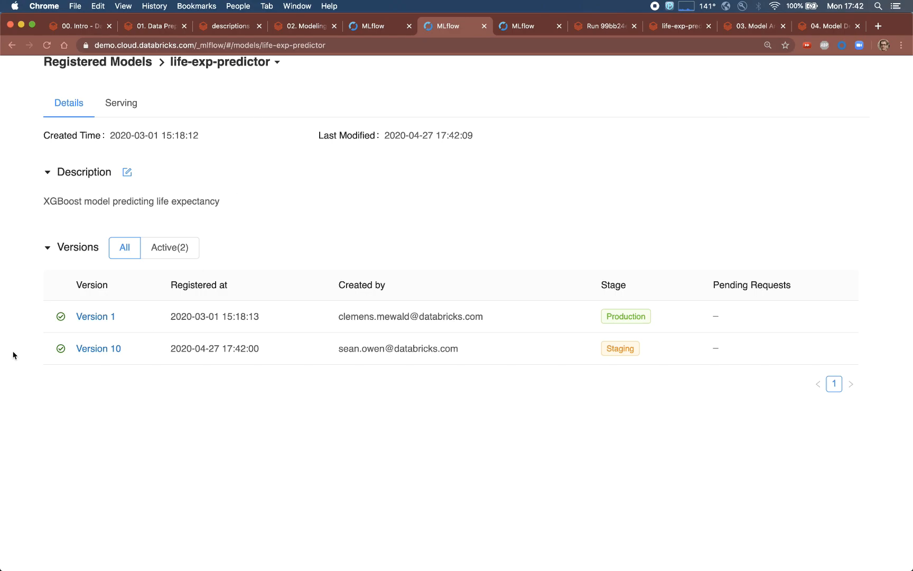
# - Locate the Modeling notebook cell calling create_model_version and update_model_version to Production
pyautogui.click(303, 27)
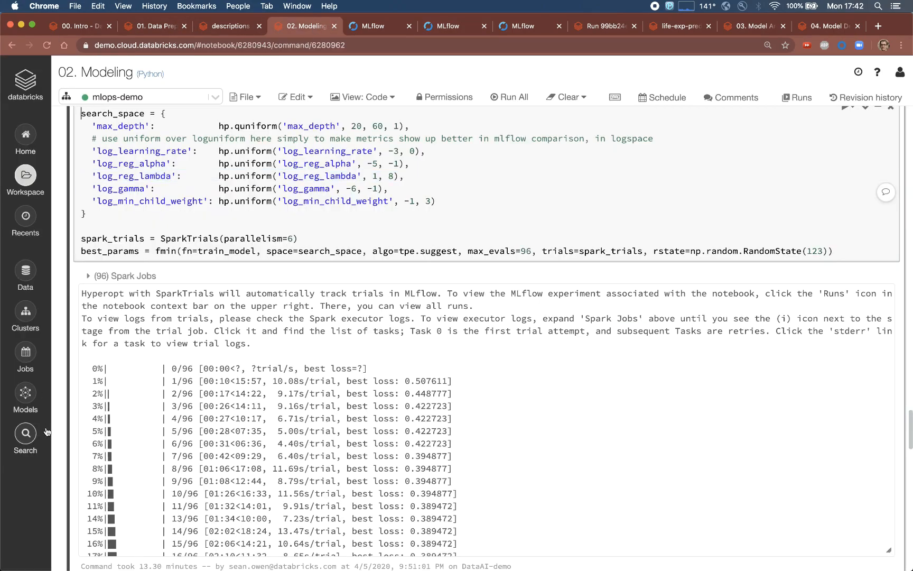
pyautogui.moveTo(25, 396)
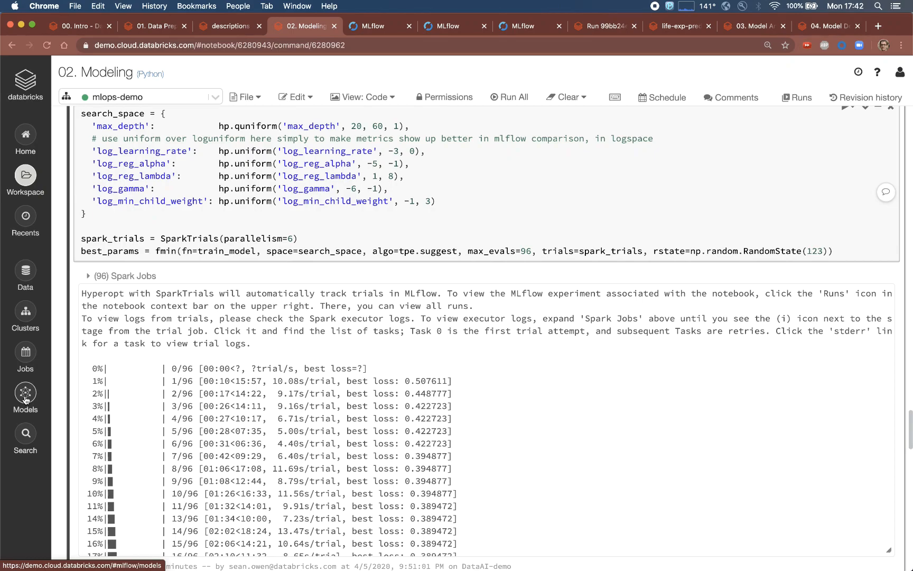
pyautogui.moveTo(203, 323)
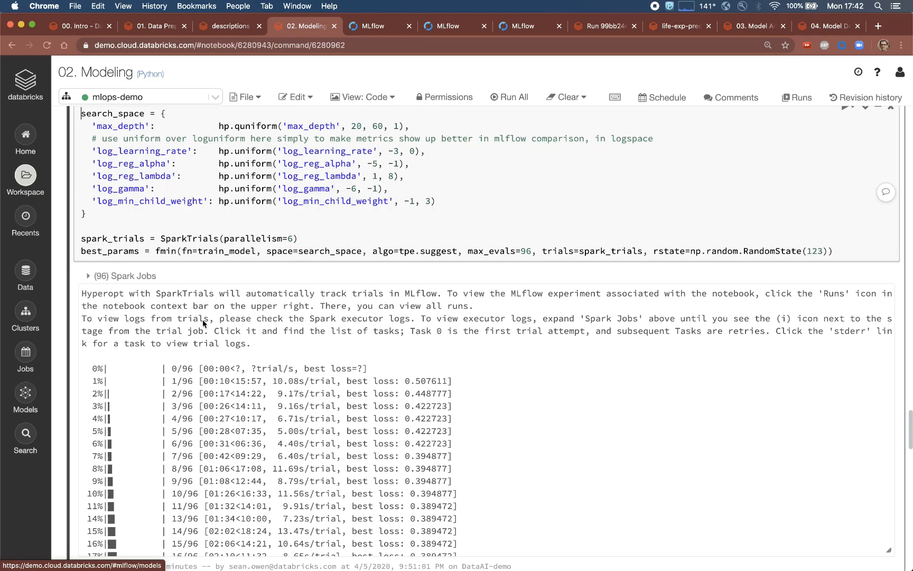
pyautogui.scroll(-3)
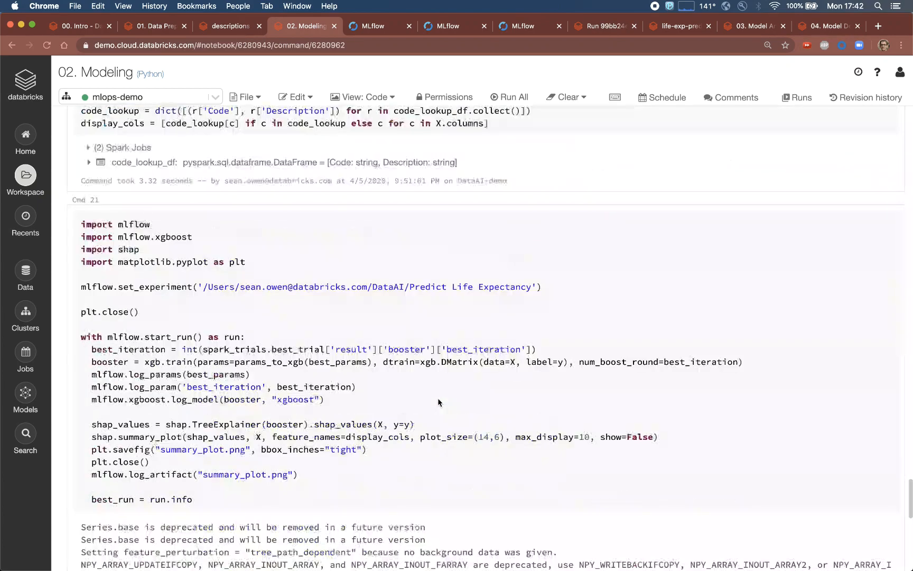
pyautogui.scroll(-3)
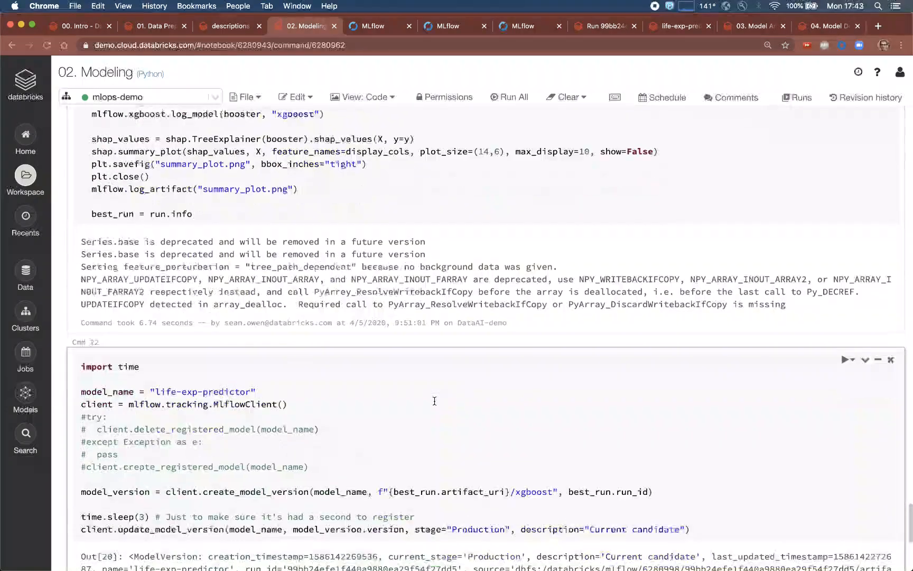
pyautogui.scroll(-3)
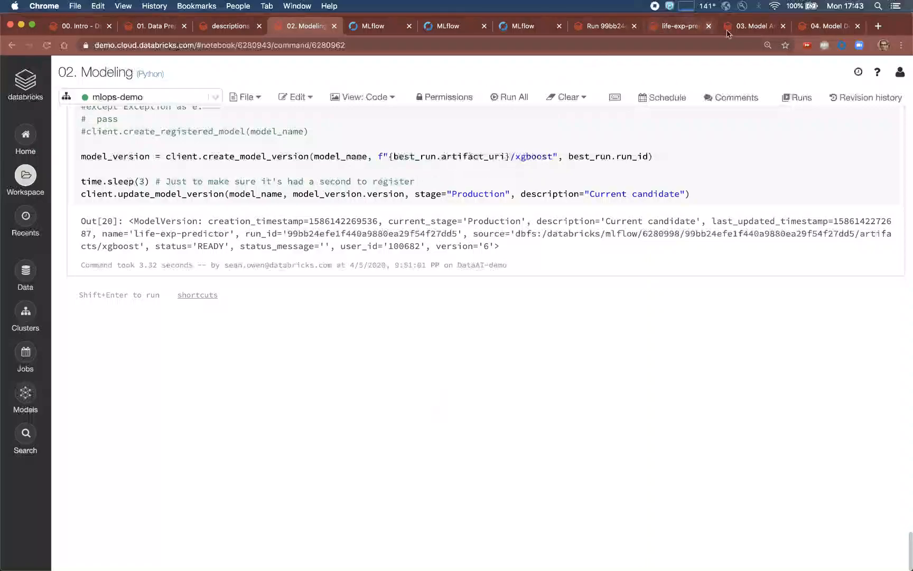
pyautogui.click(754, 26)
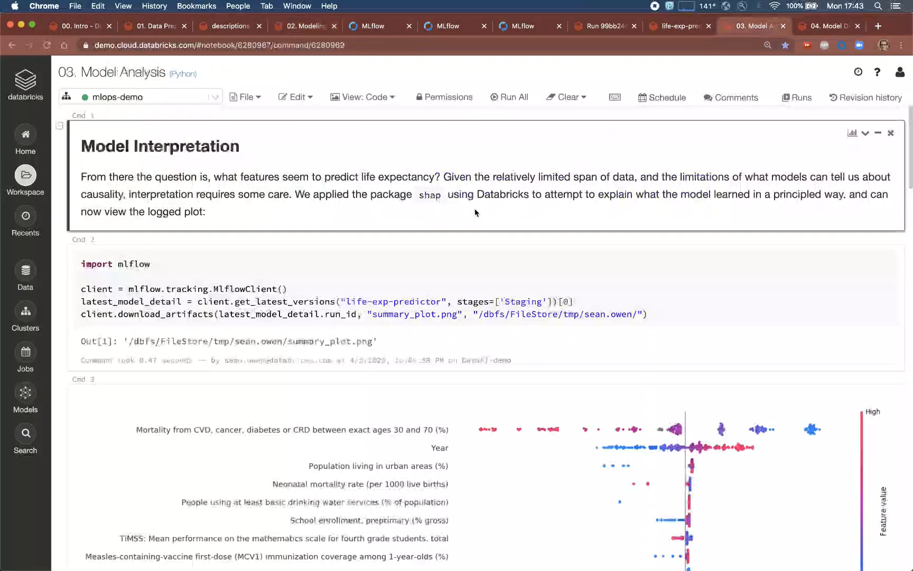
pyautogui.scroll(3)
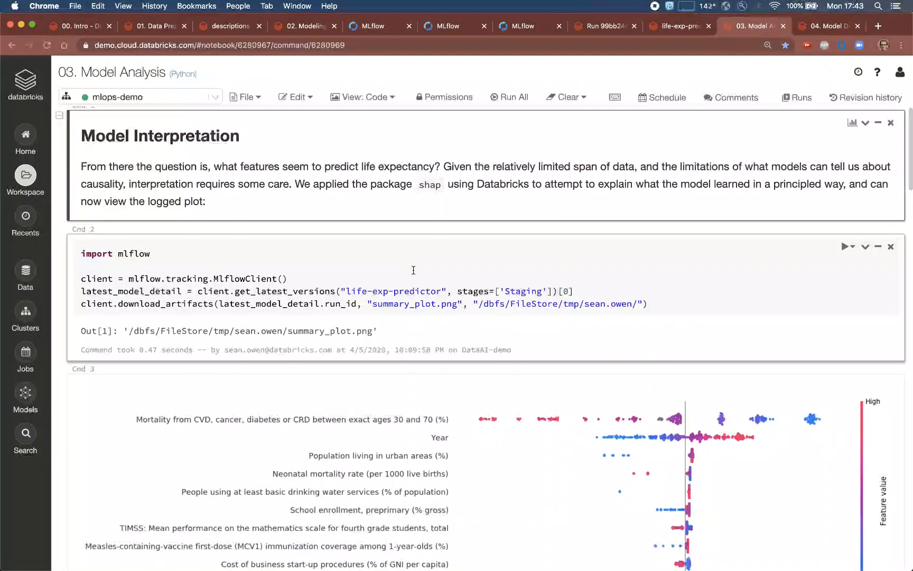
pyautogui.scroll(-3)
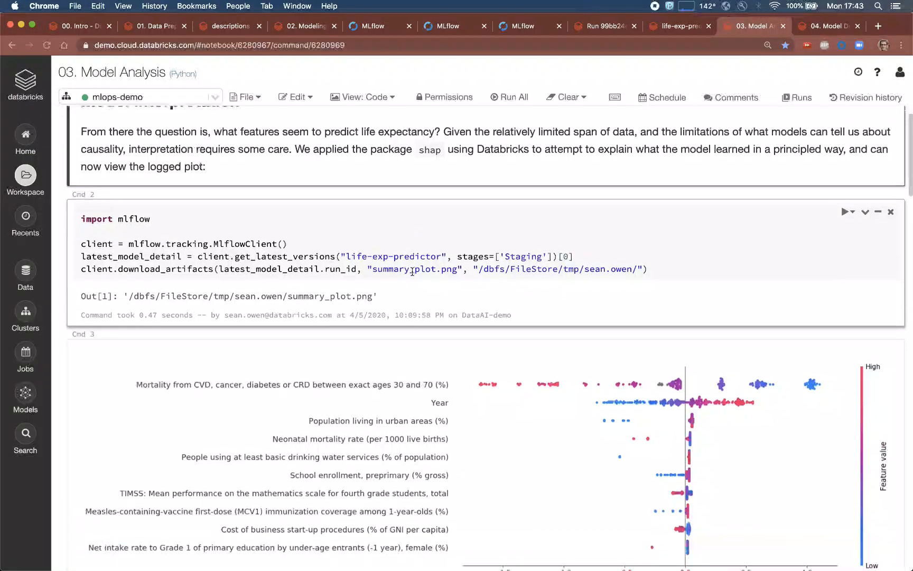
pyautogui.scroll(-3)
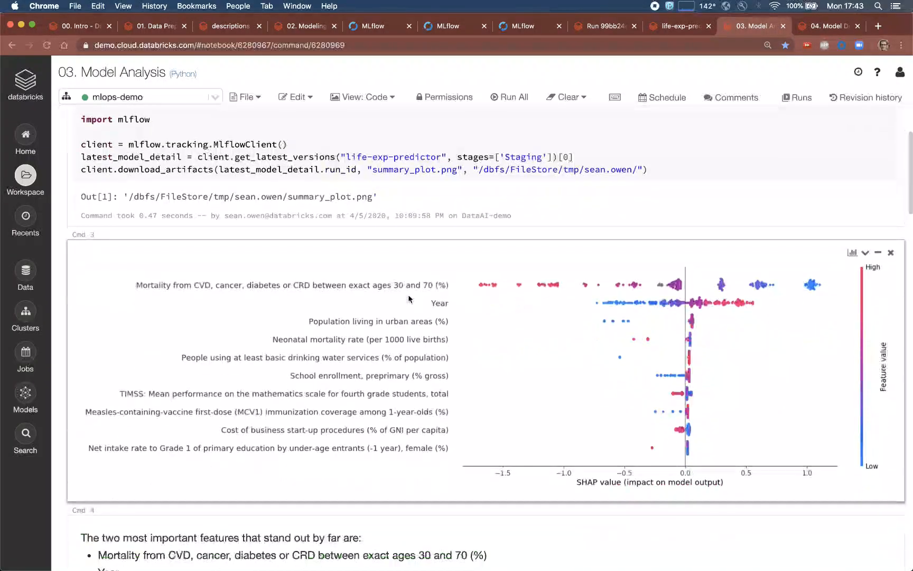
pyautogui.scroll(-3)
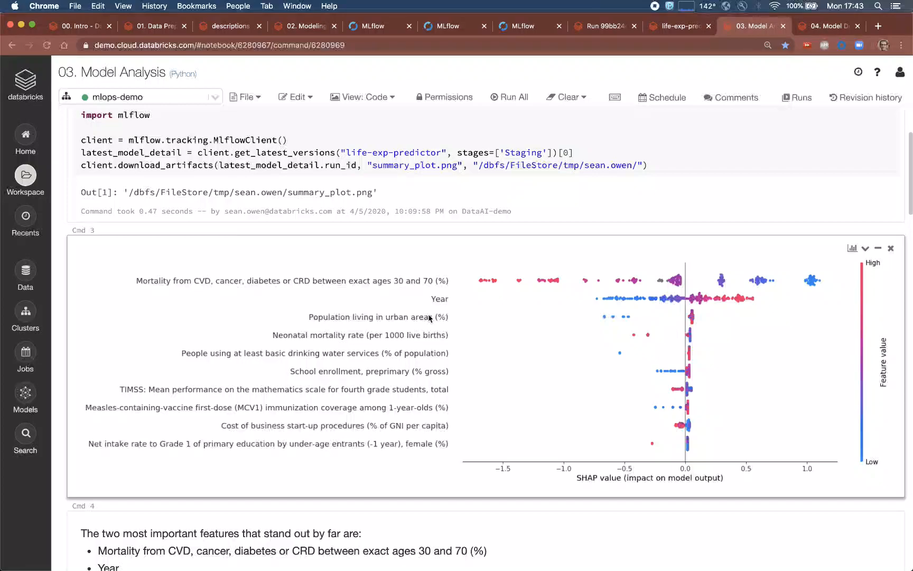
pyautogui.scroll(-3)
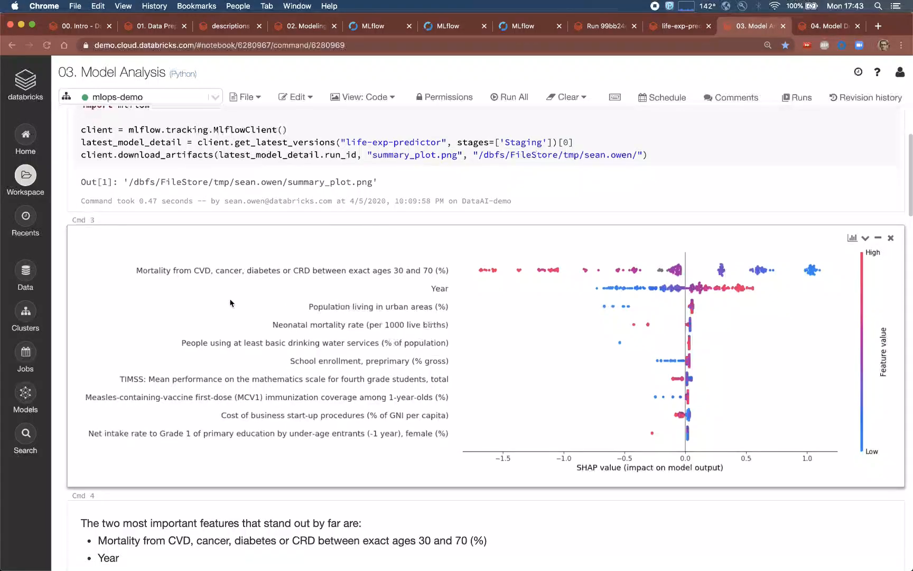
pyautogui.moveTo(251, 276)
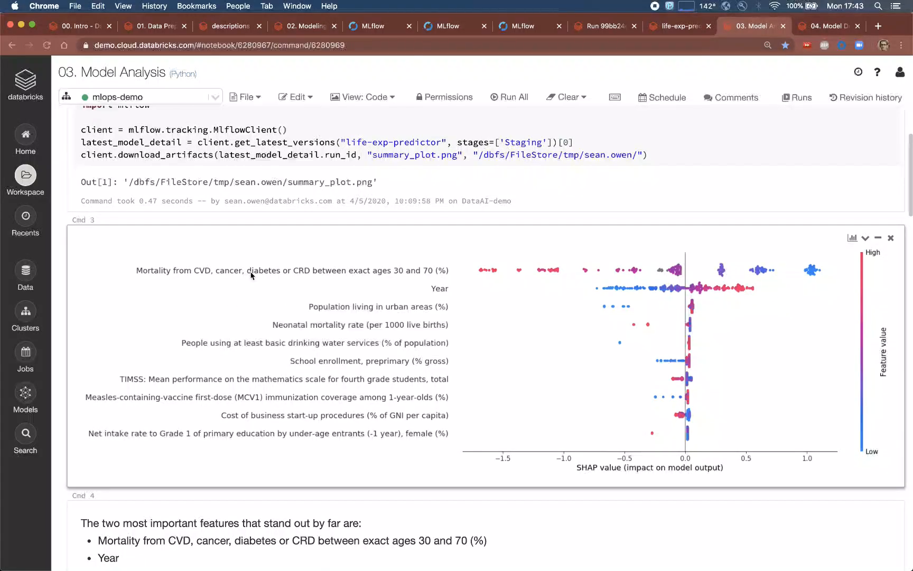
pyautogui.moveTo(668, 284)
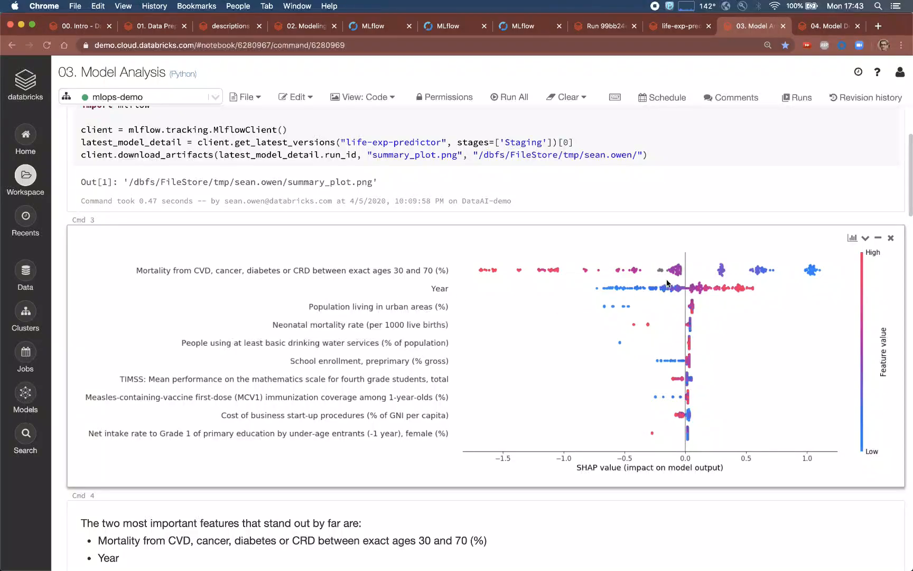
pyautogui.moveTo(822, 271)
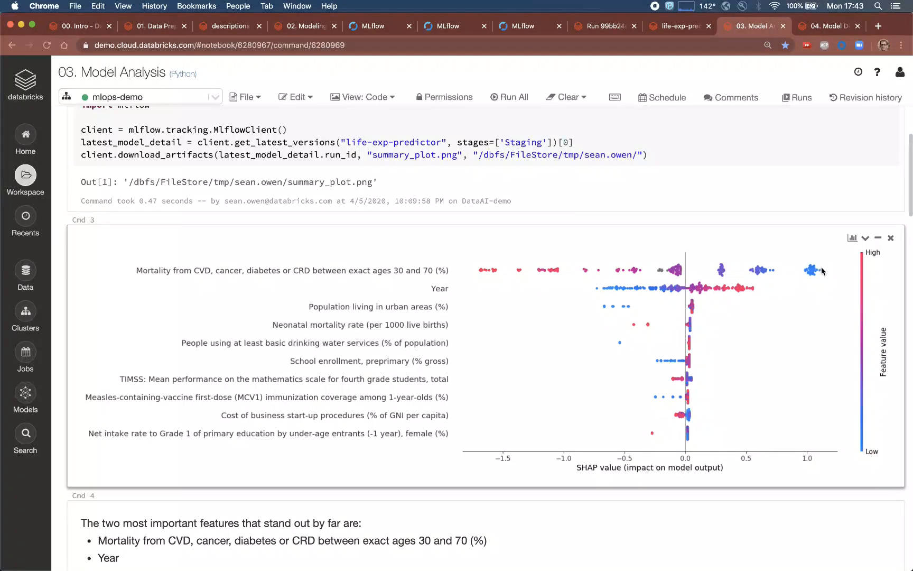
pyautogui.moveTo(818, 276)
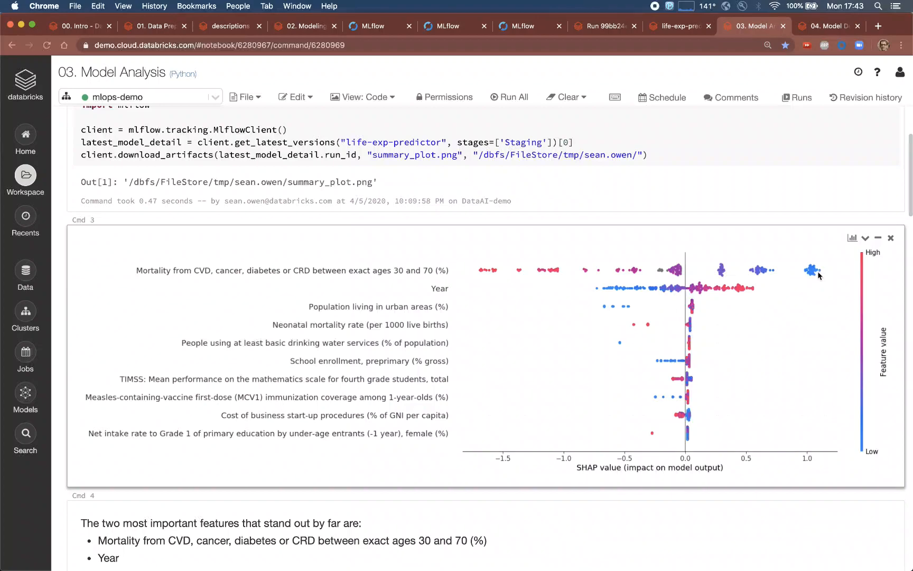
pyautogui.moveTo(465, 320)
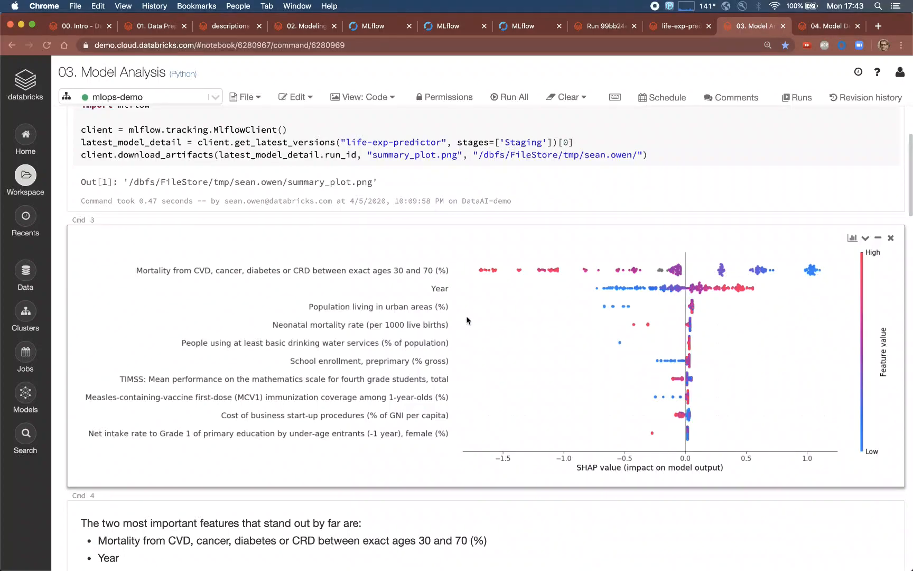
pyautogui.moveTo(441, 321)
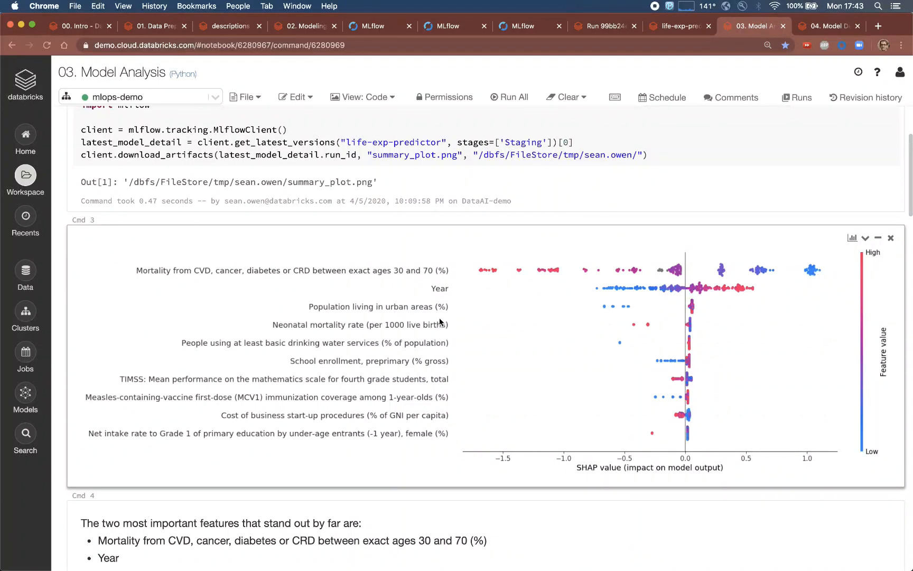
pyautogui.moveTo(441, 296)
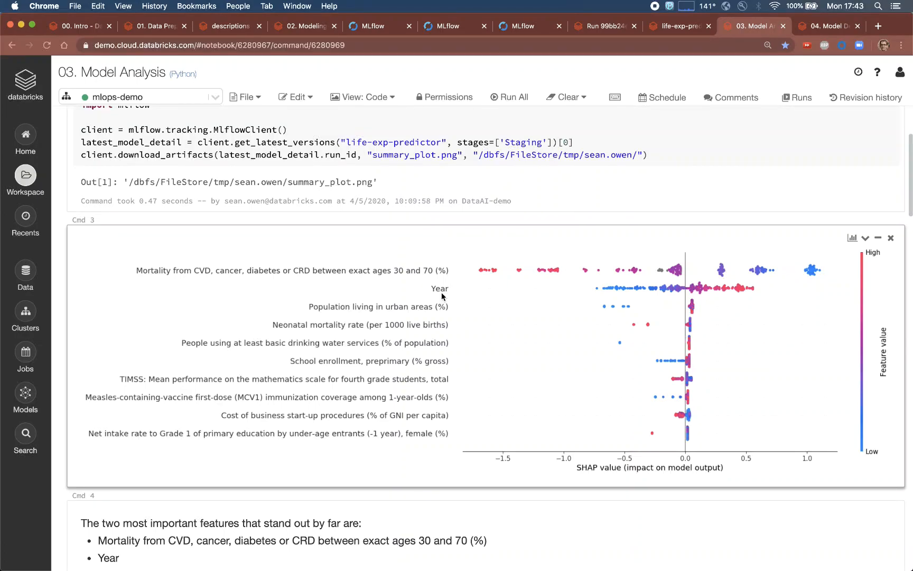
pyautogui.scroll(-3)
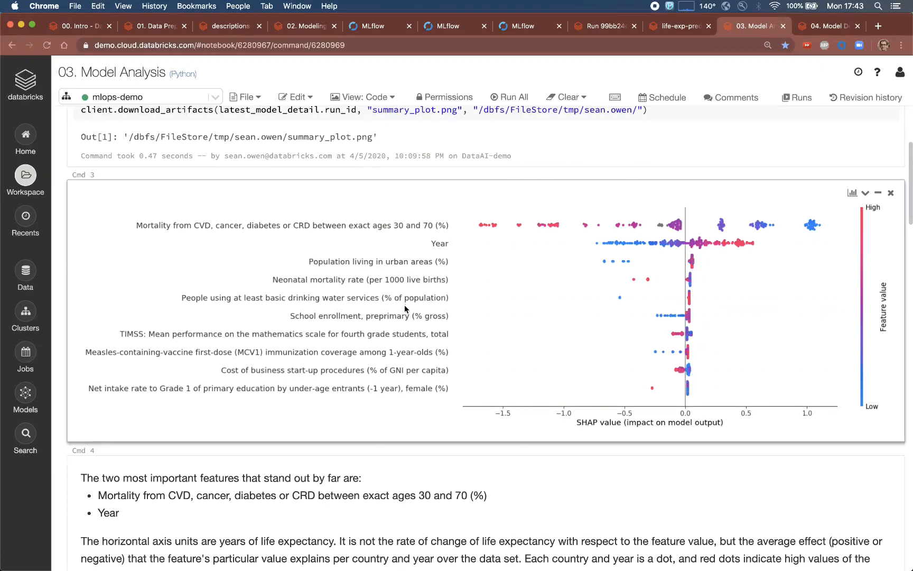
pyautogui.scroll(-3)
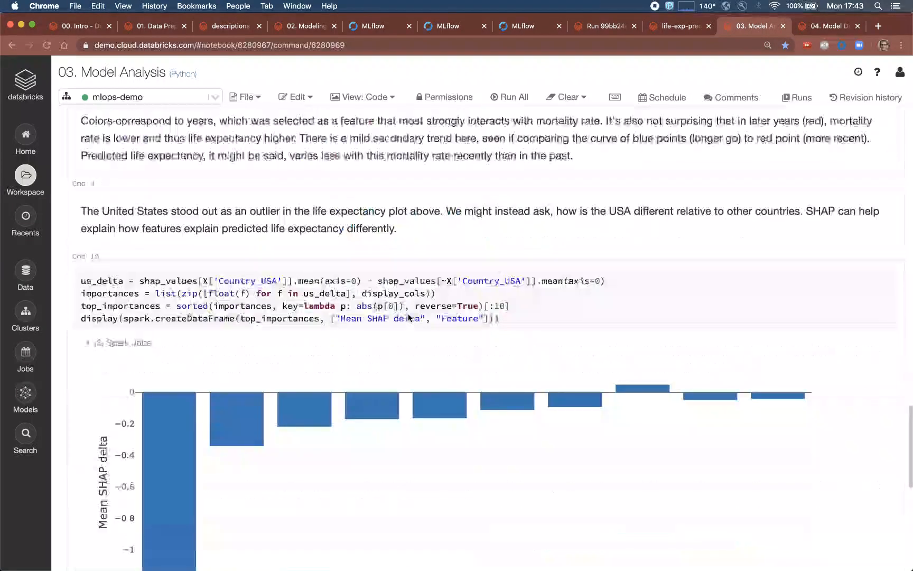
pyautogui.scroll(-3)
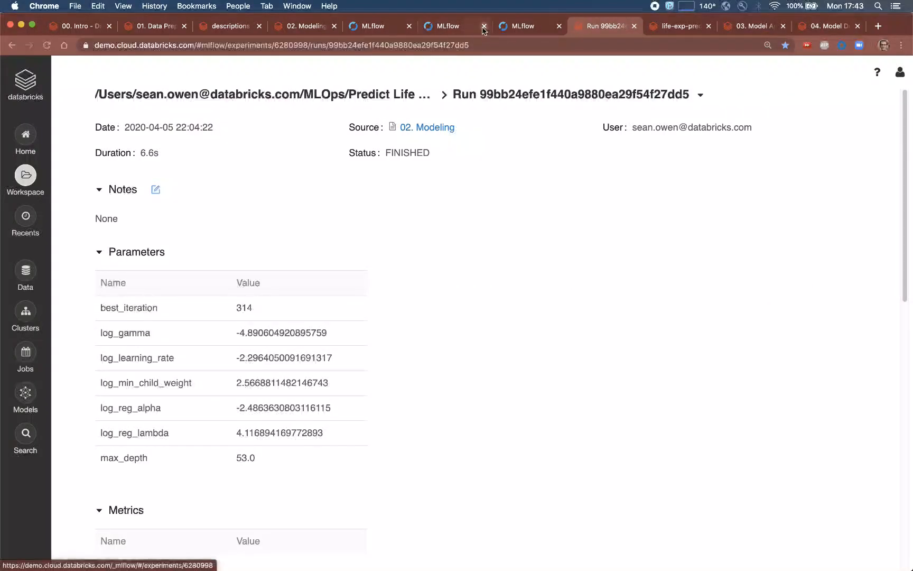
# - Confirm life-exp-predictor version 10 is in Production, then move to the 04. Model Deployment notebook
pyautogui.click(448, 27)
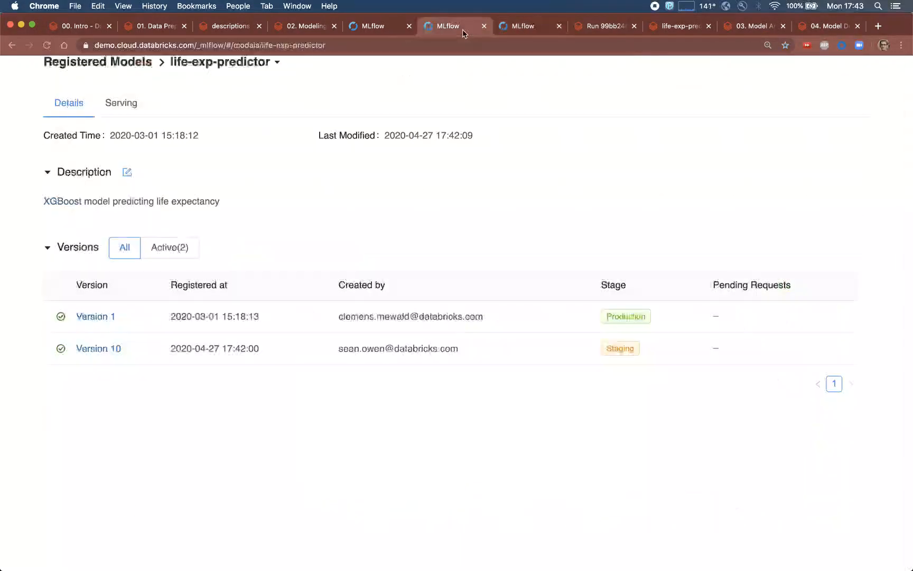
pyautogui.moveTo(99, 349)
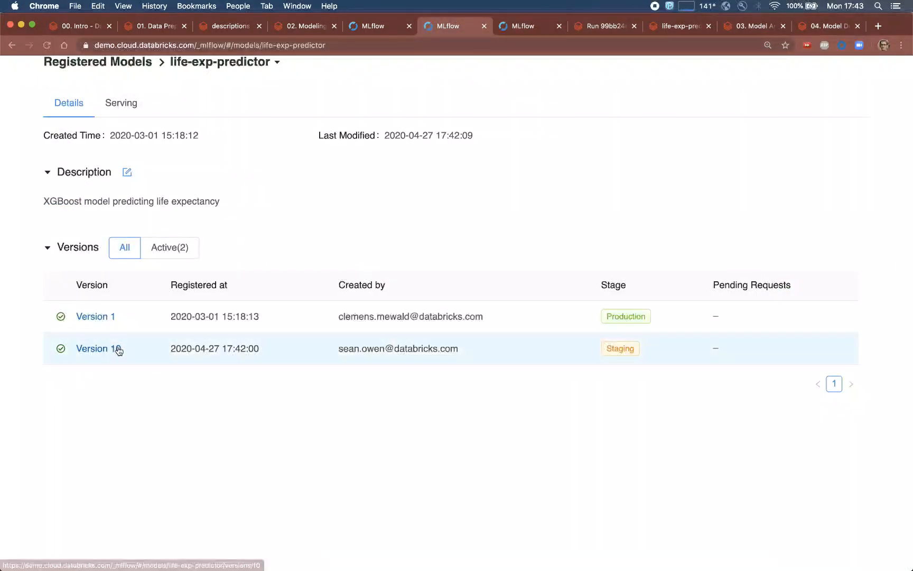
pyautogui.click(95, 349)
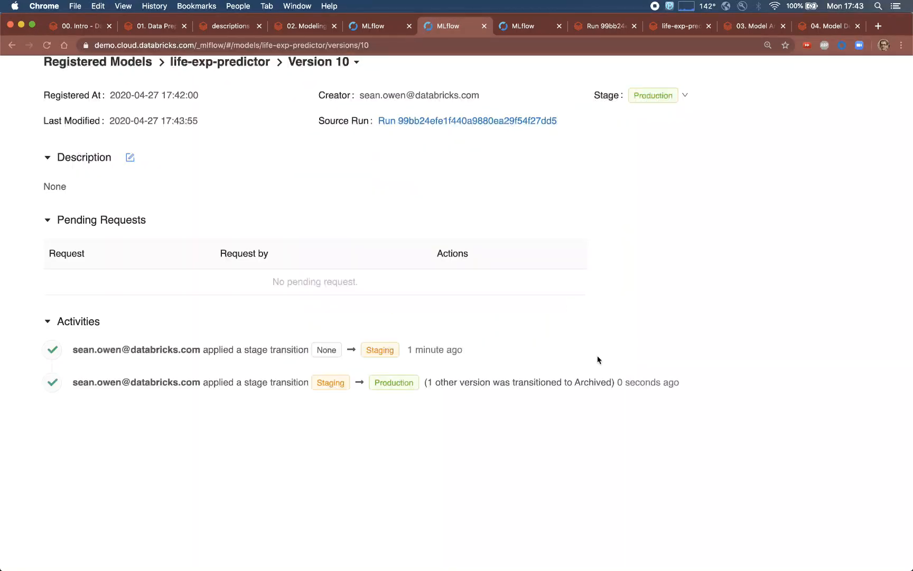
pyautogui.moveTo(796, 18)
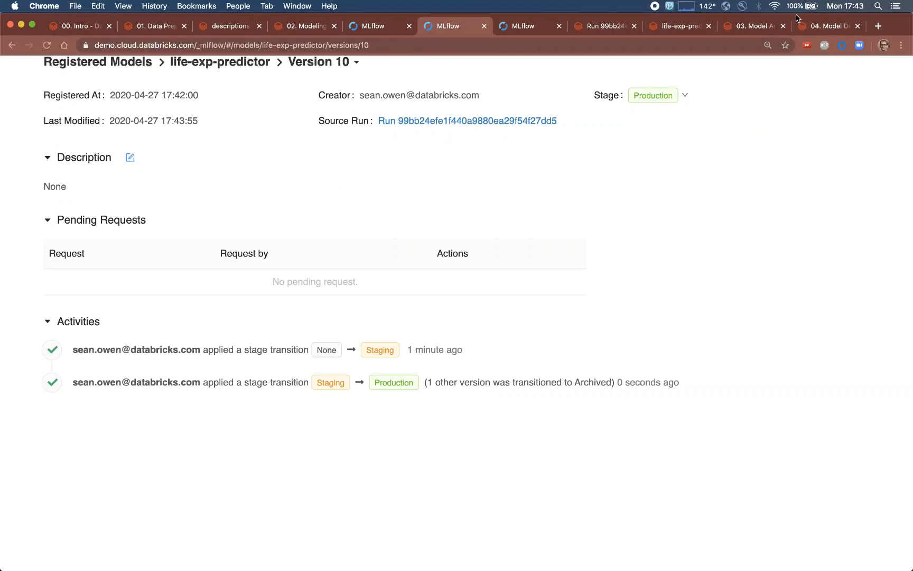
pyautogui.click(826, 26)
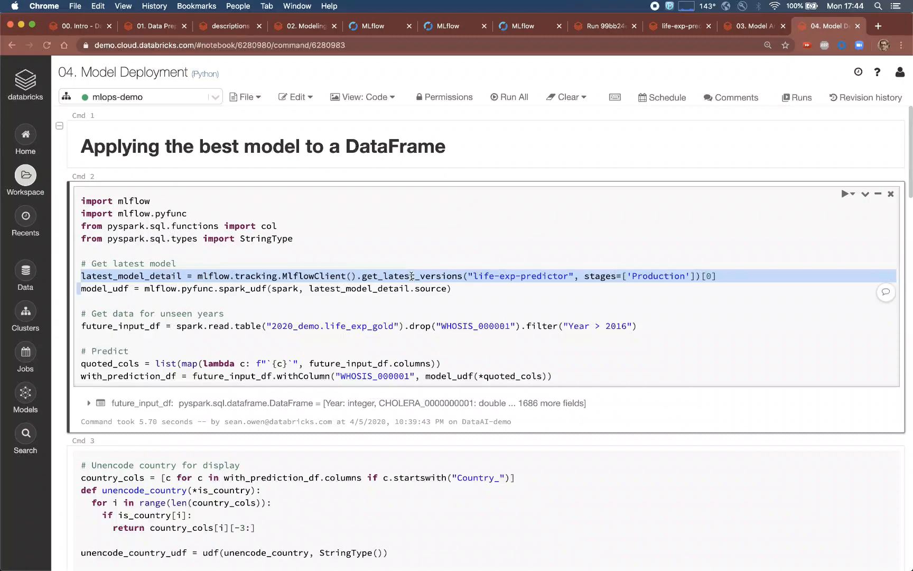
pyautogui.moveTo(309, 296)
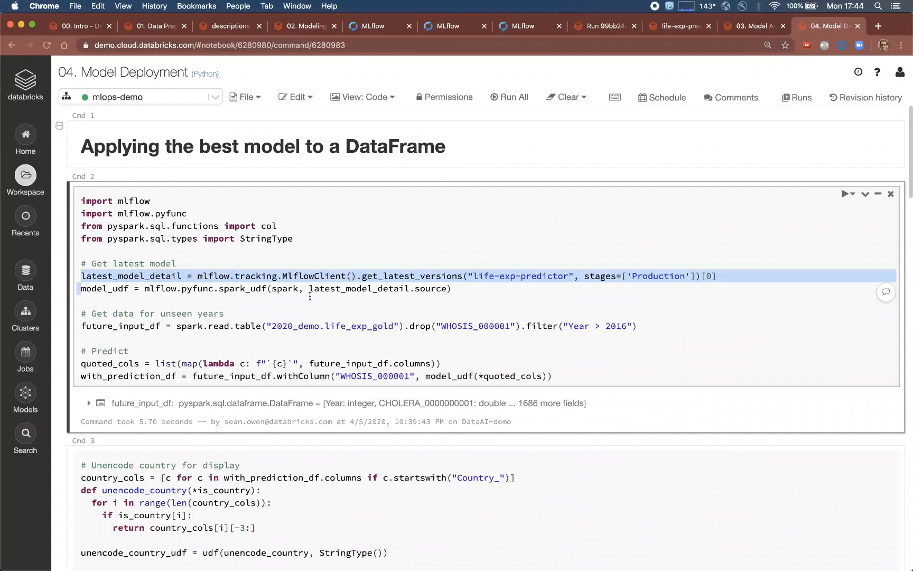
pyautogui.click(309, 289)
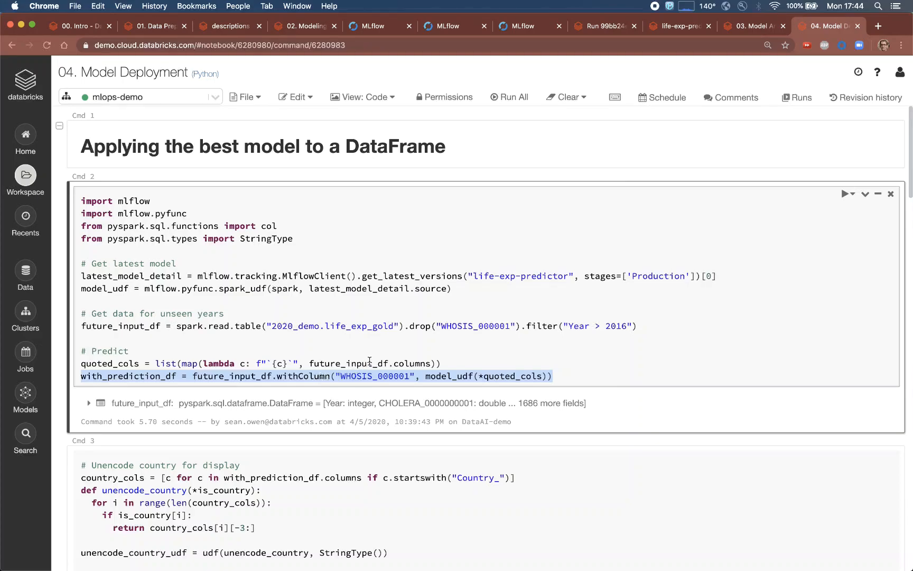
pyautogui.scroll(-3)
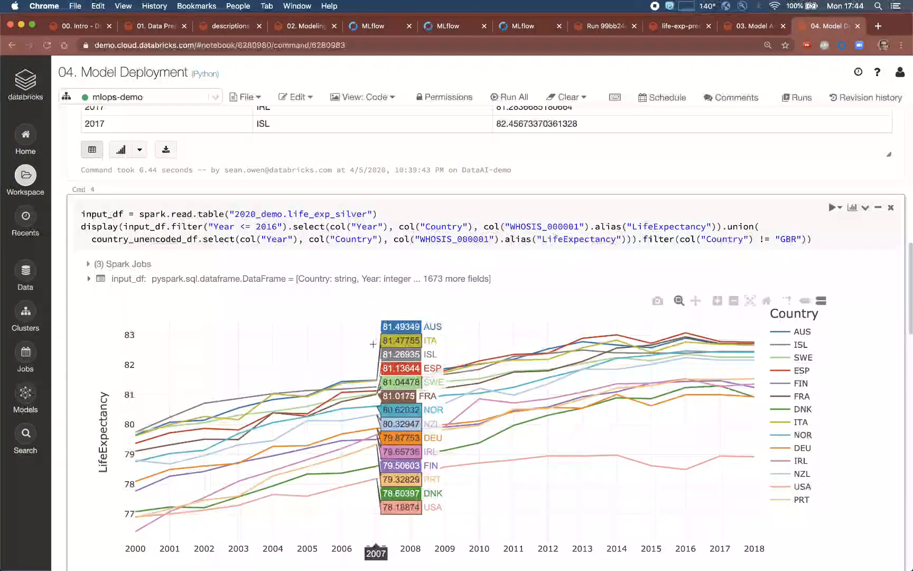
pyautogui.moveTo(651, 367)
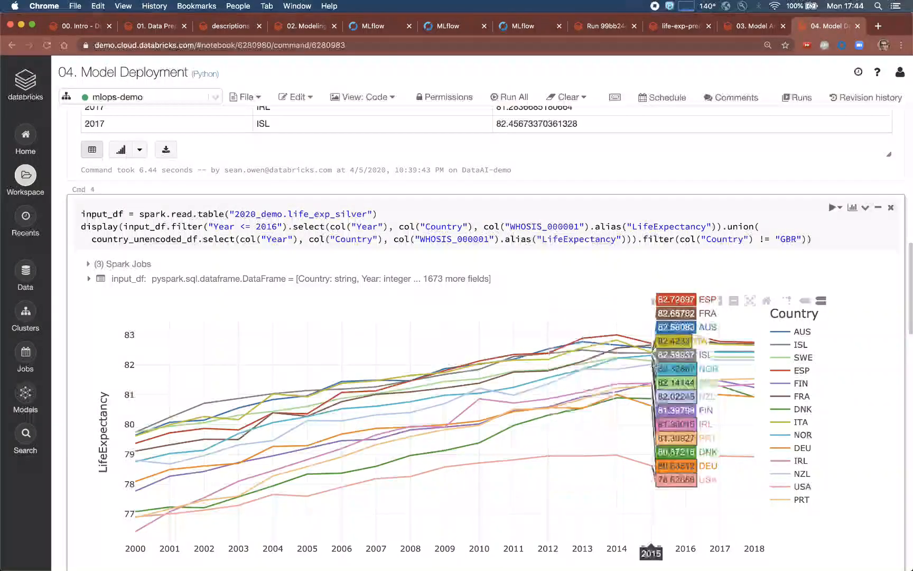
pyautogui.moveTo(735, 365)
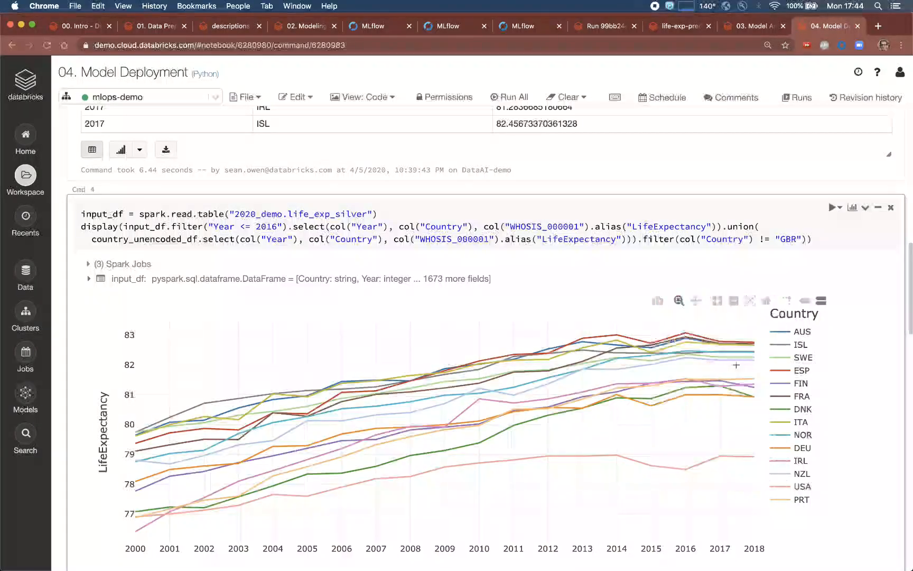
pyautogui.moveTo(720, 367)
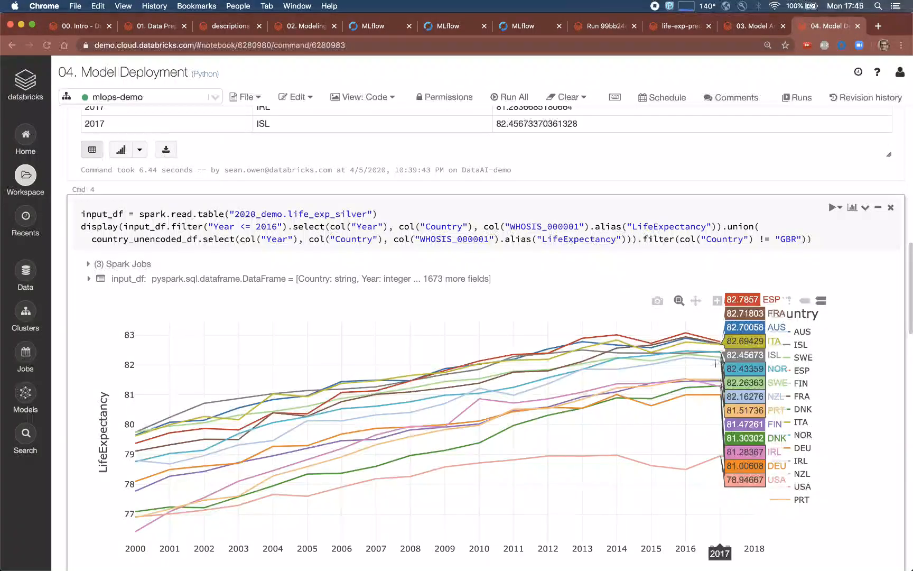
pyautogui.moveTo(686, 364)
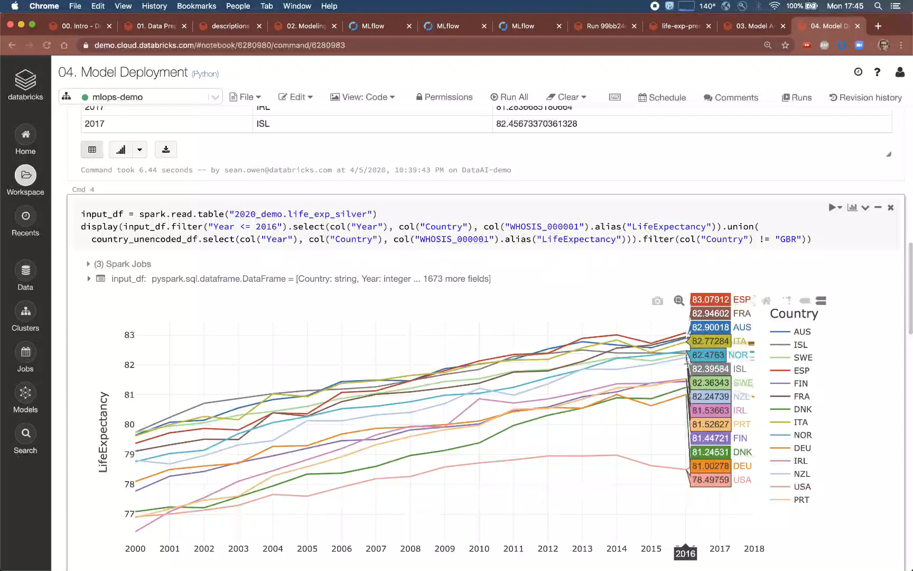
pyautogui.moveTo(674, 372)
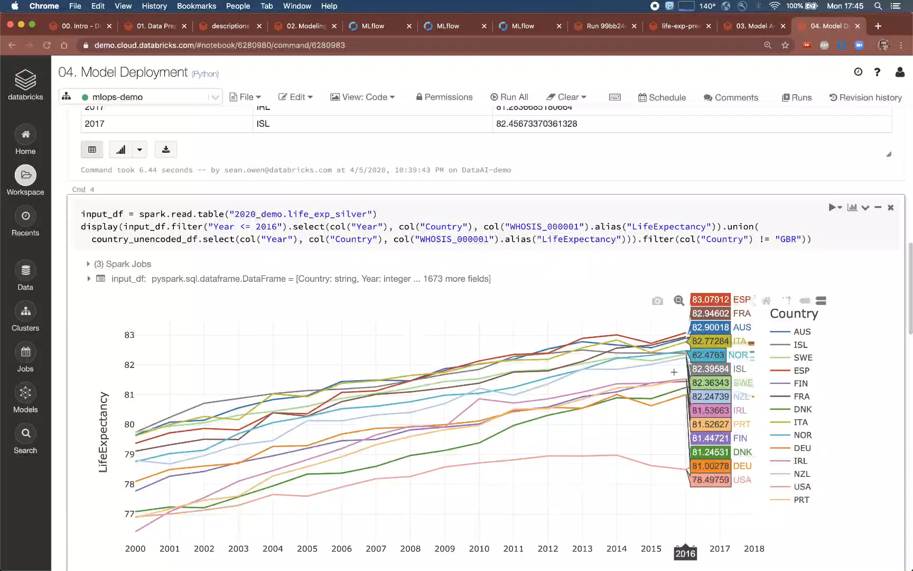
pyautogui.moveTo(756, 372)
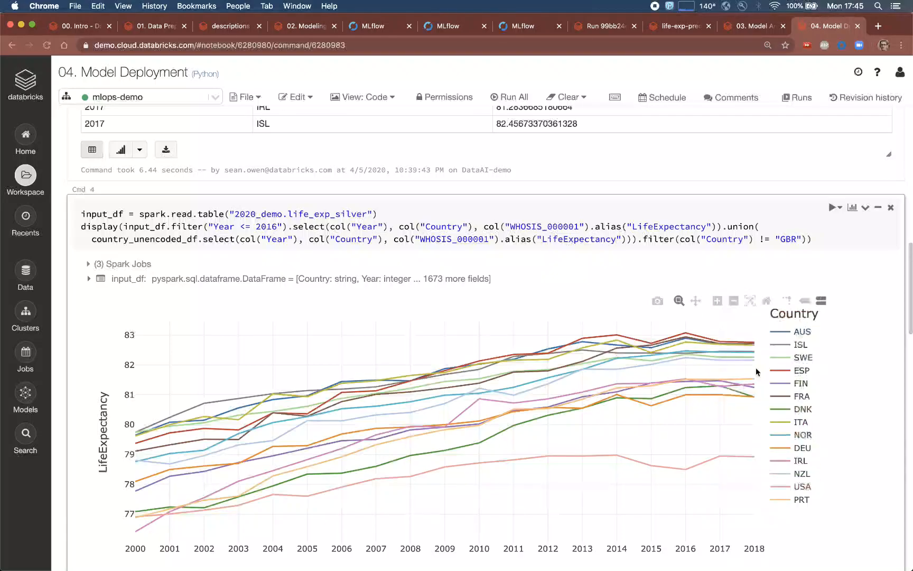
pyautogui.moveTo(751, 366)
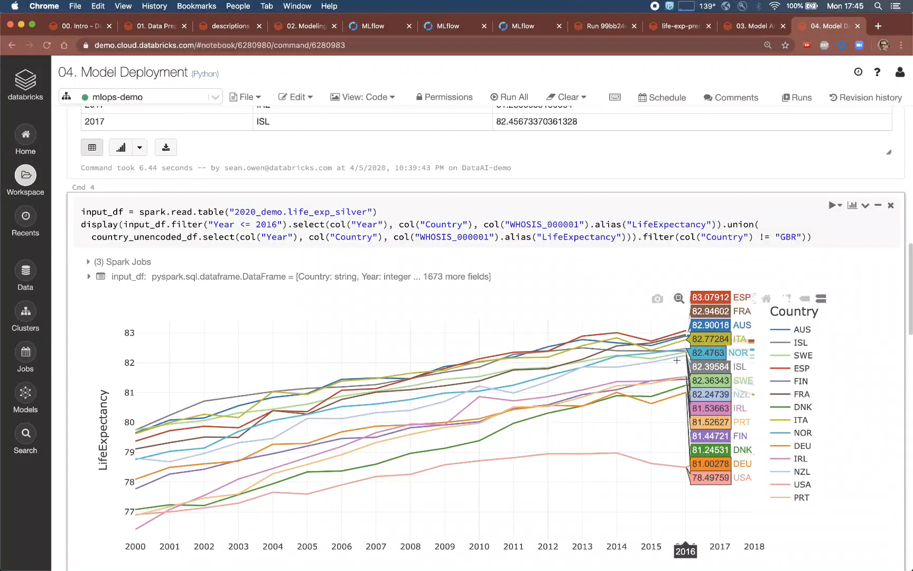
pyautogui.moveTo(652, 11)
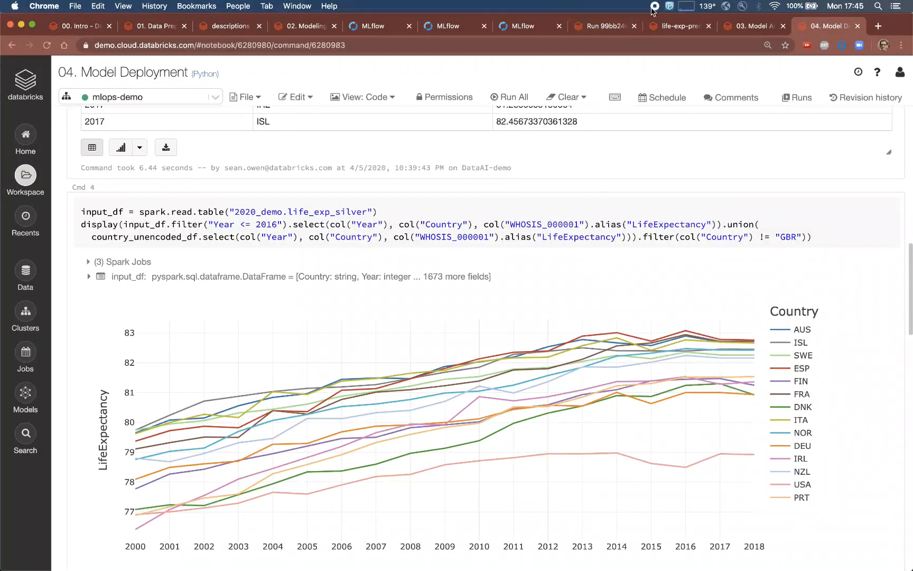